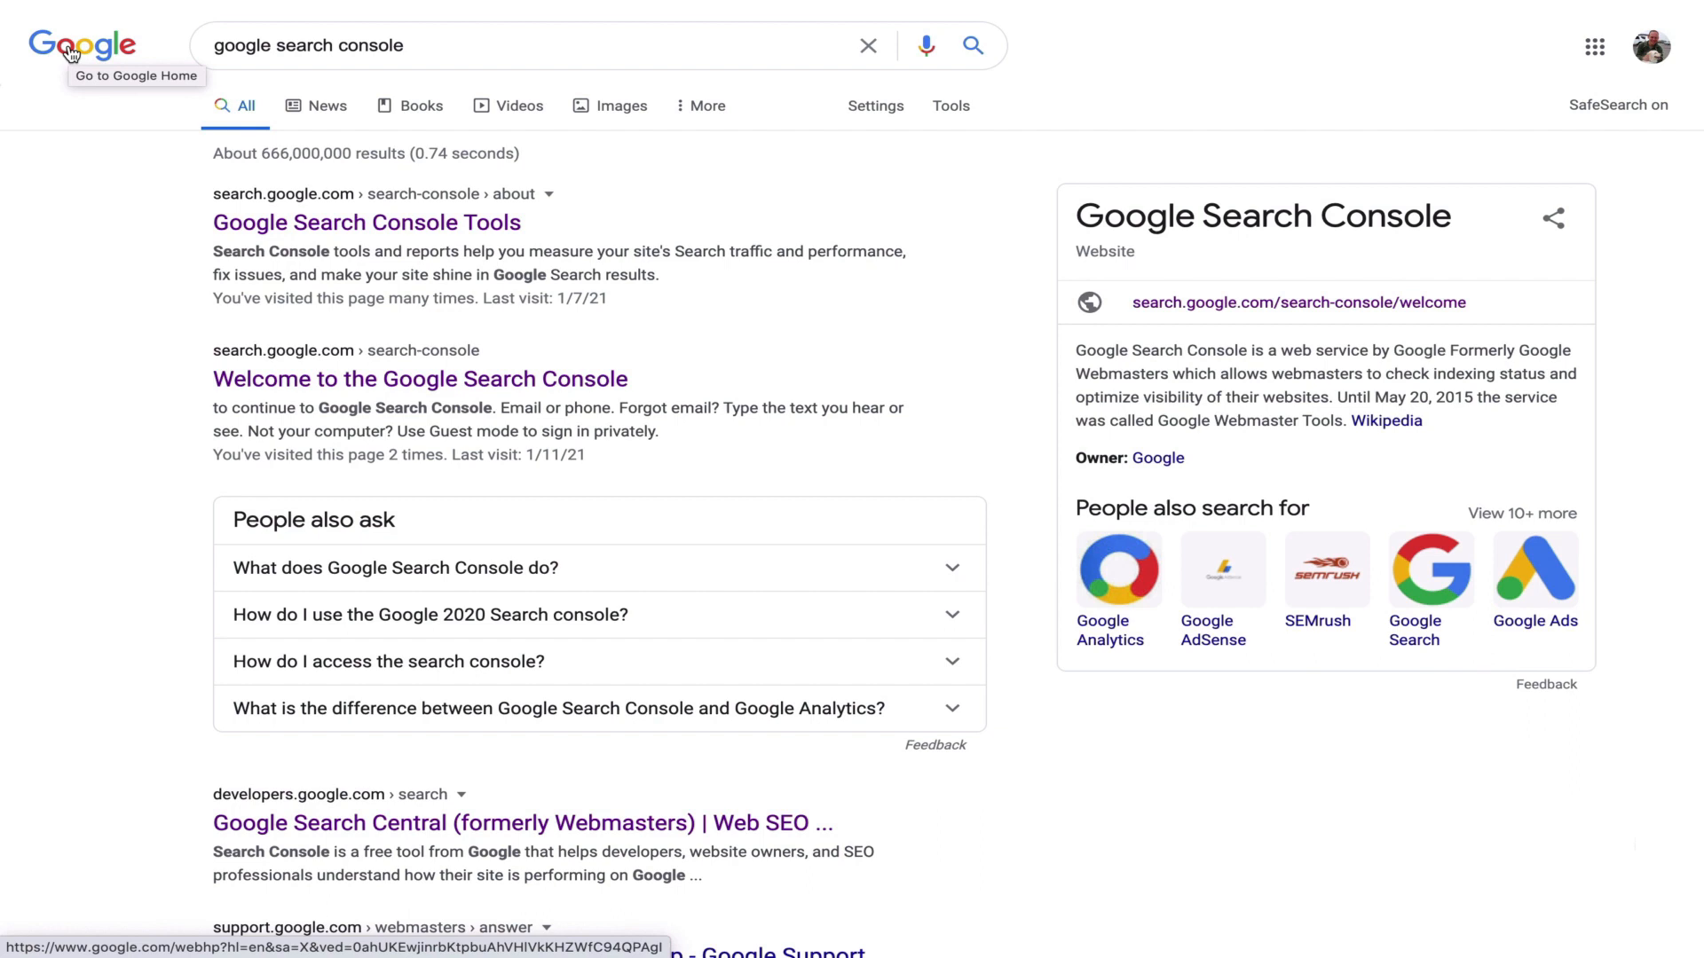
mouse_move(1146, 302)
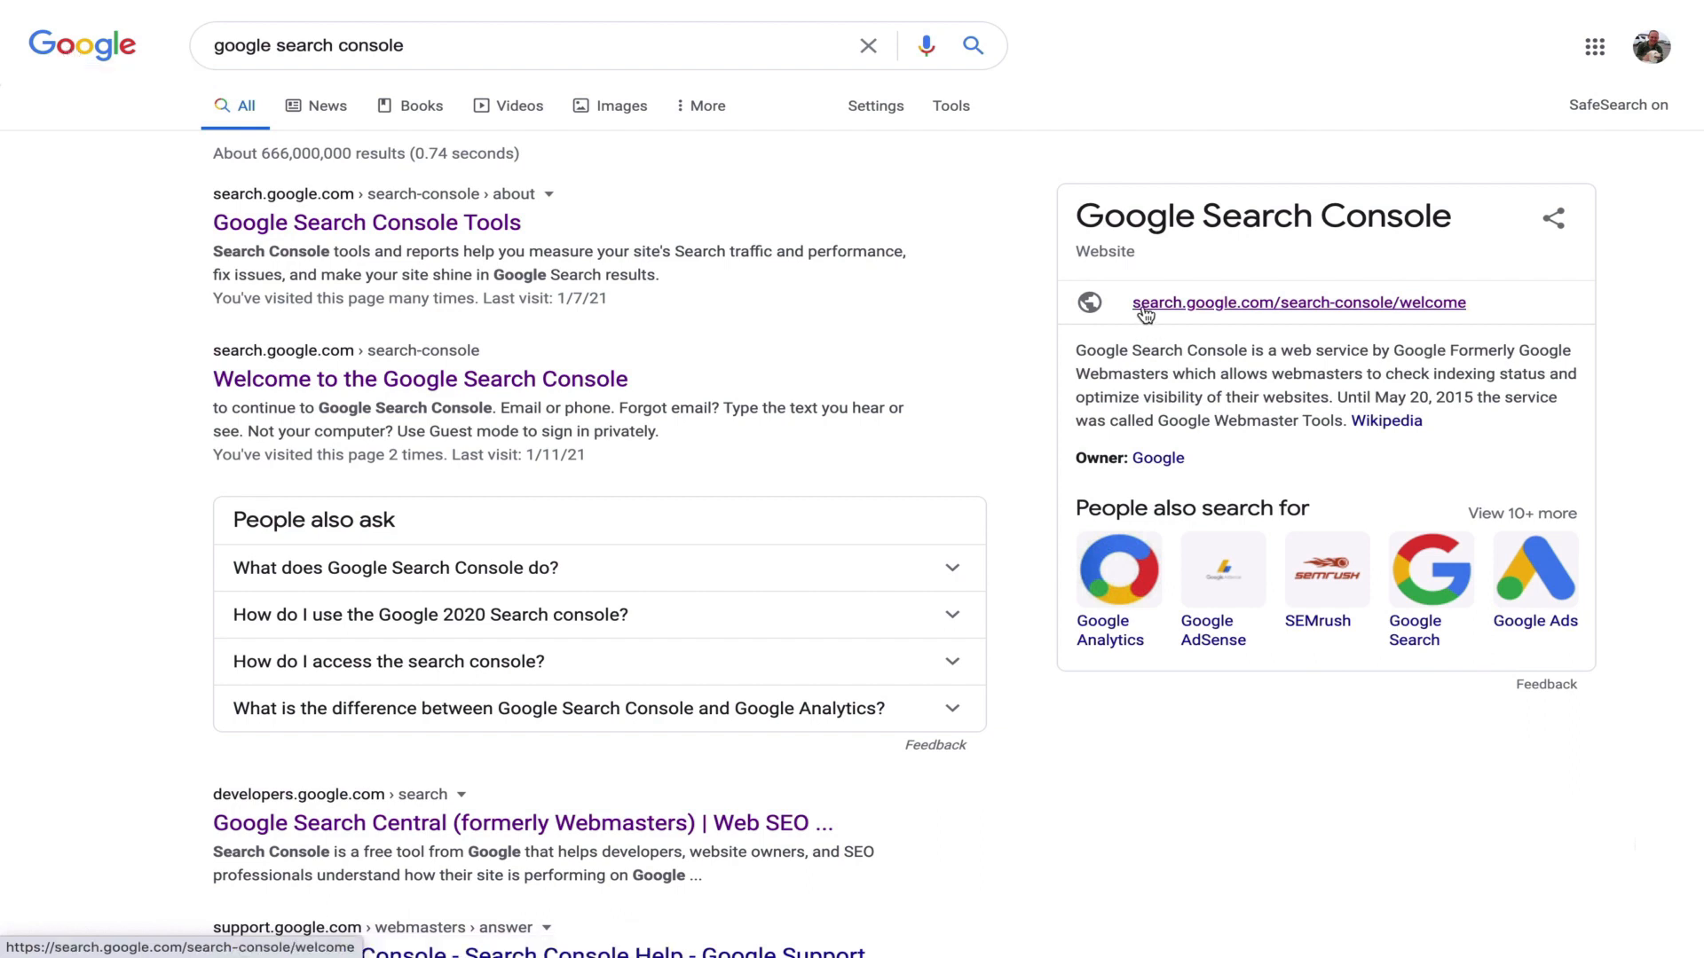
mouse_move(1260, 316)
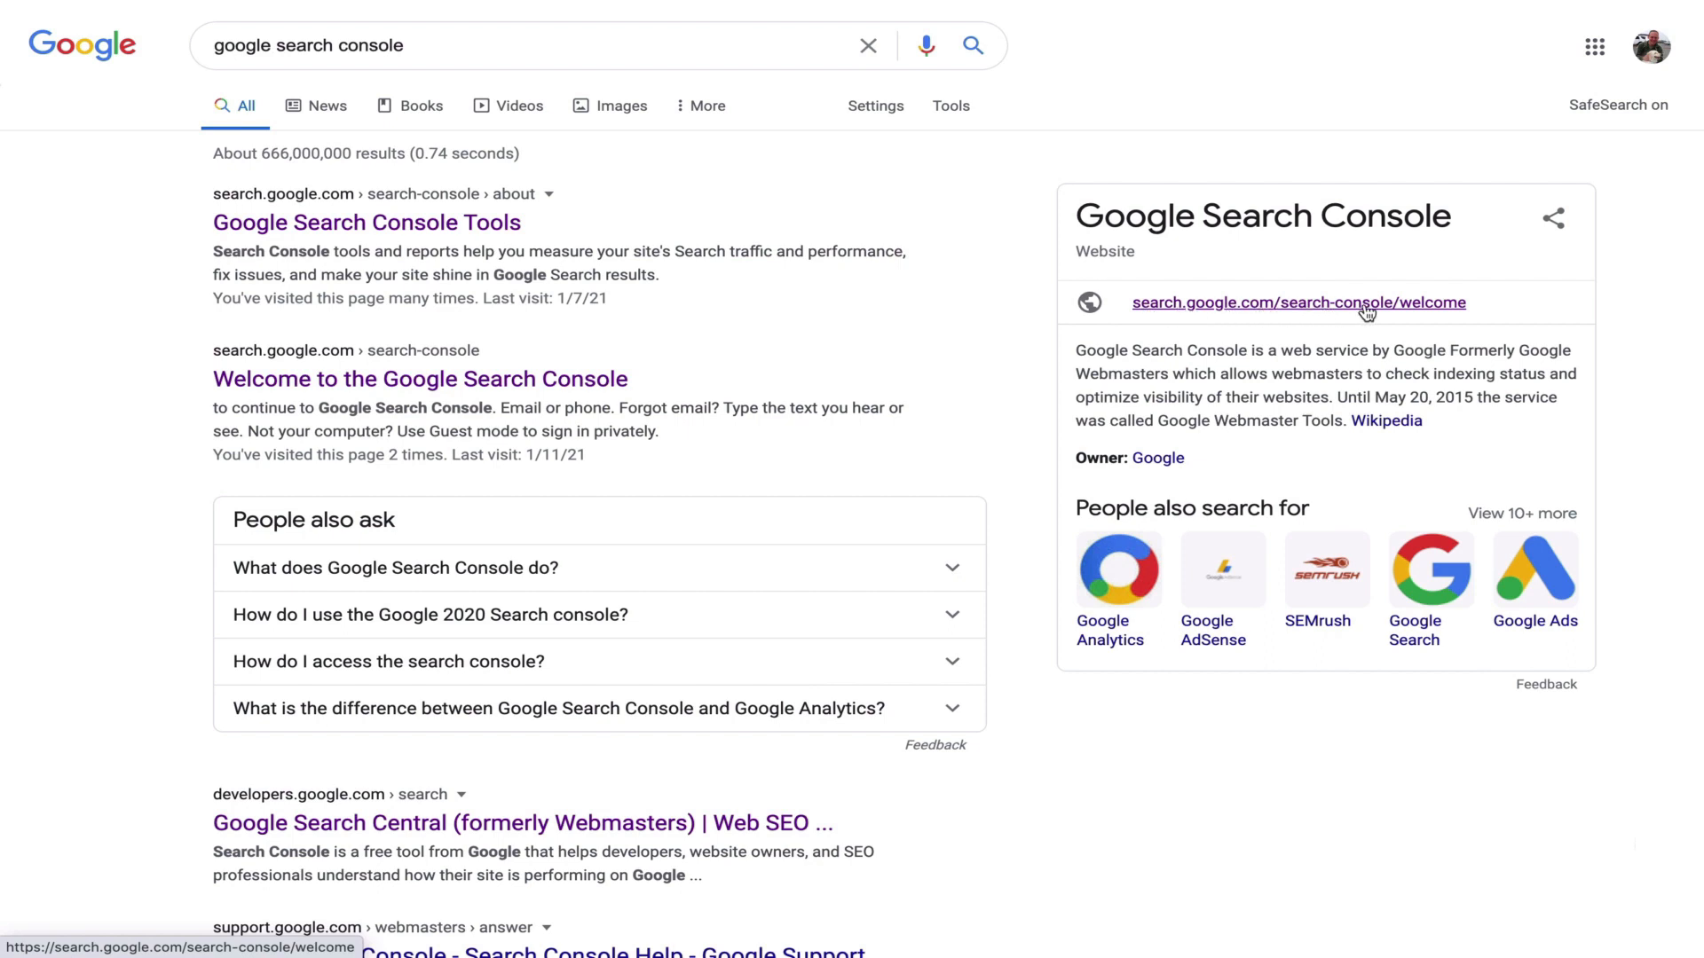
mouse_move(1395, 318)
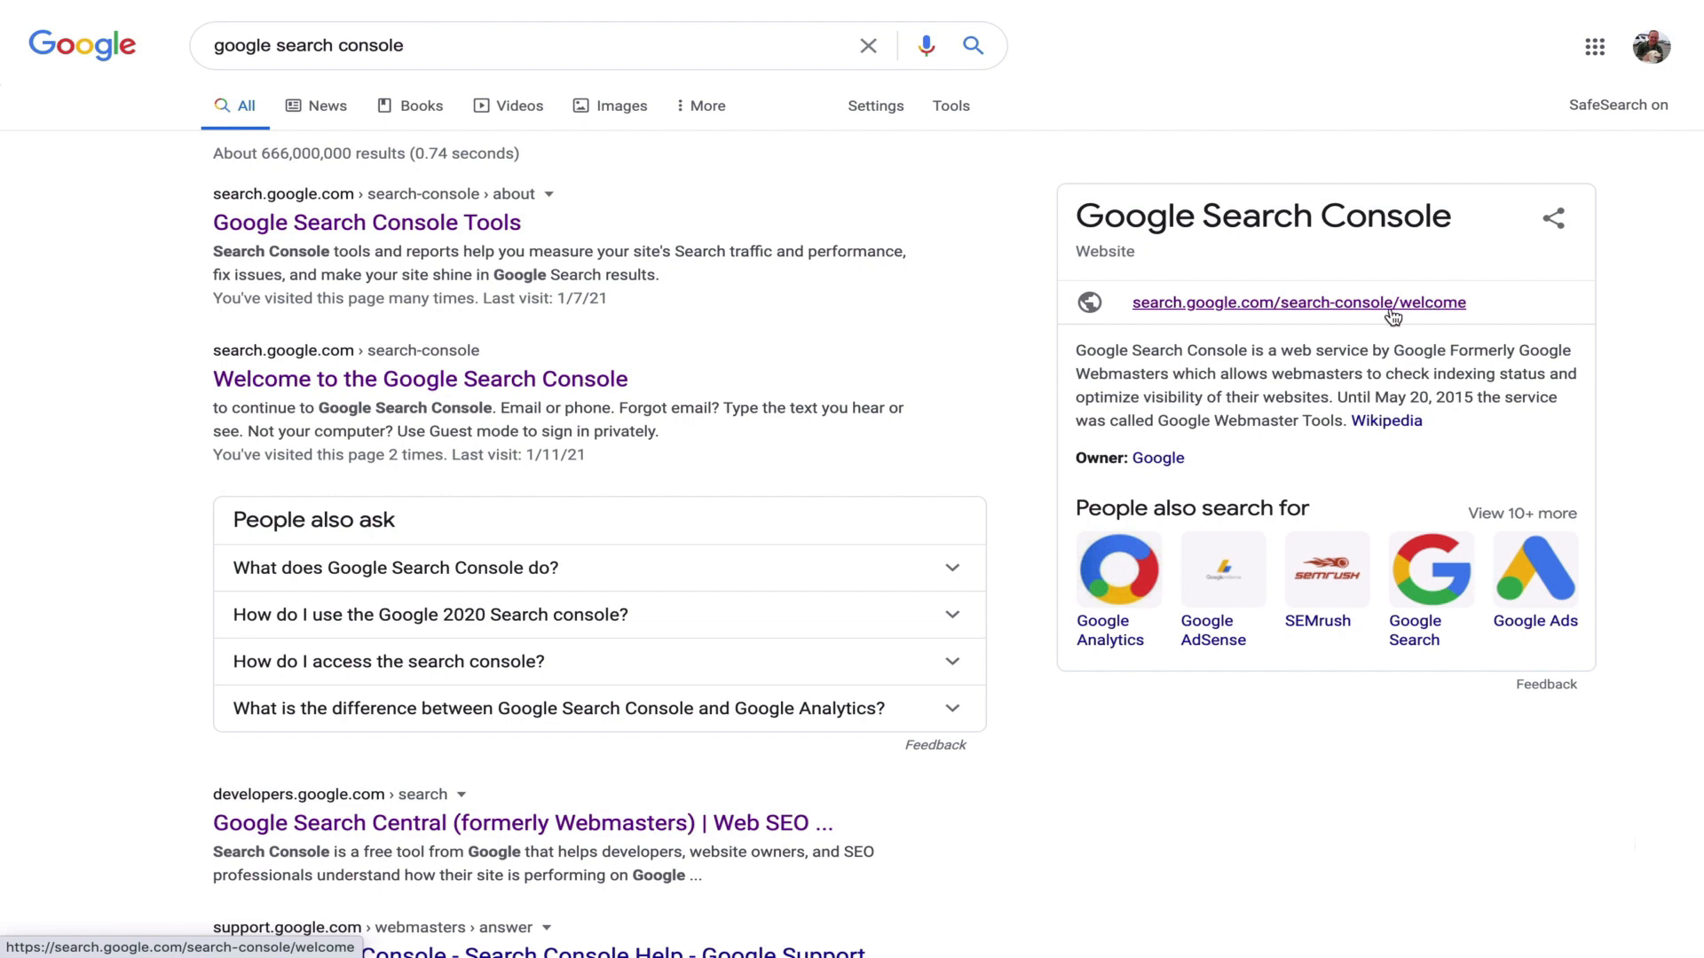
Go to the Search Console welcome page and enter abc123xyz.com as a Domain property
click(1299, 302)
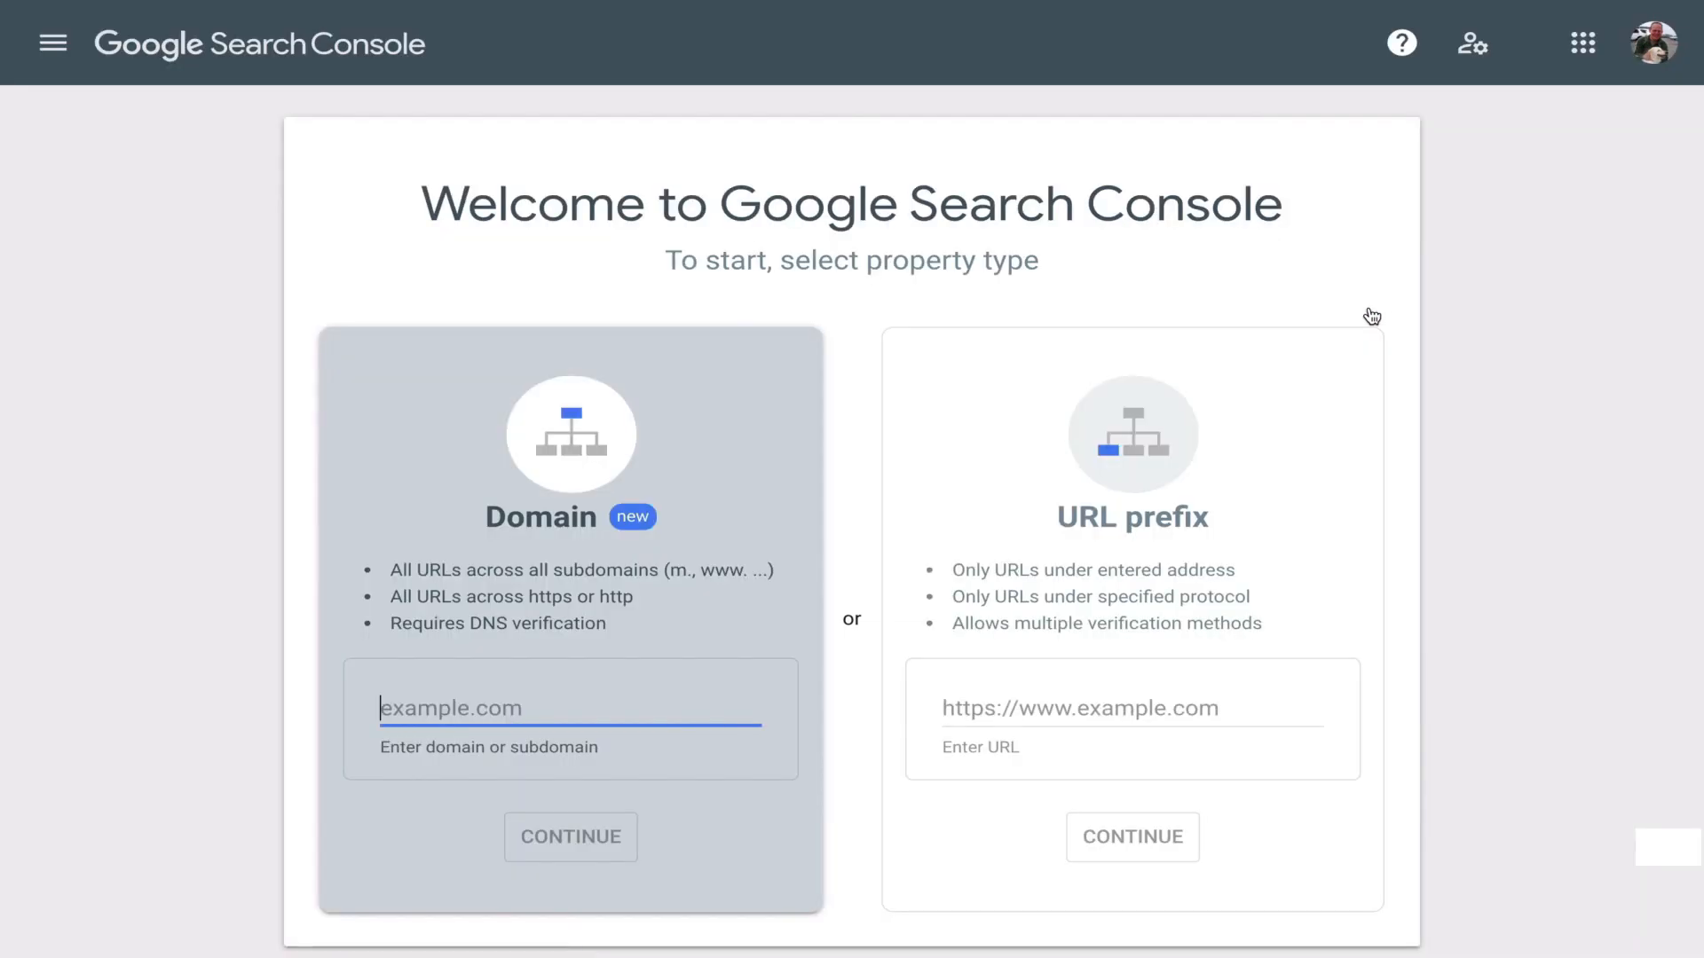
mouse_move(816, 595)
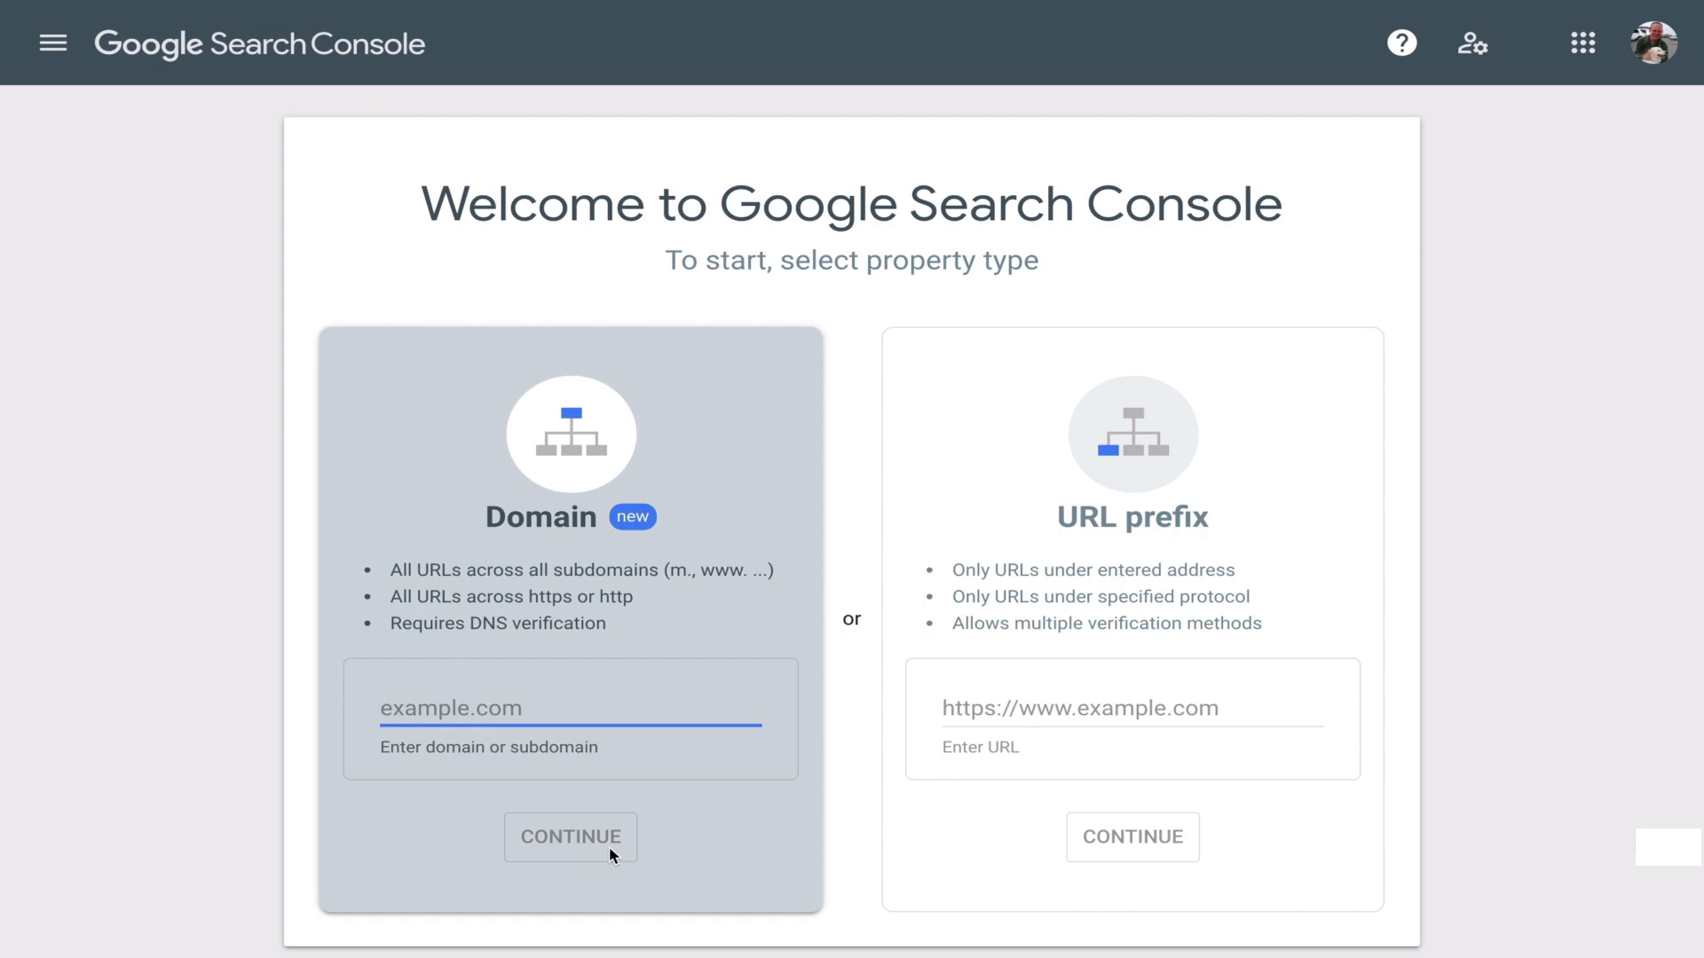
text(abc123xyz.com)
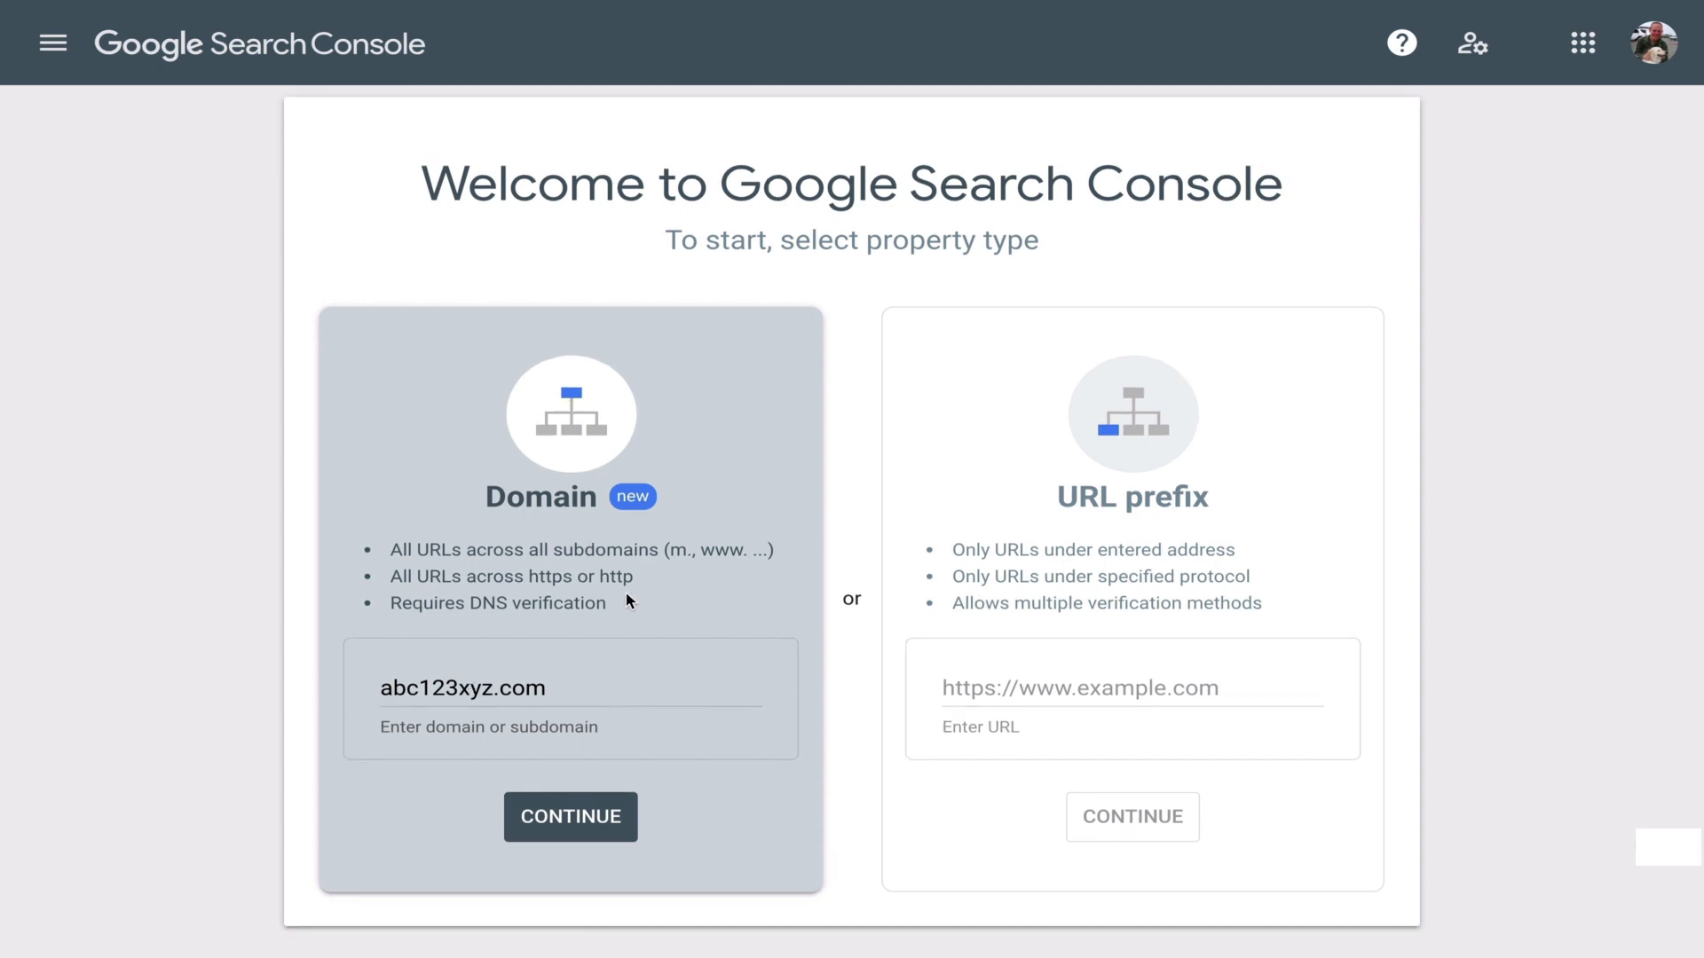
mouse_move(419, 632)
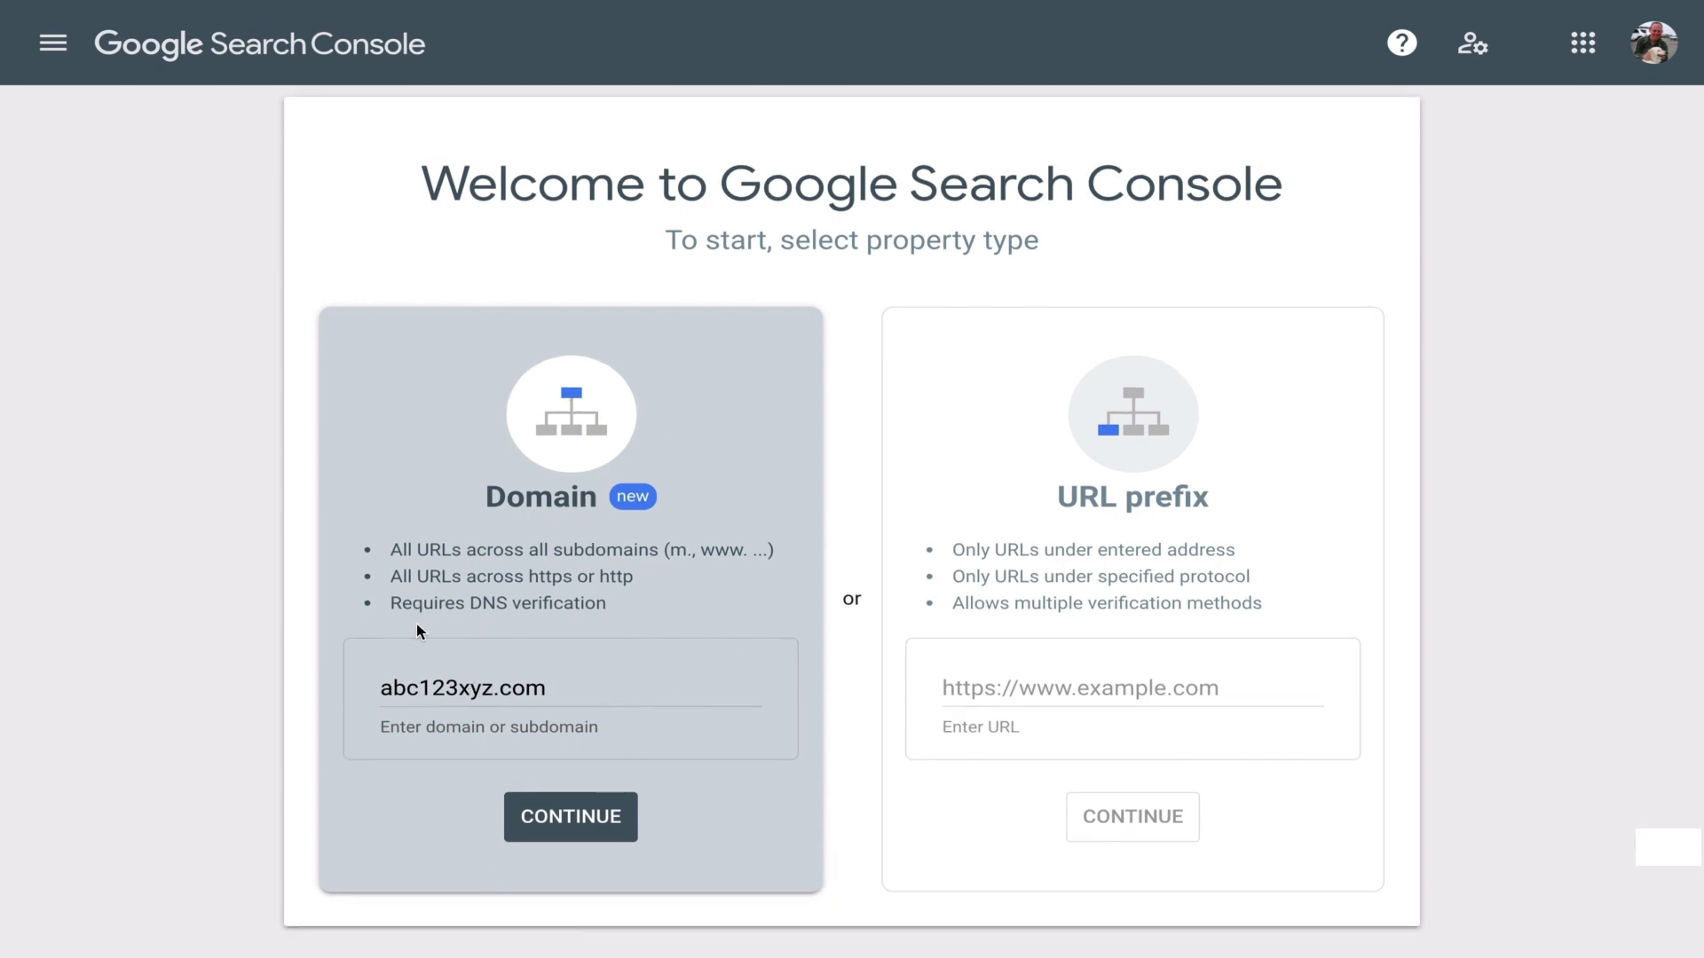
mouse_move(573, 585)
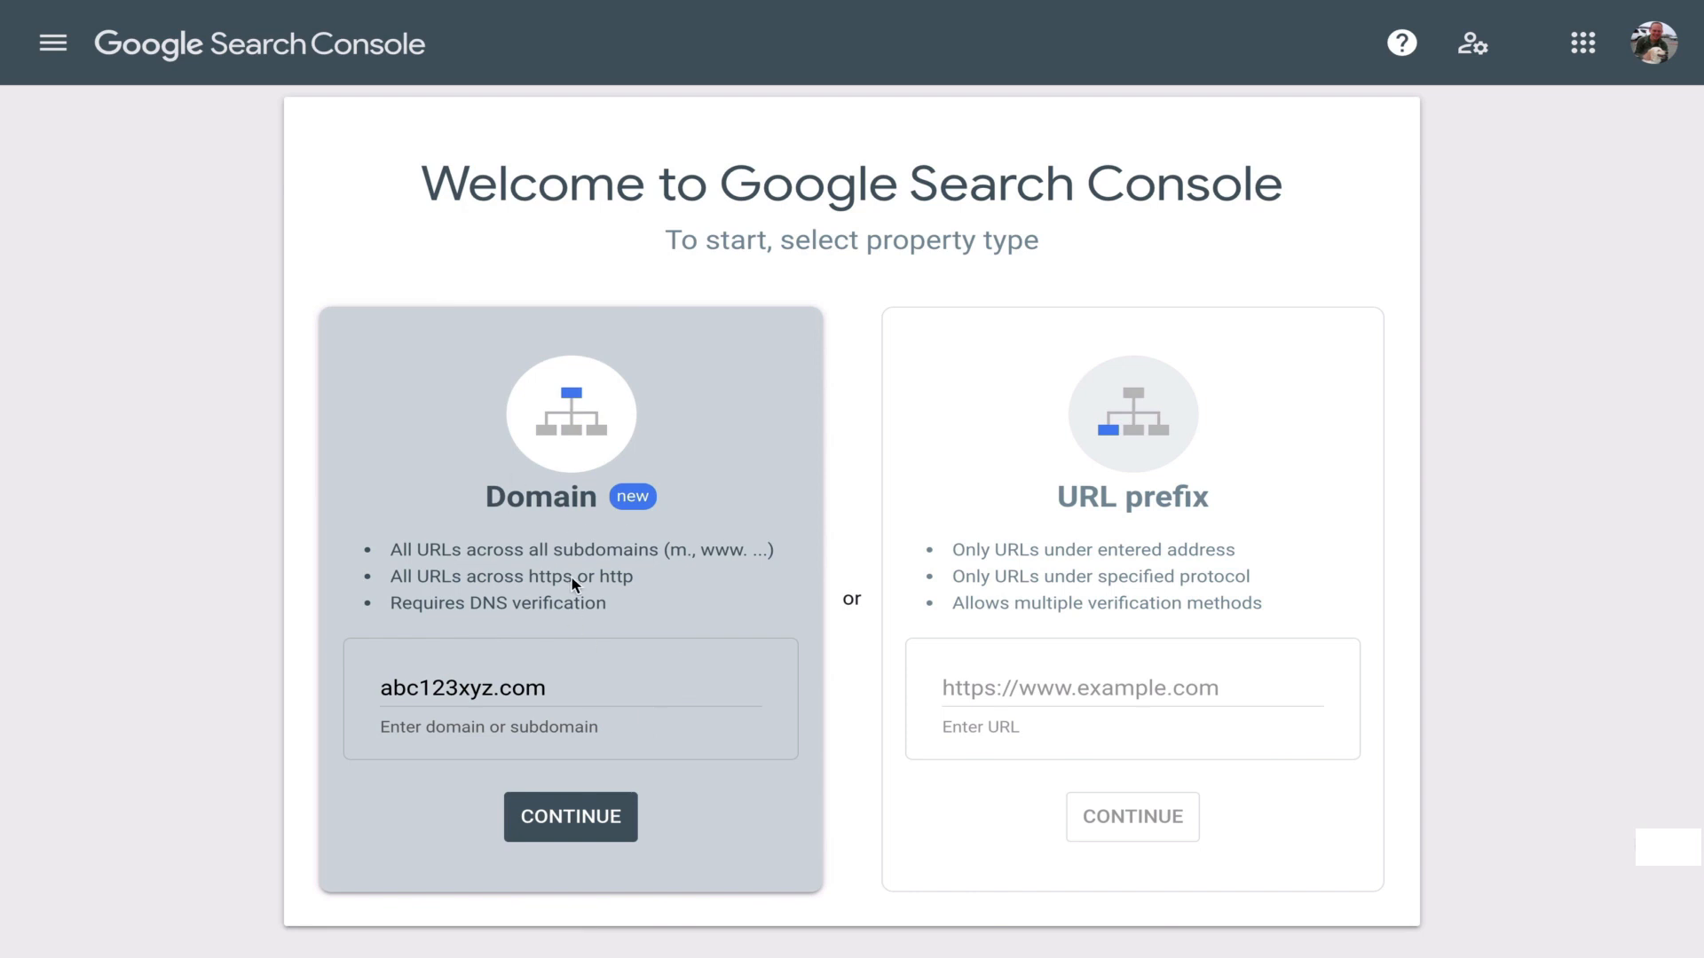
mouse_move(1159, 463)
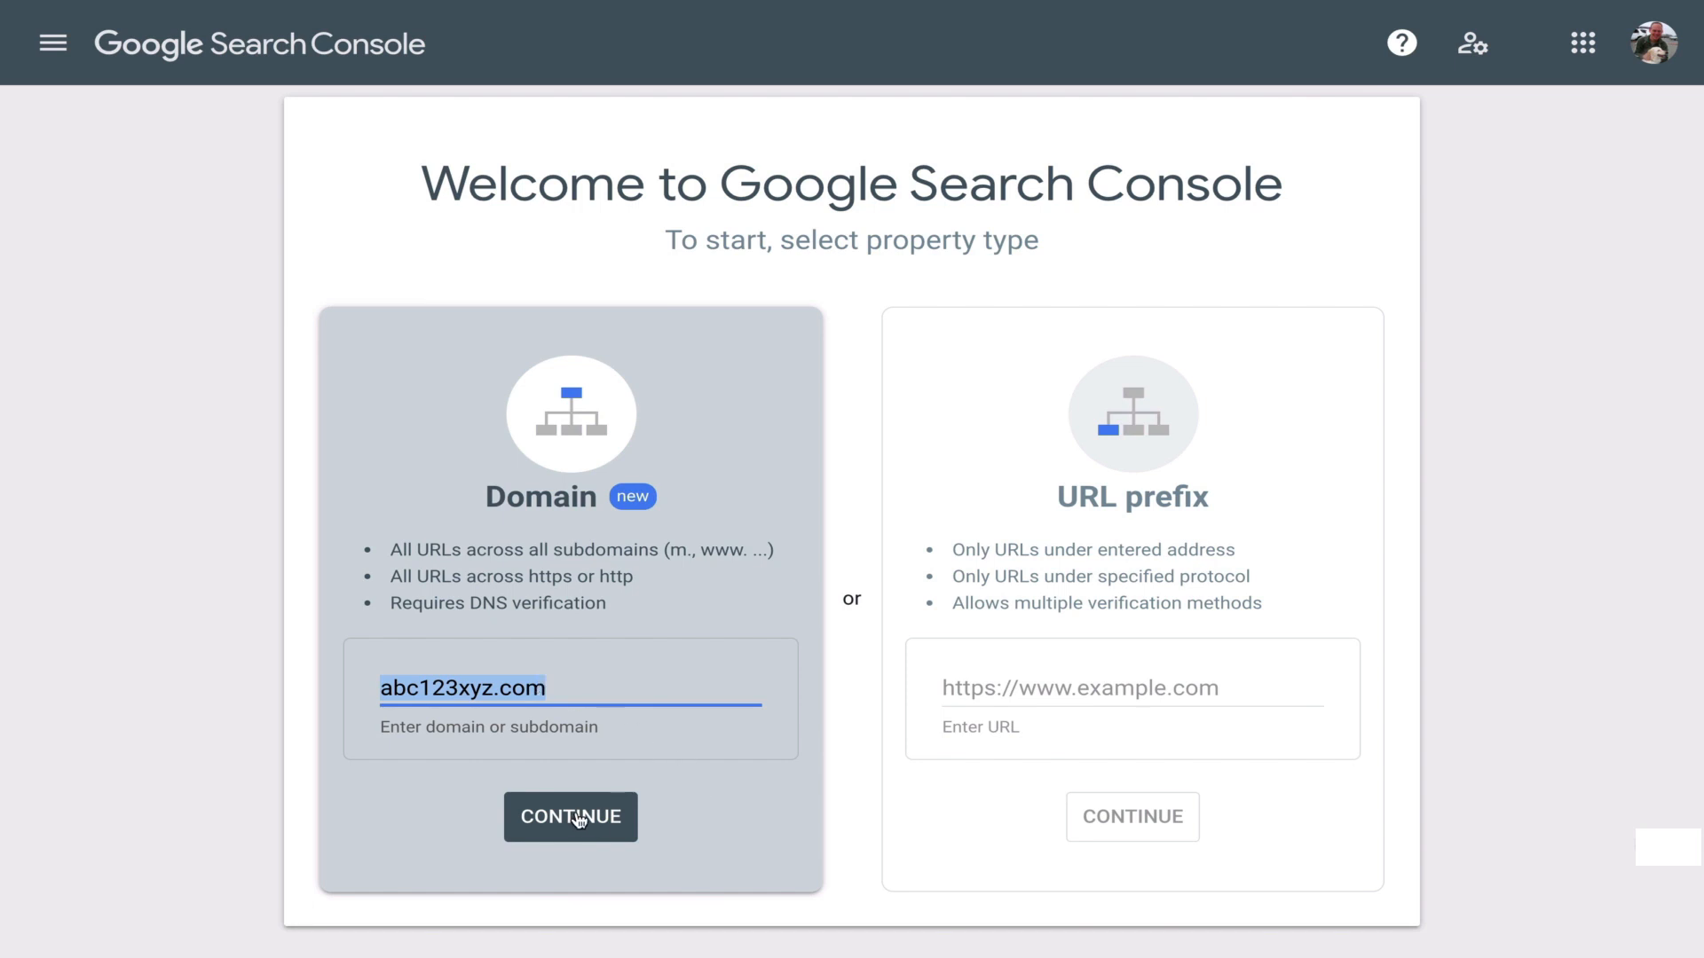
Submit abc123xyz.com and copy its google-site-verification TXT record
click(570, 817)
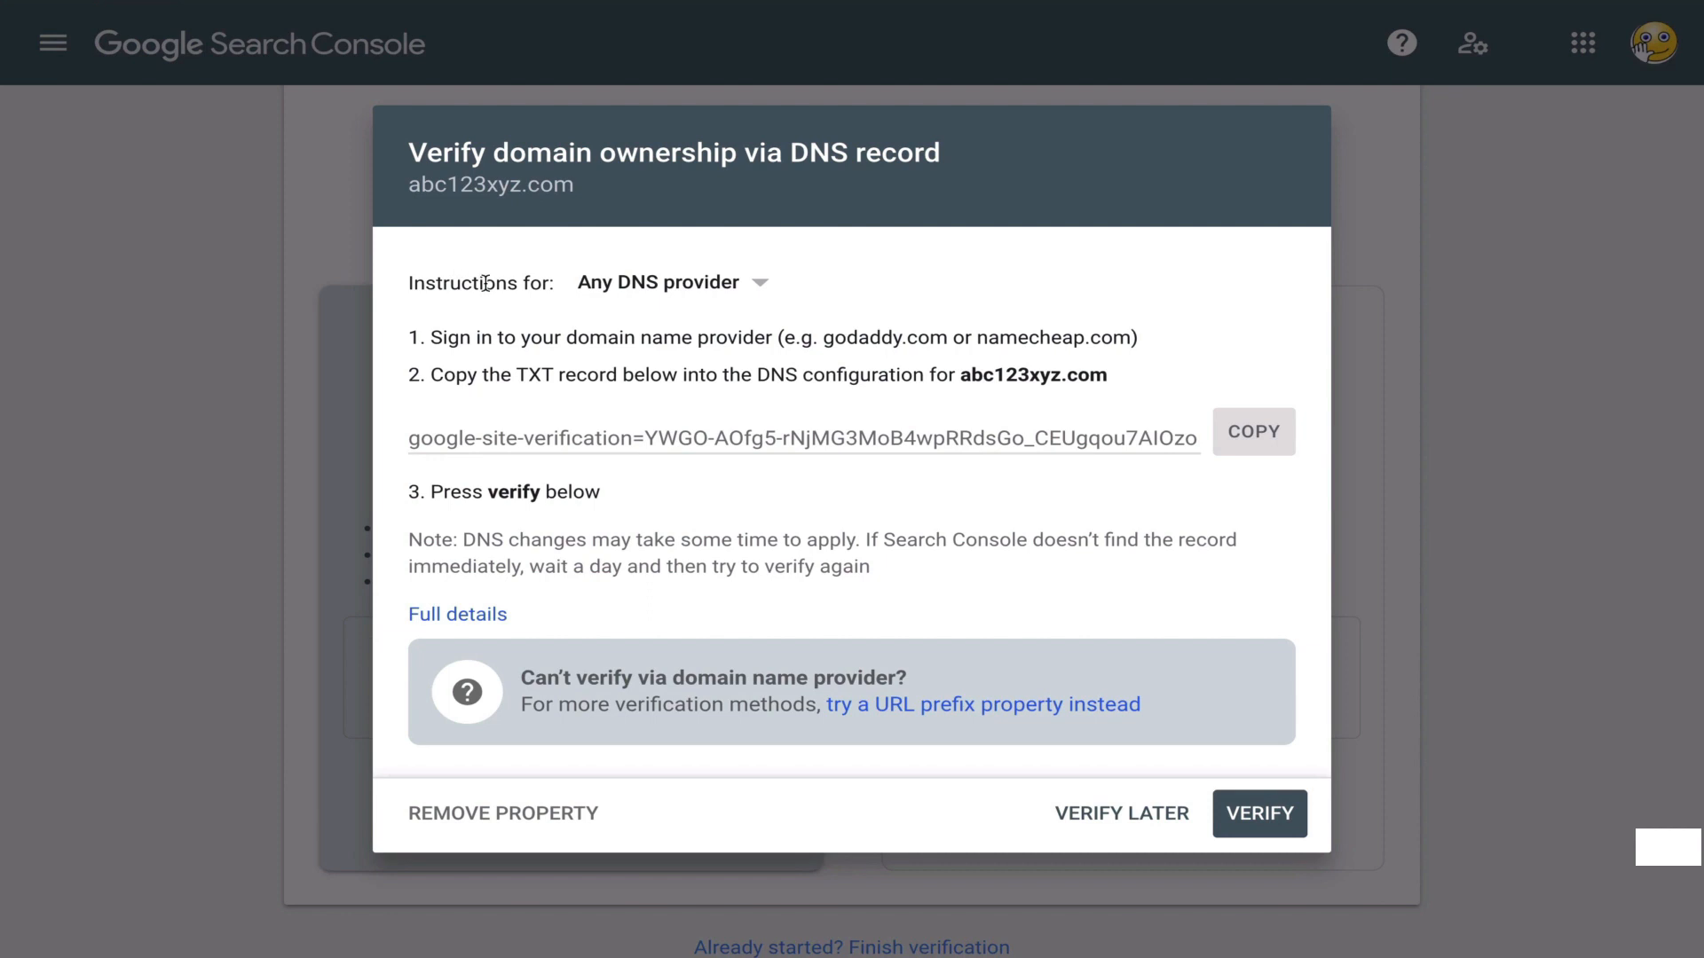
mouse_move(839, 328)
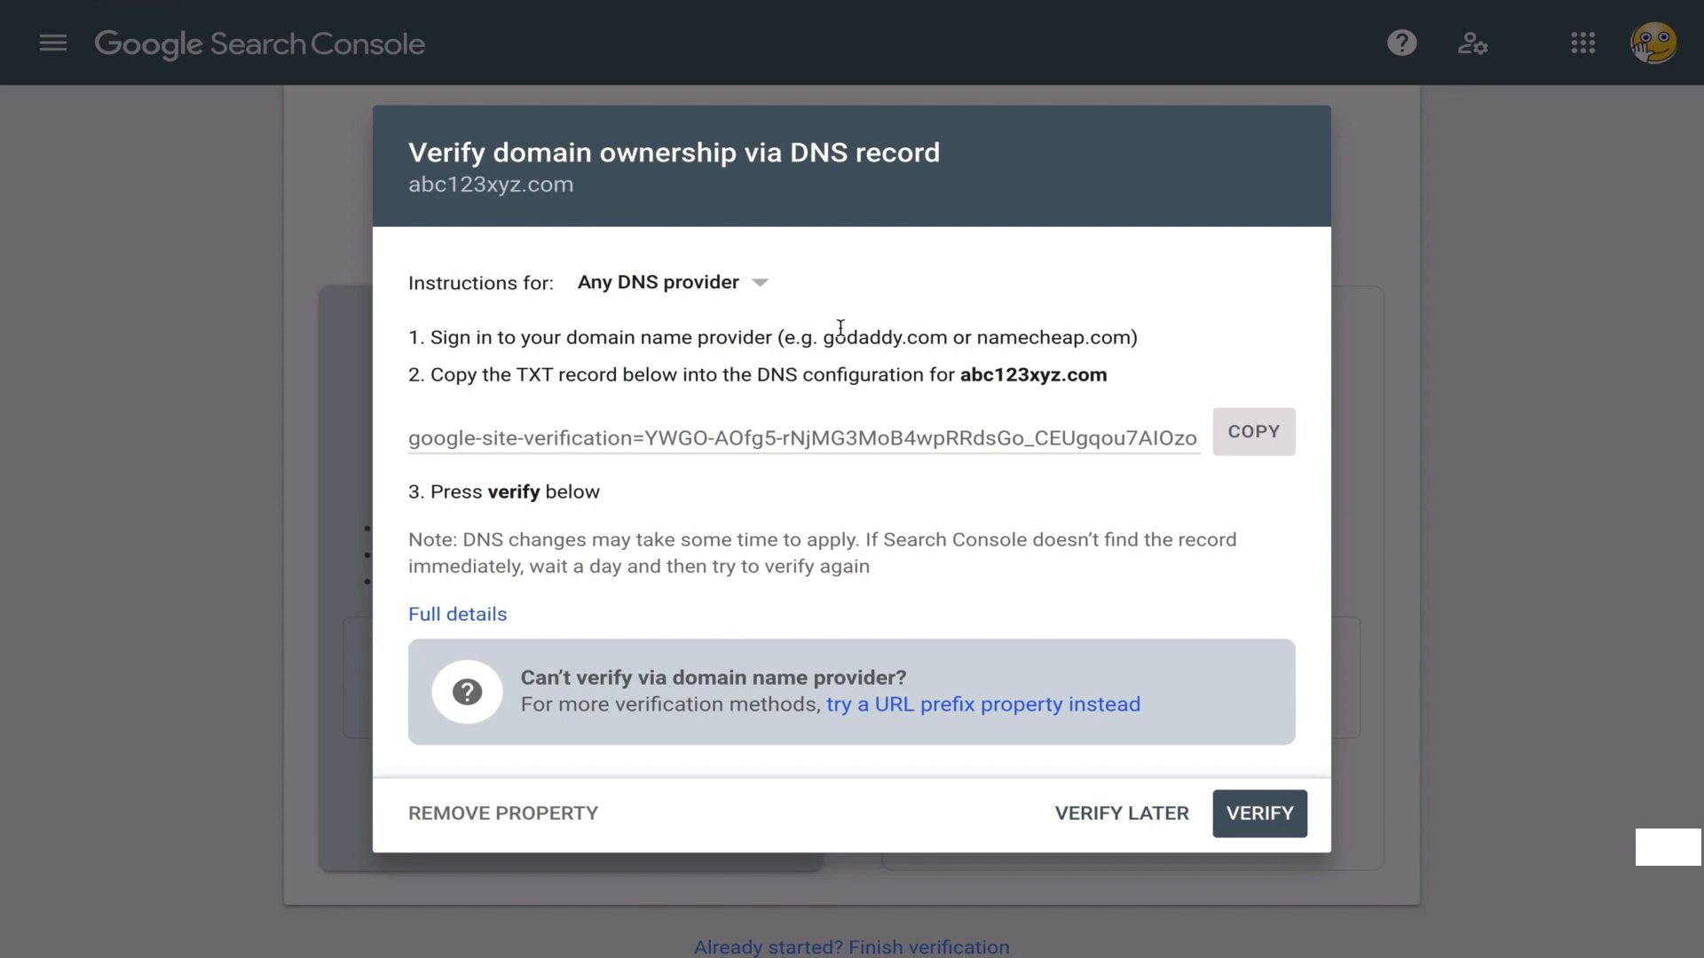
mouse_move(1124, 385)
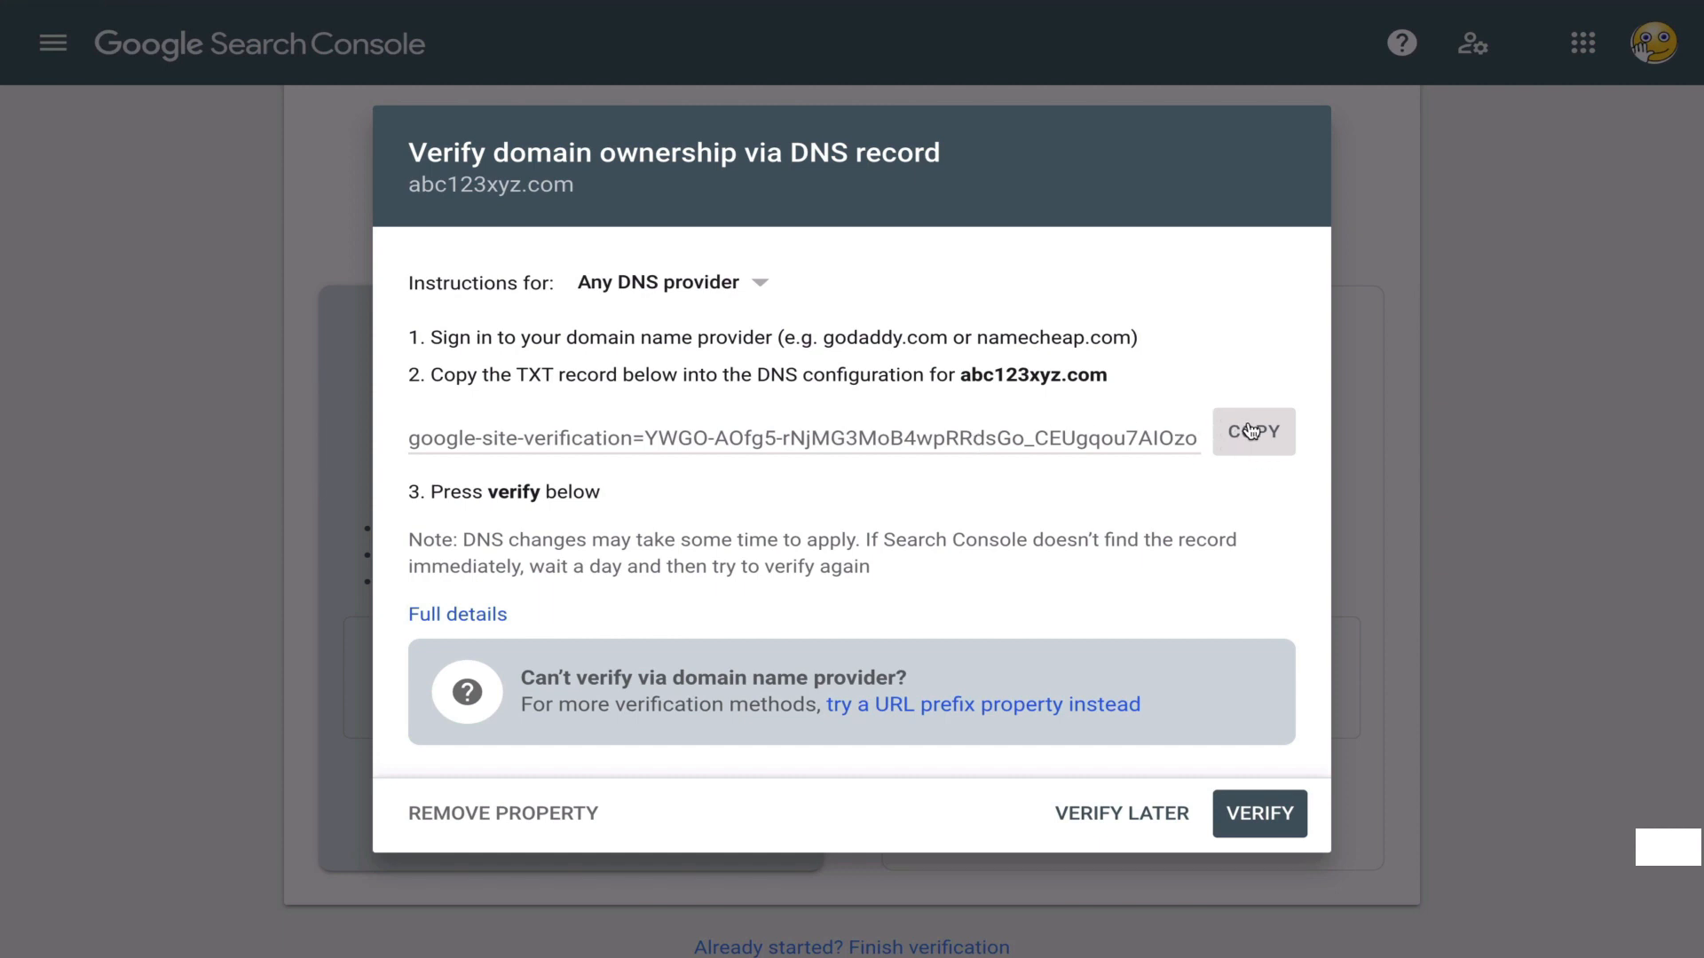
click(1251, 431)
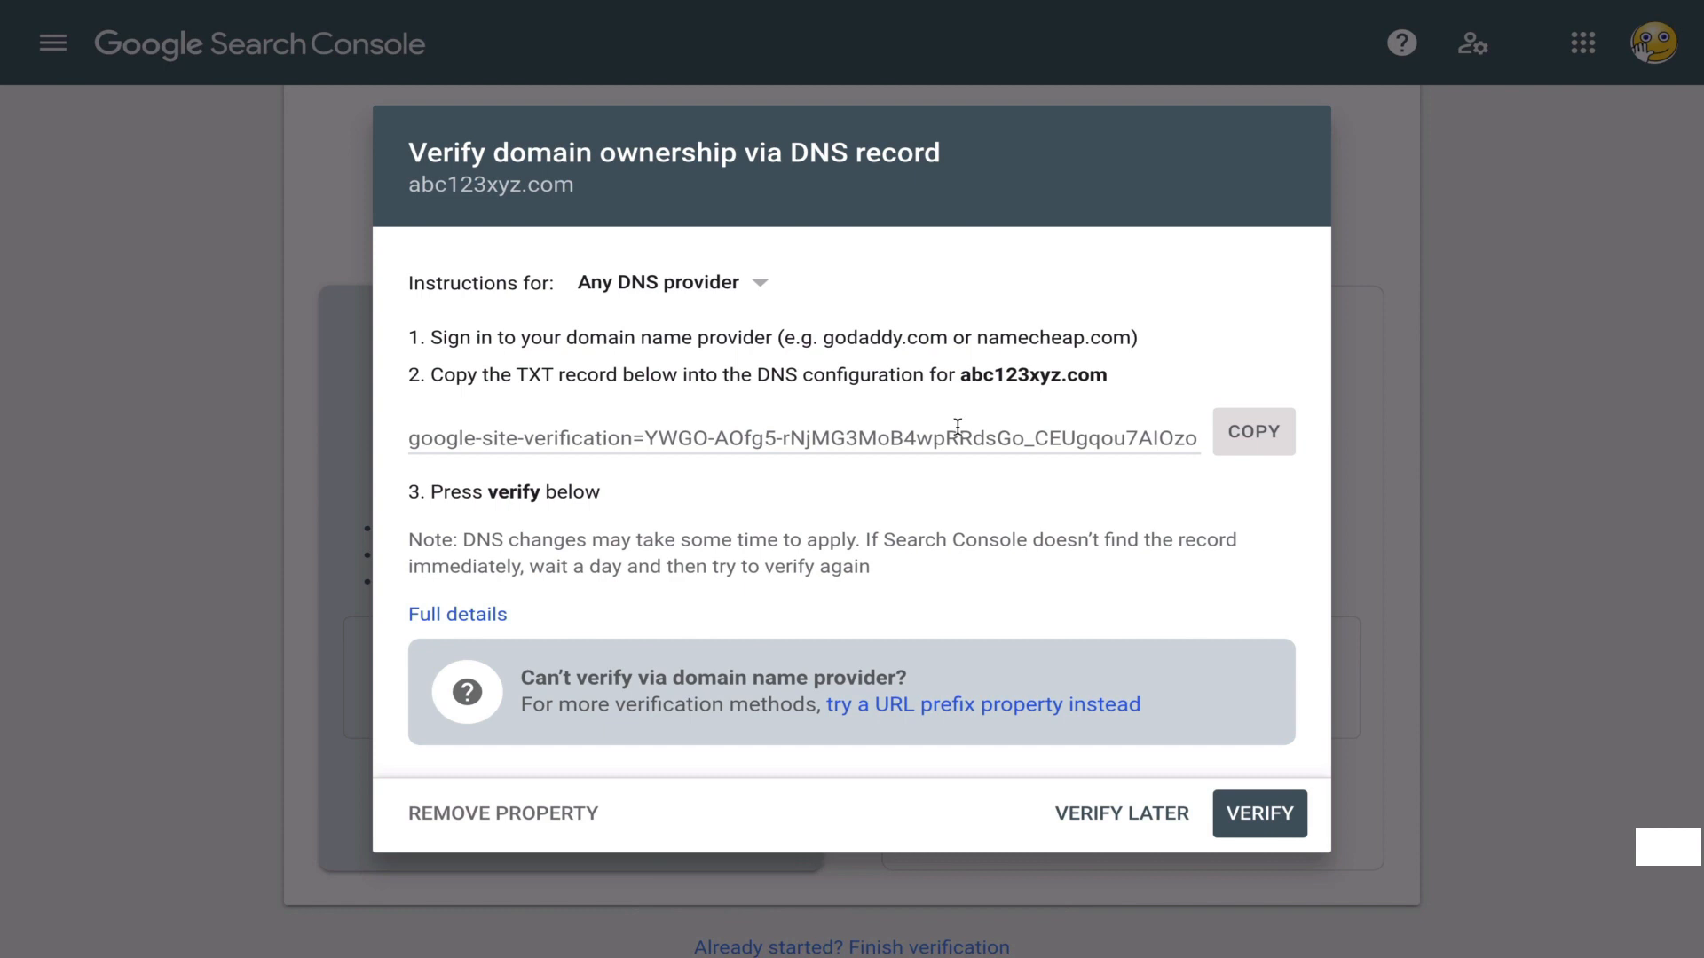
mouse_move(1173, 700)
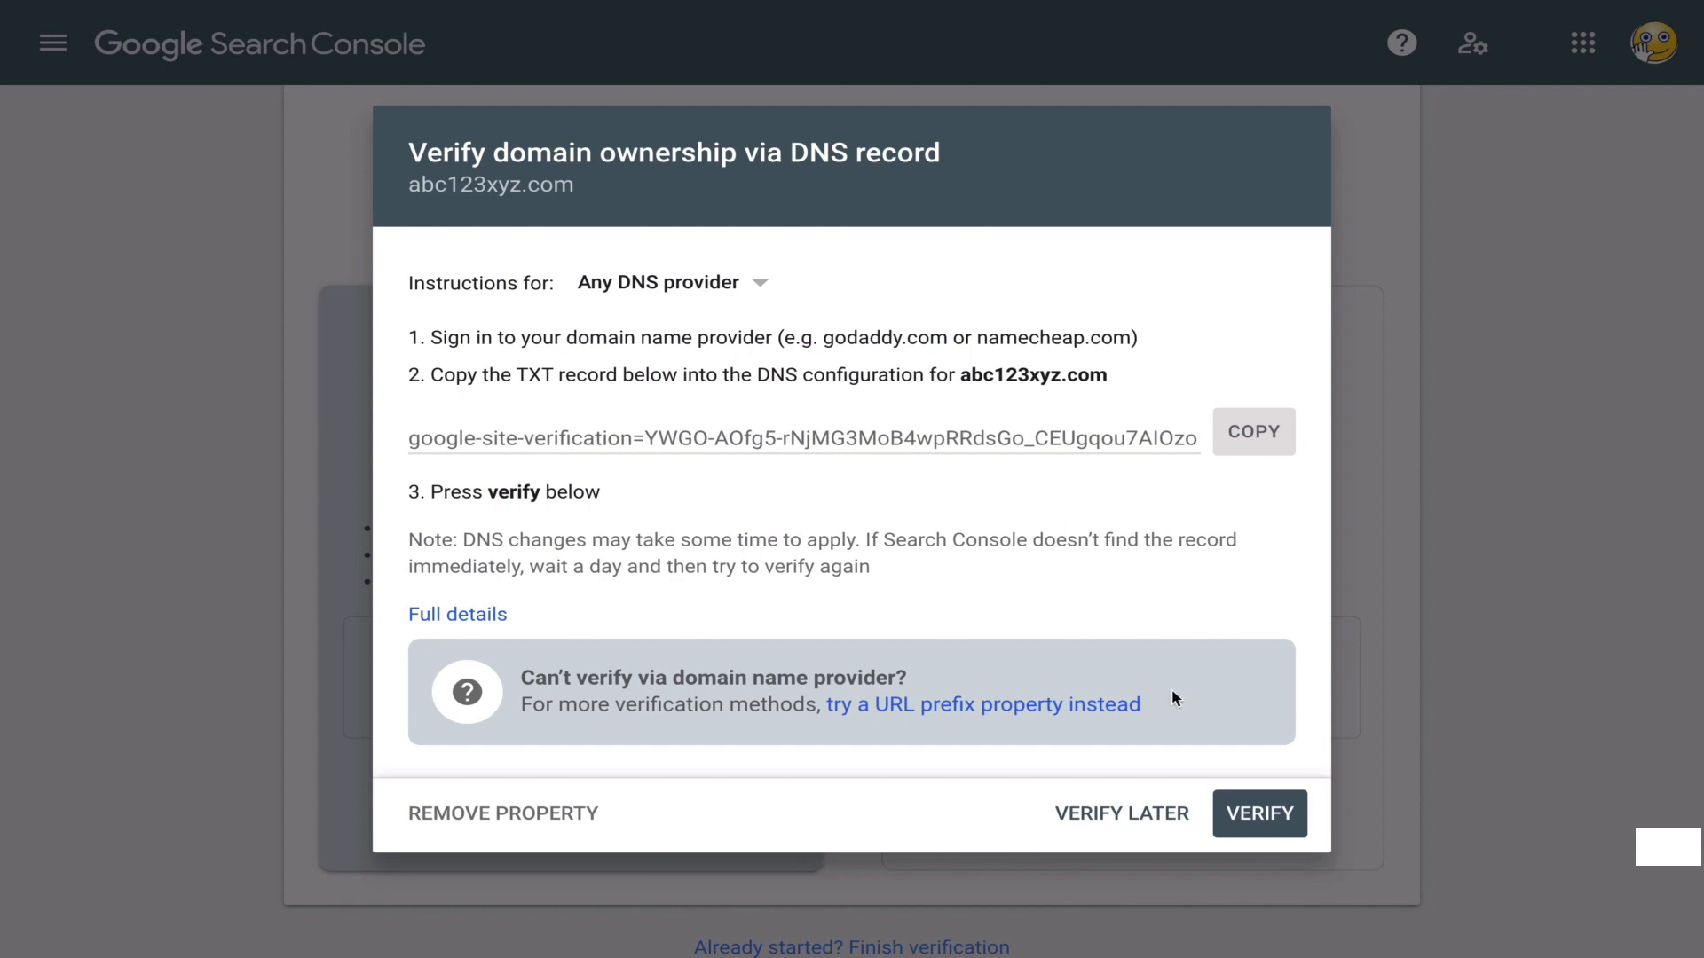
mouse_move(1257, 816)
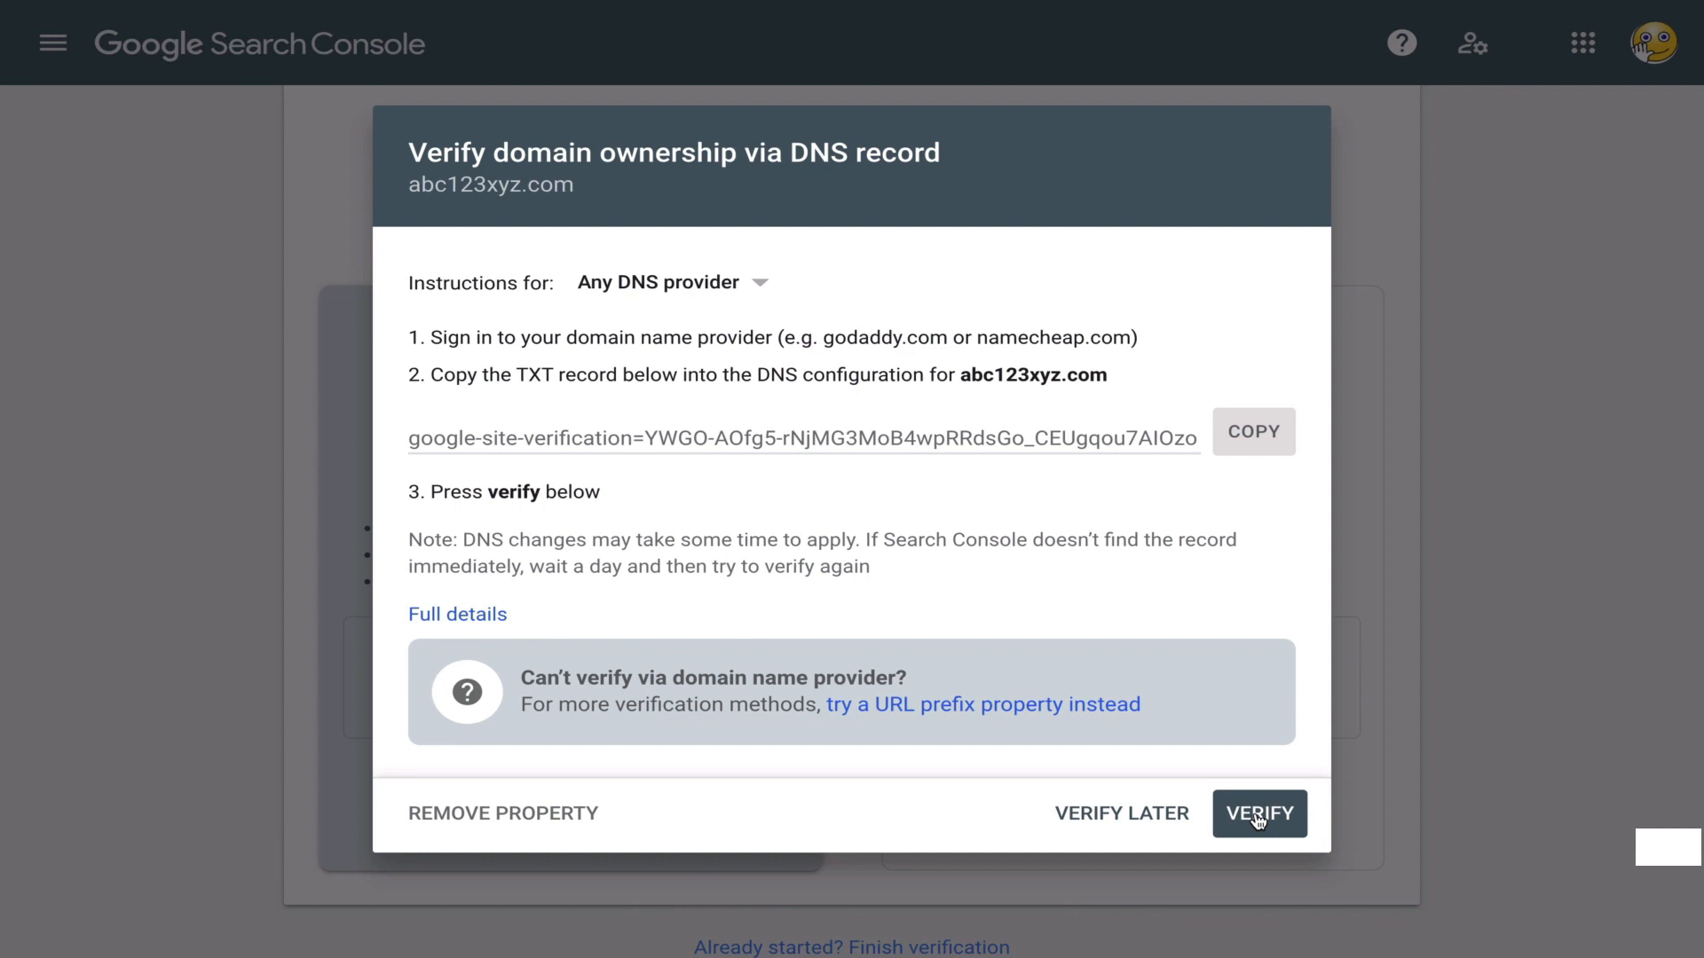
mouse_move(1303, 788)
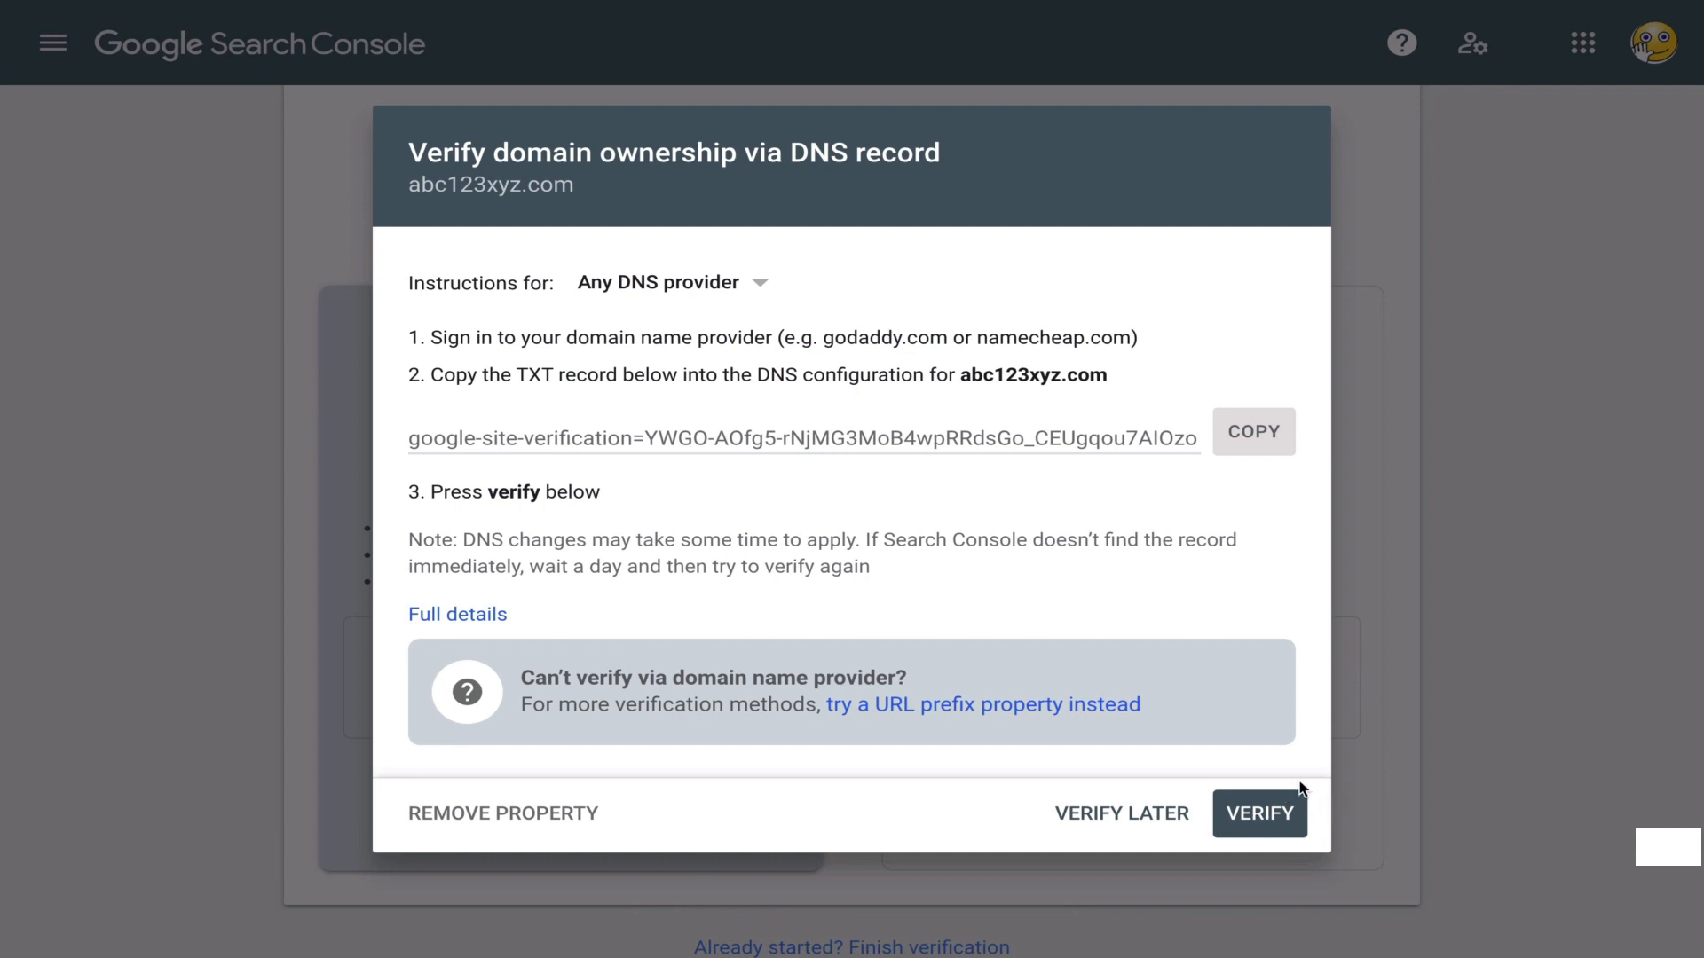
mouse_move(772, 543)
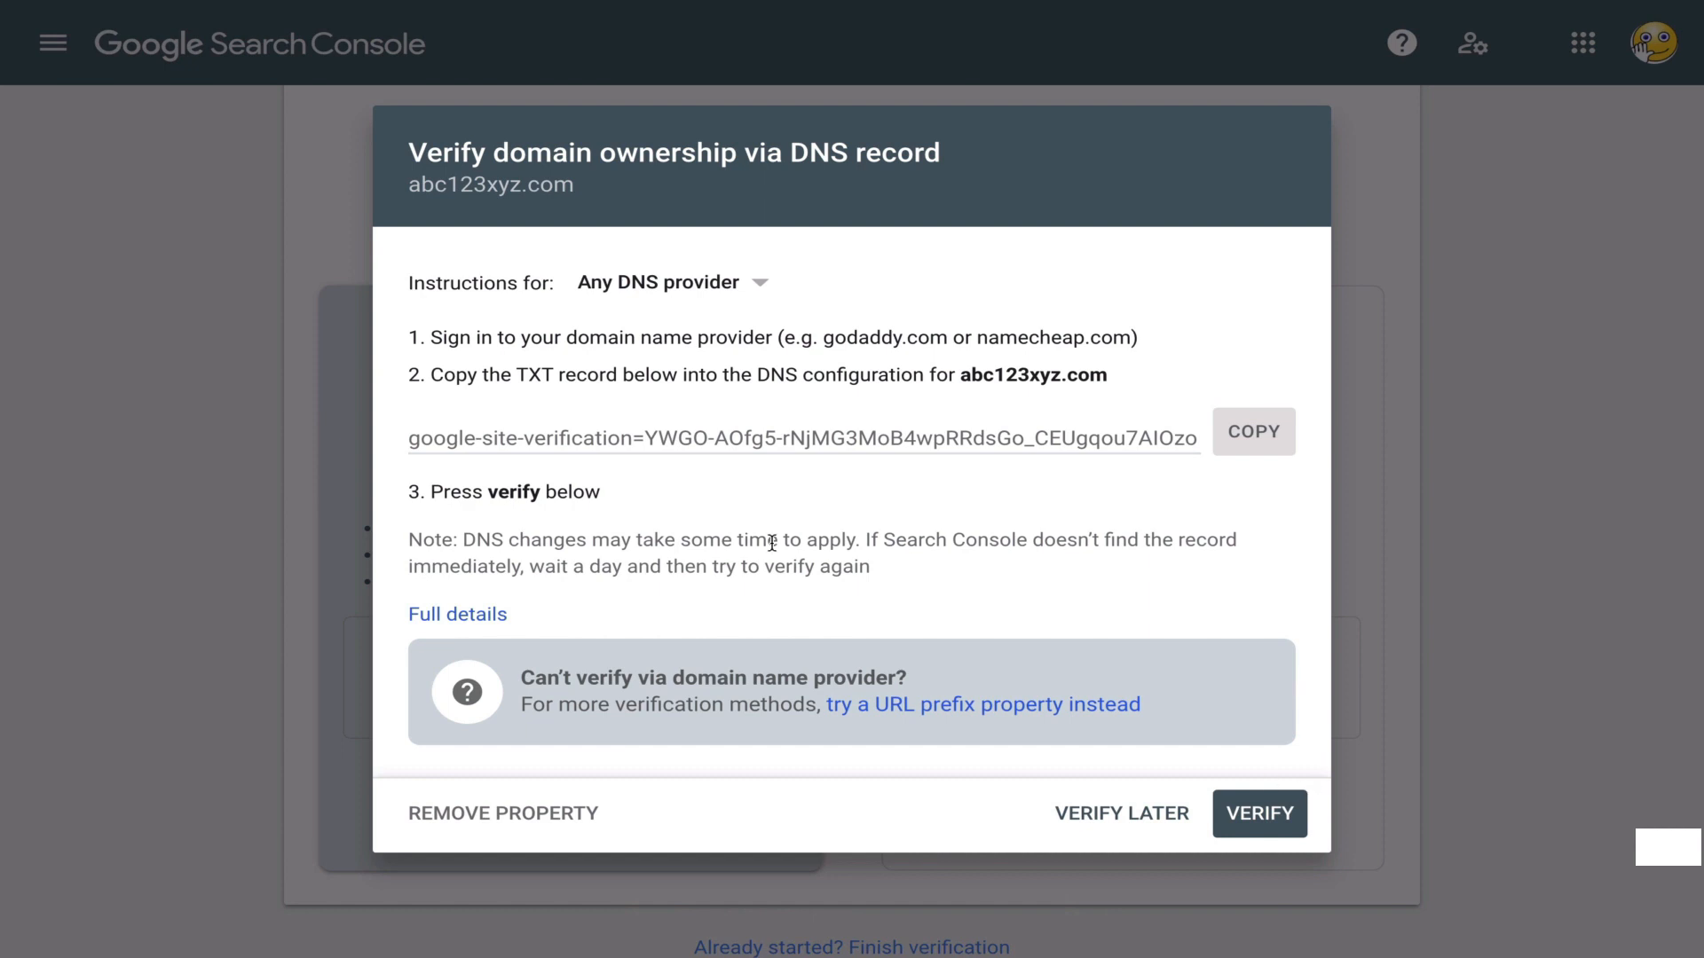
mouse_move(868, 429)
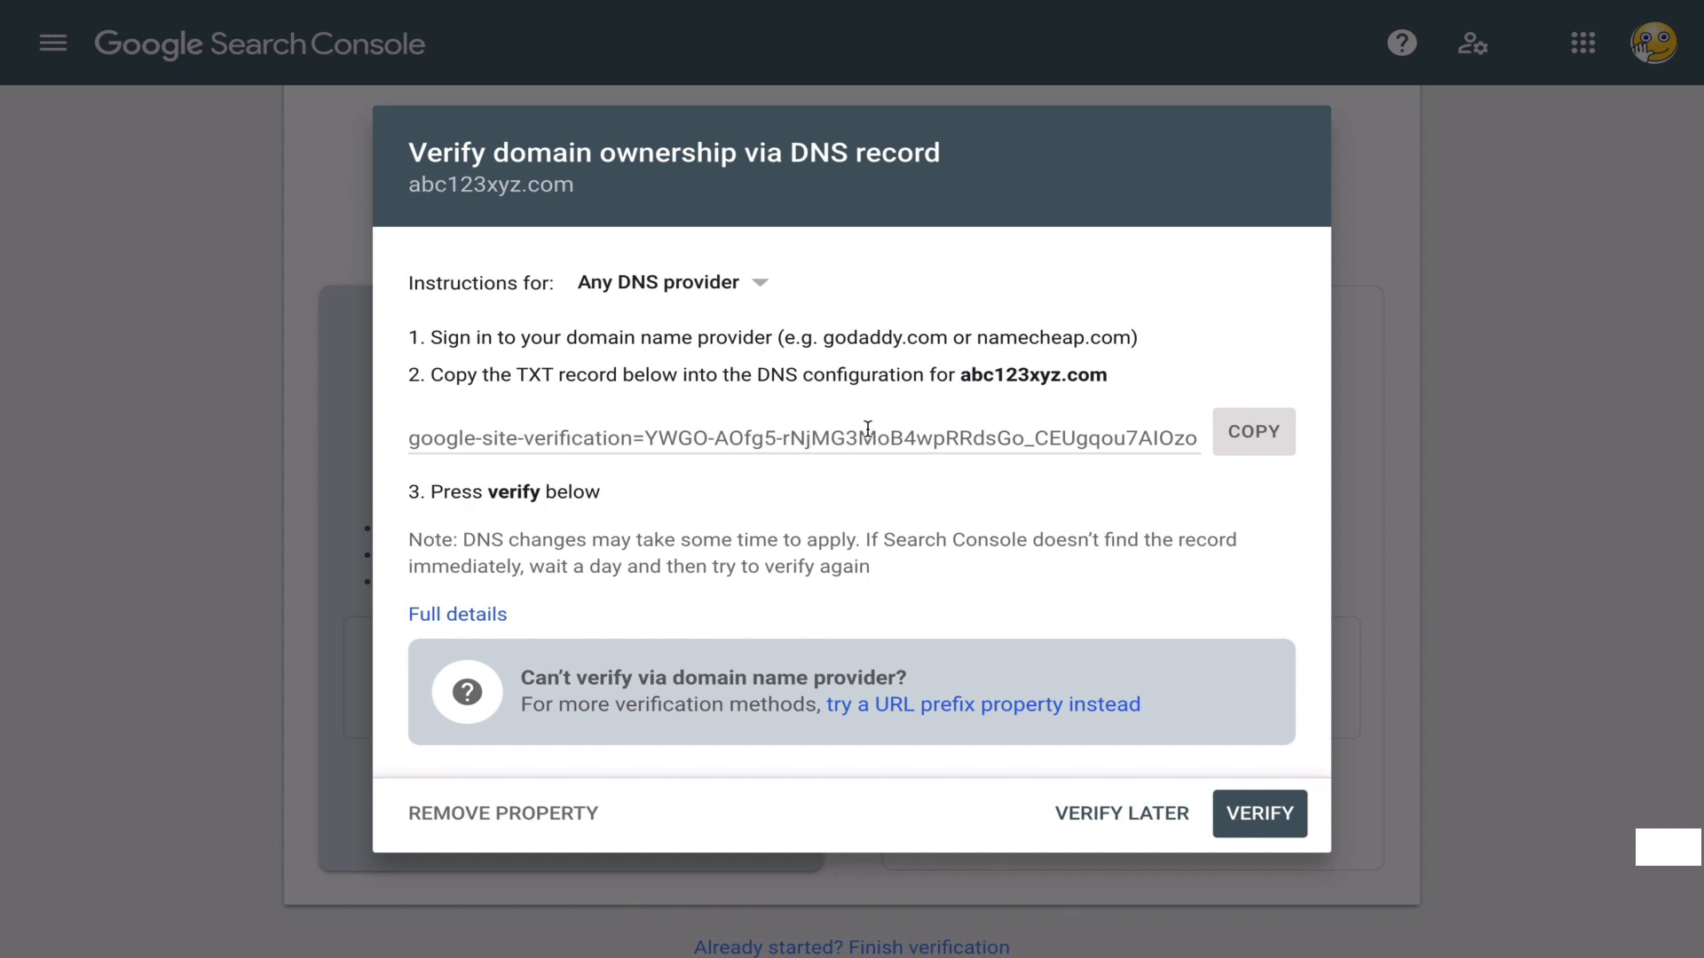
mouse_move(587, 284)
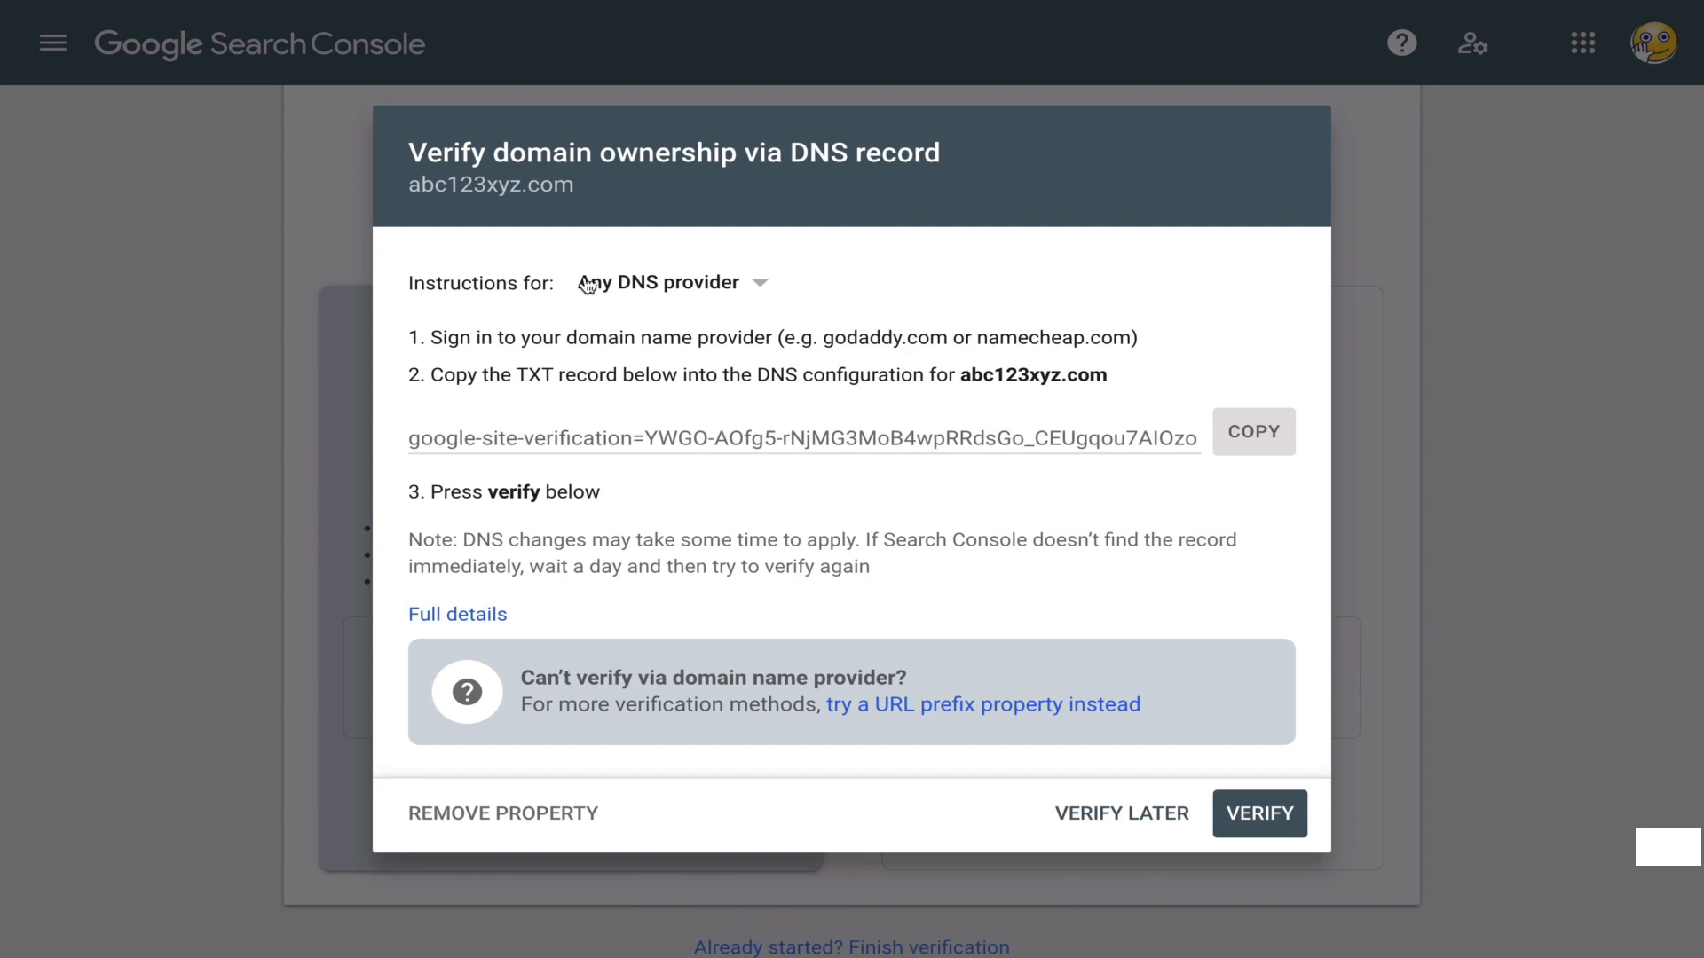
mouse_move(823, 379)
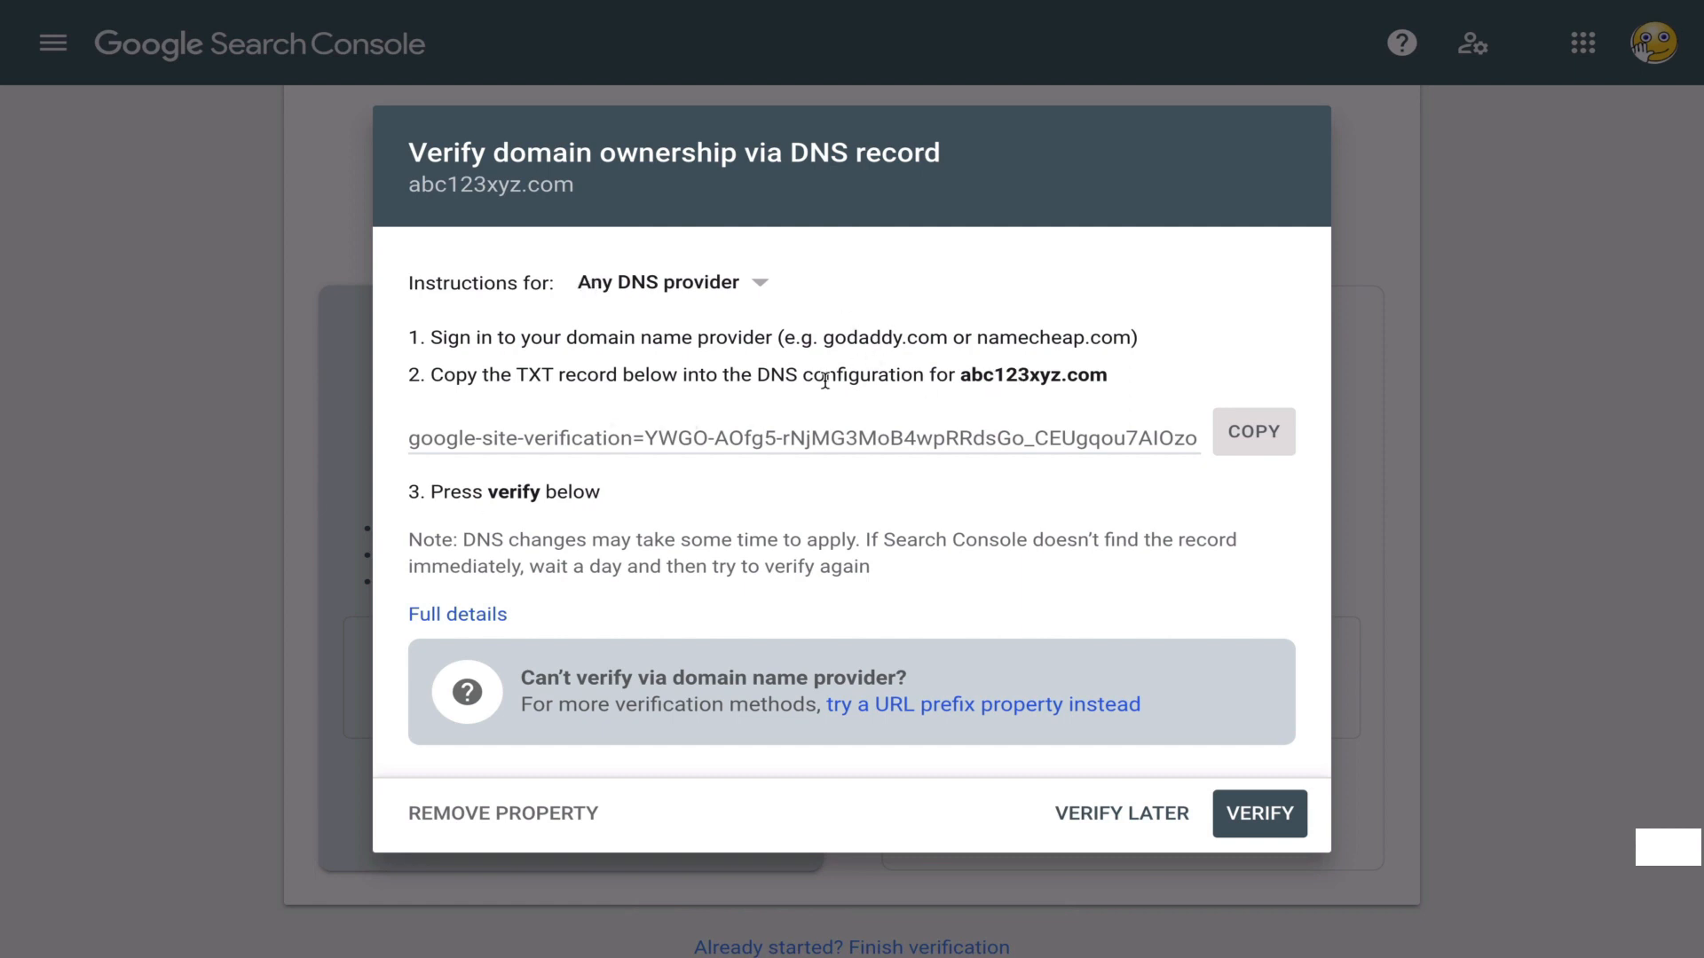
Set the 'Instructions for' provider to Name.com in the Verify domain ownership dialog
click(669, 282)
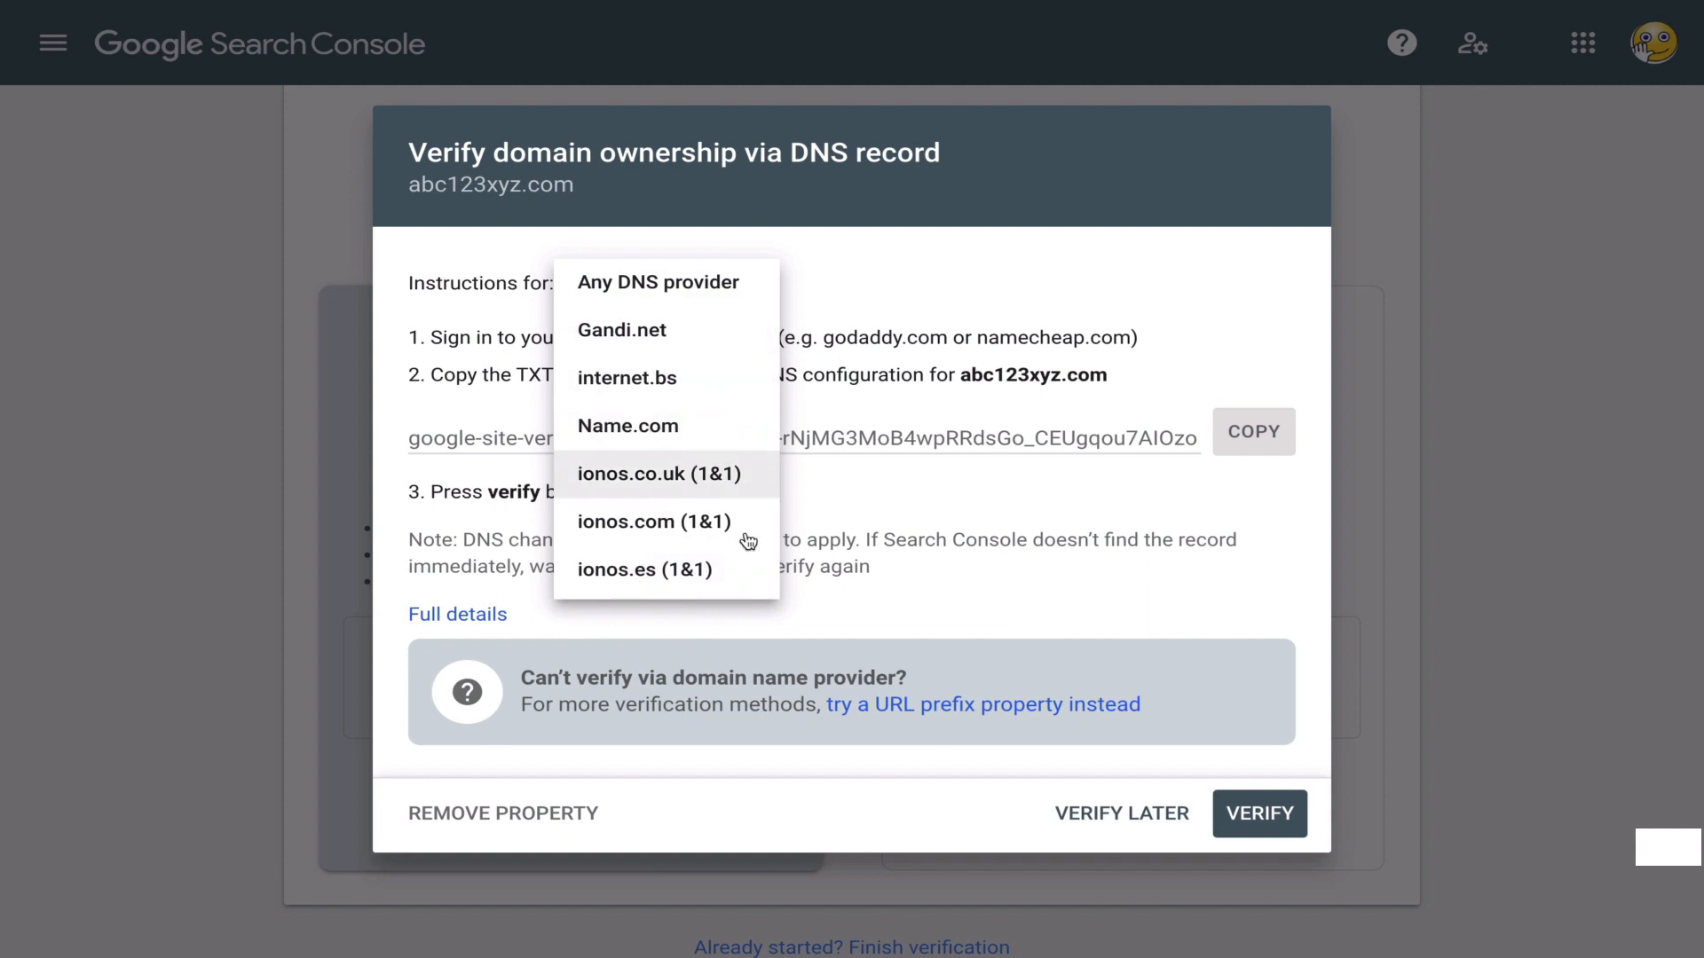
mouse_move(742, 500)
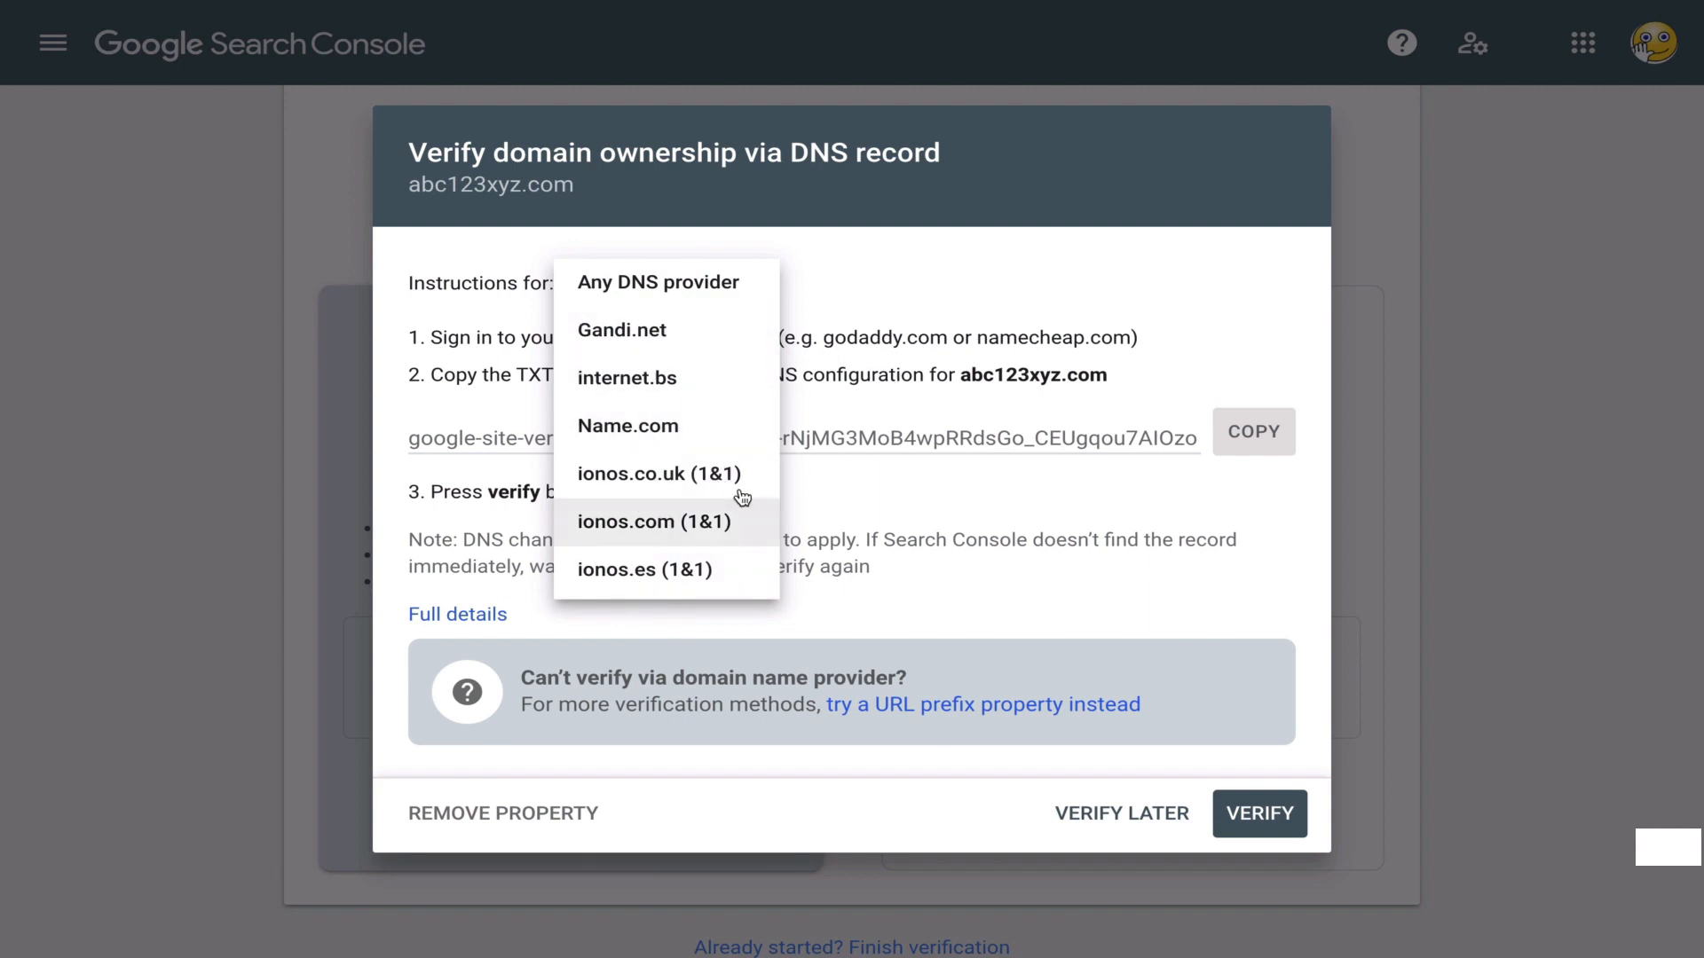
mouse_move(641, 424)
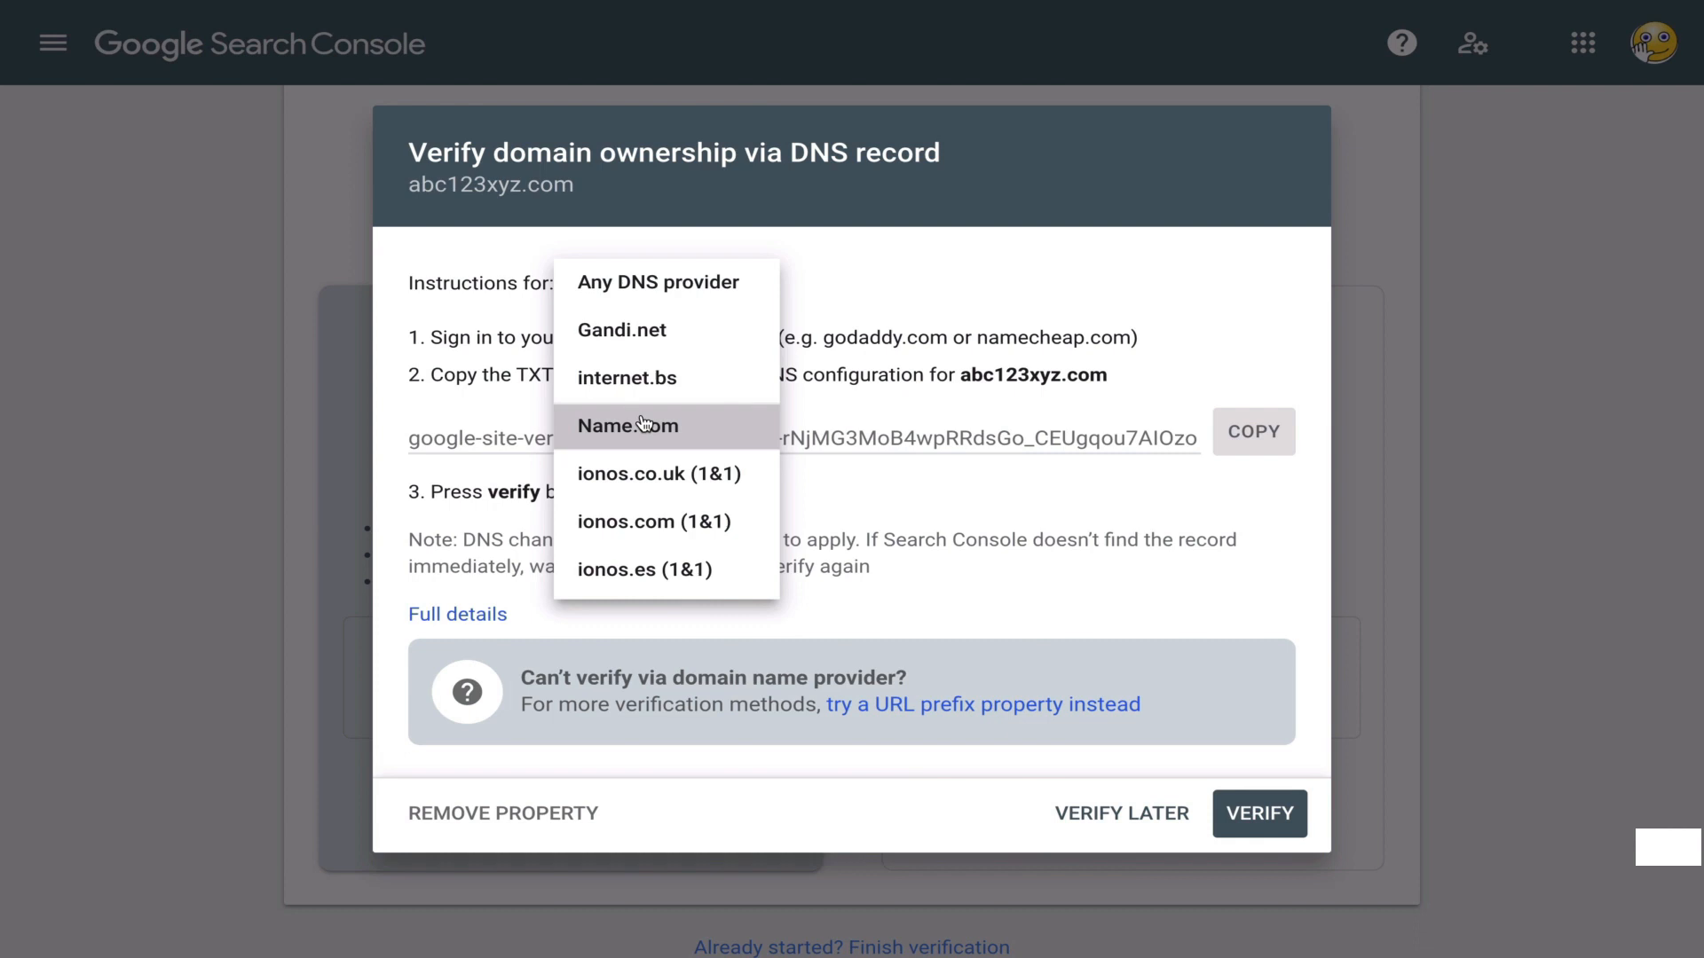
click(627, 424)
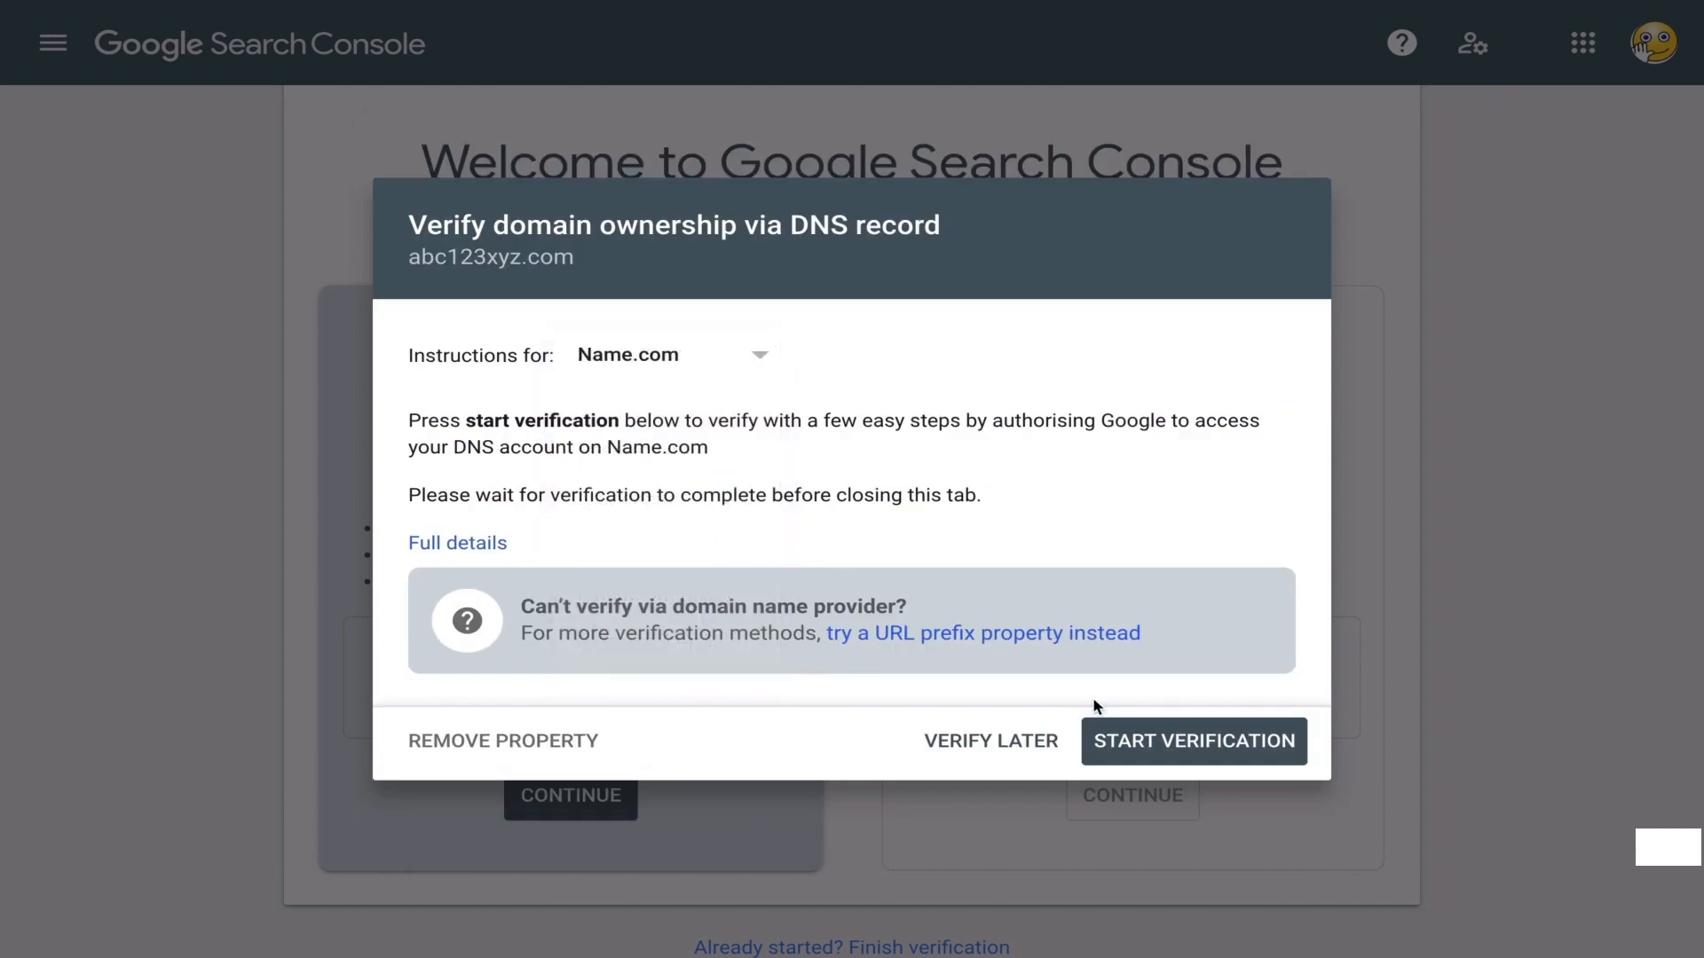
Start verification through Name.com, reaching its login page for Google authorisation
click(1192, 742)
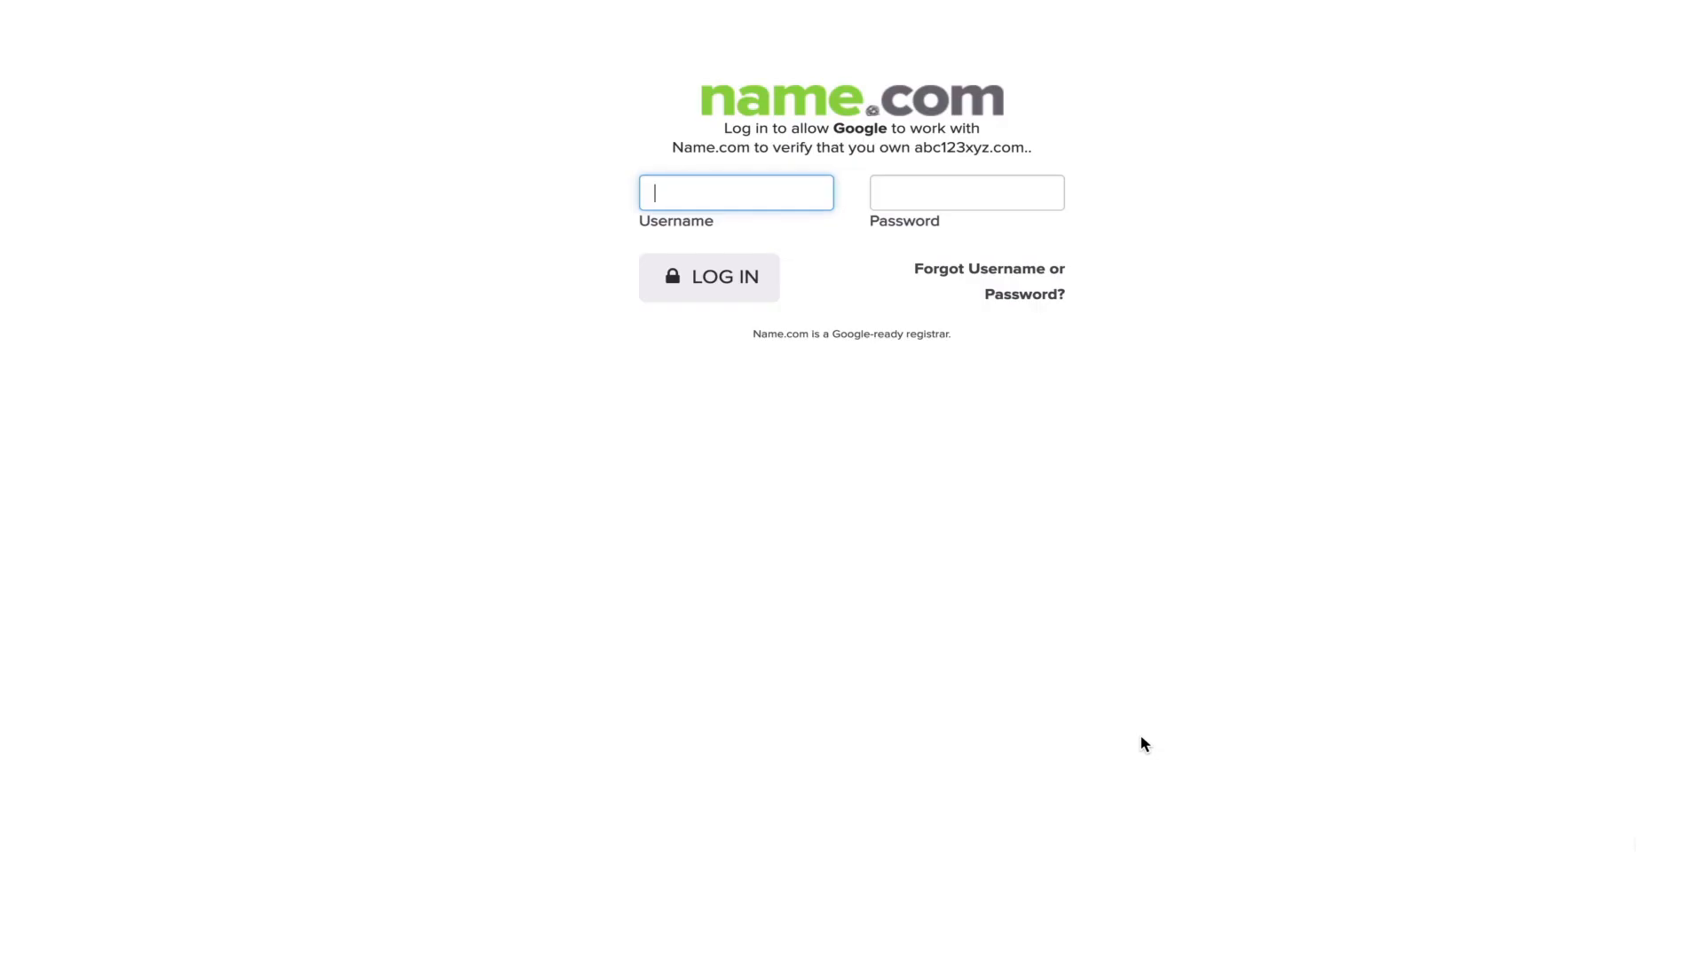
mouse_move(880, 332)
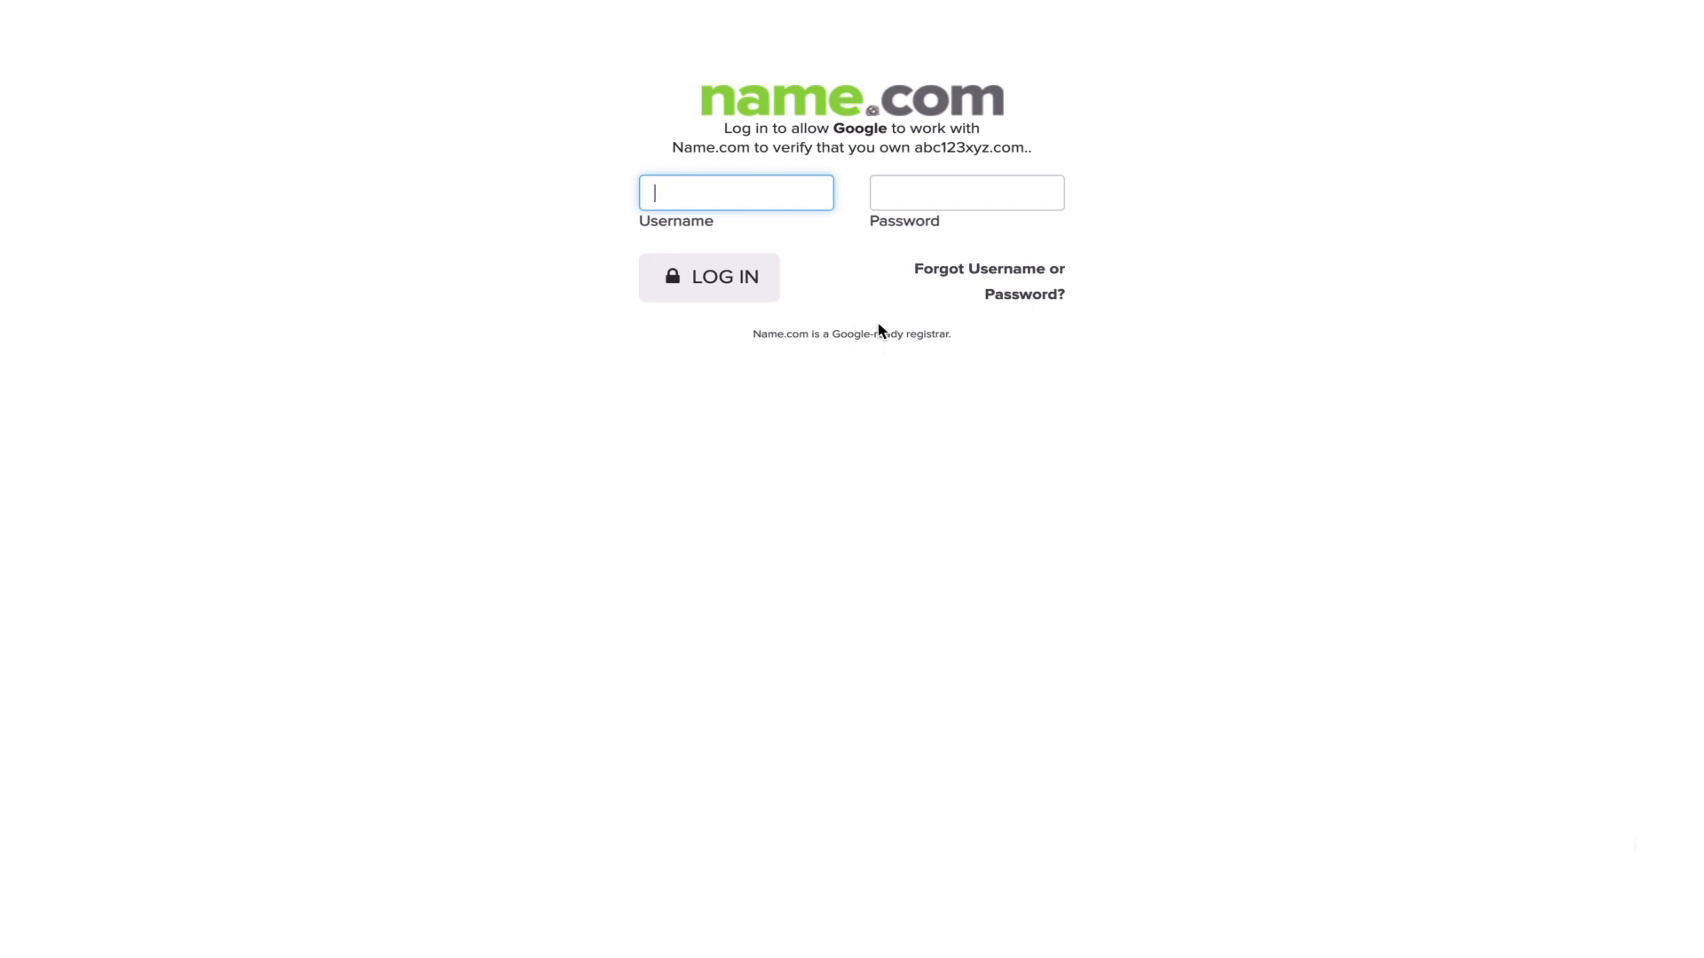
mouse_move(825, 263)
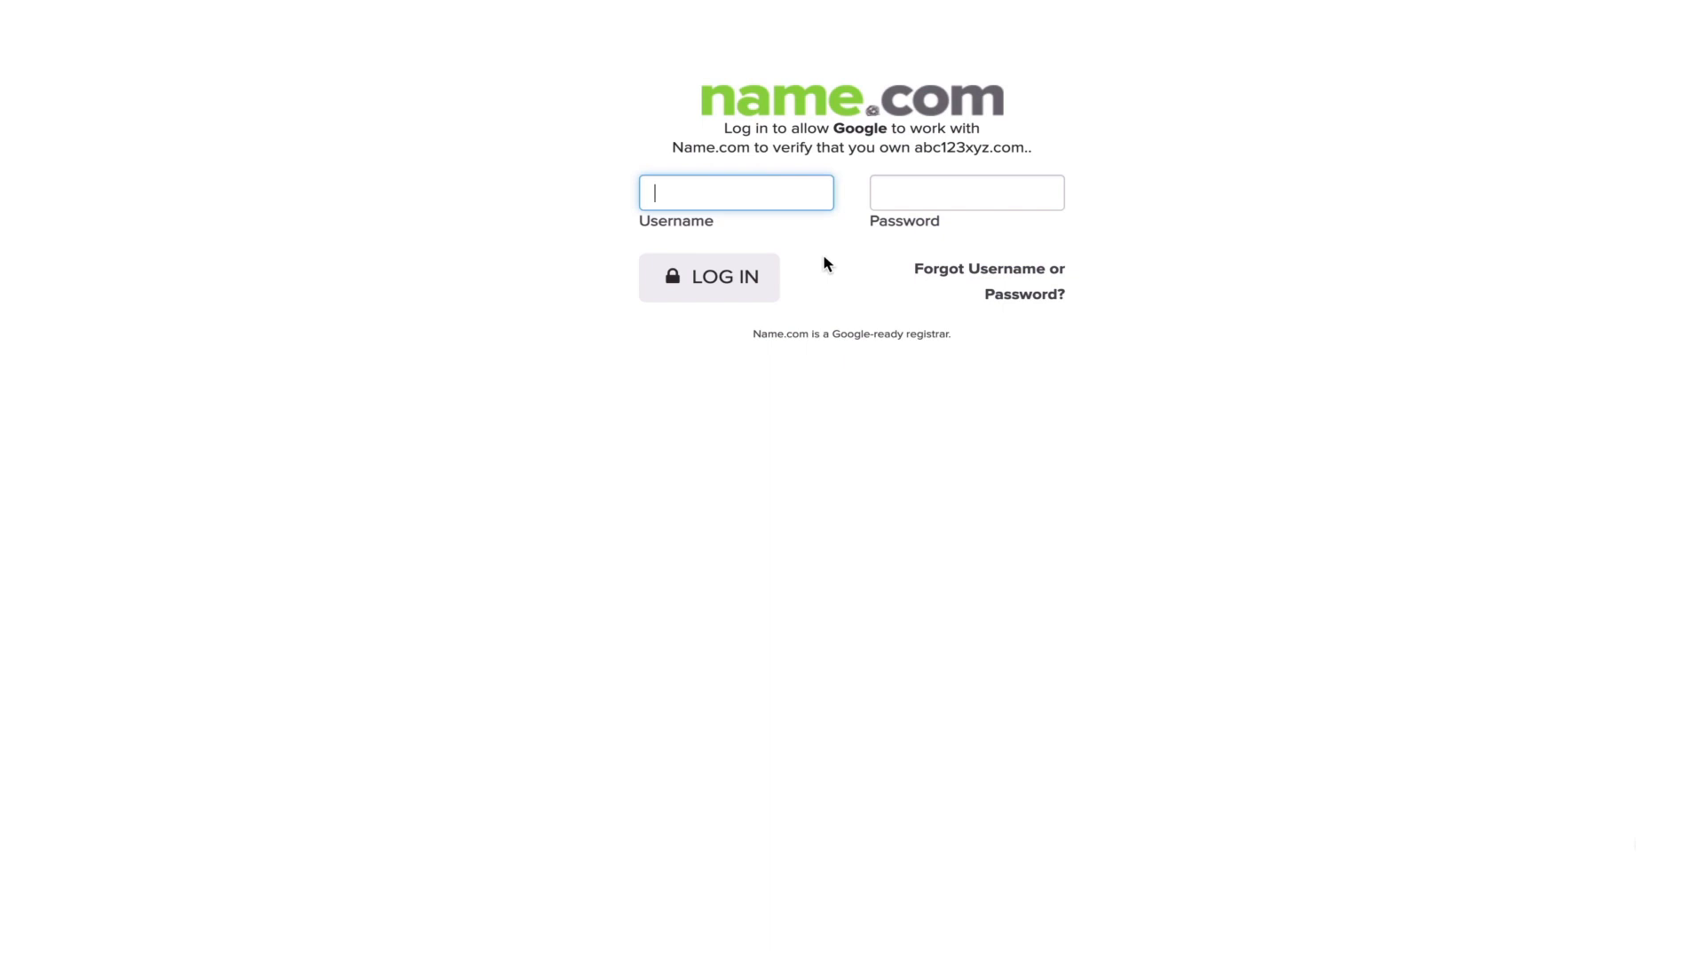
mouse_move(850, 337)
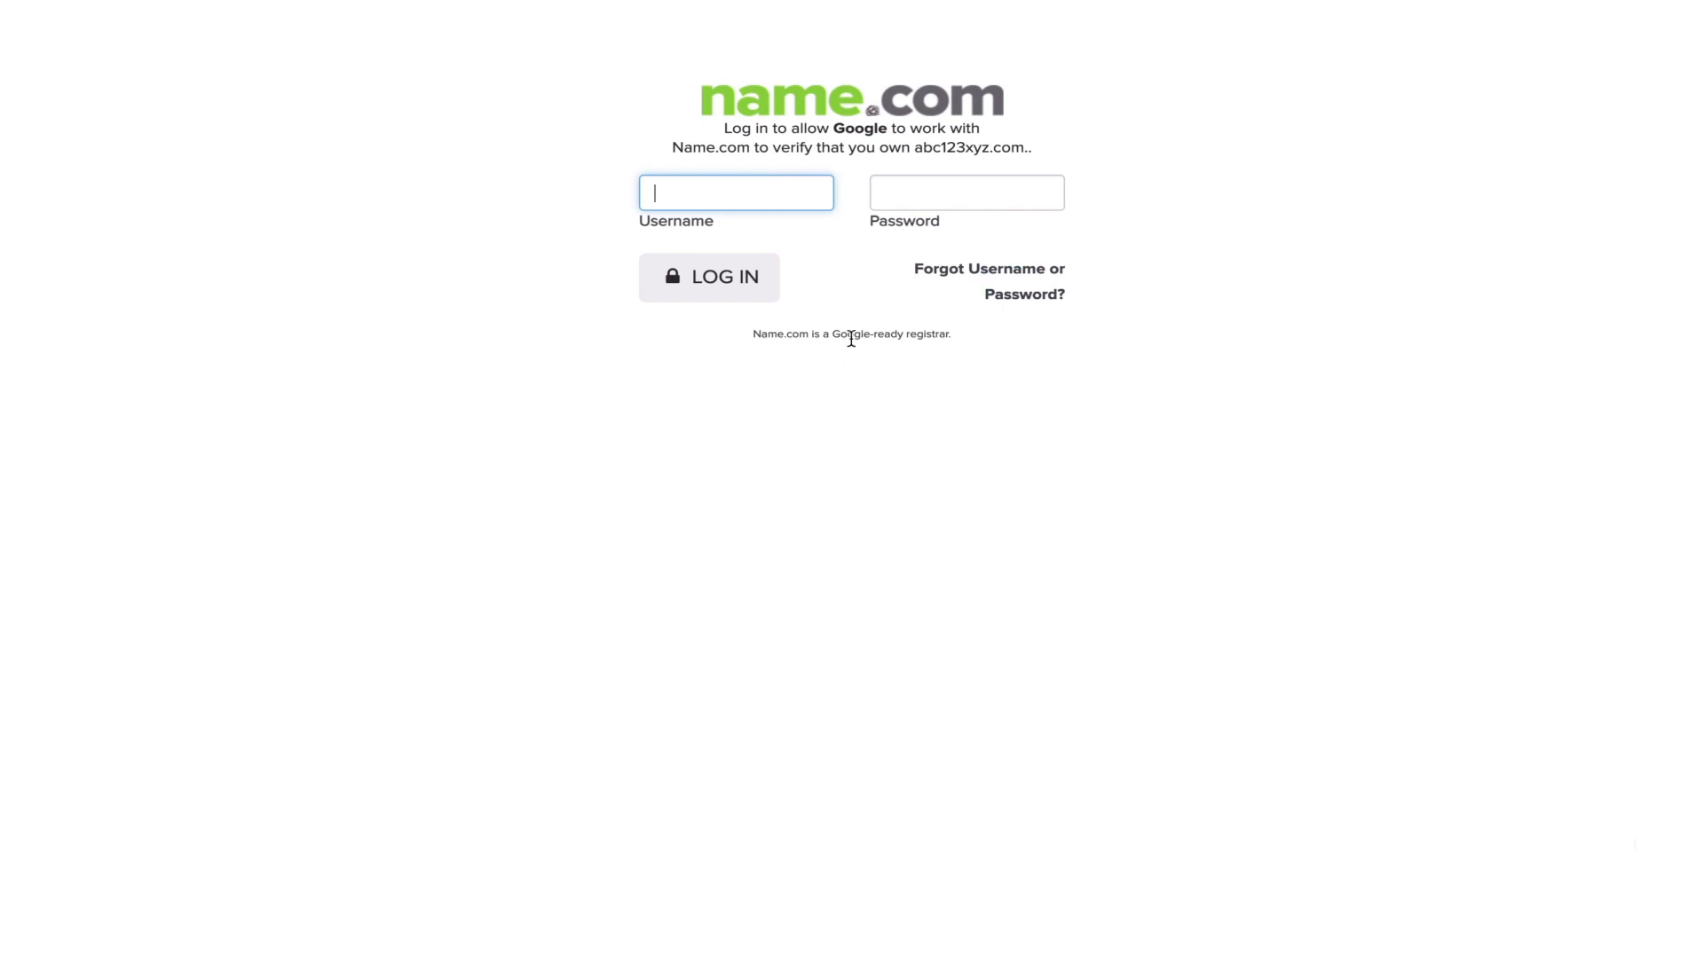
mouse_move(955, 256)
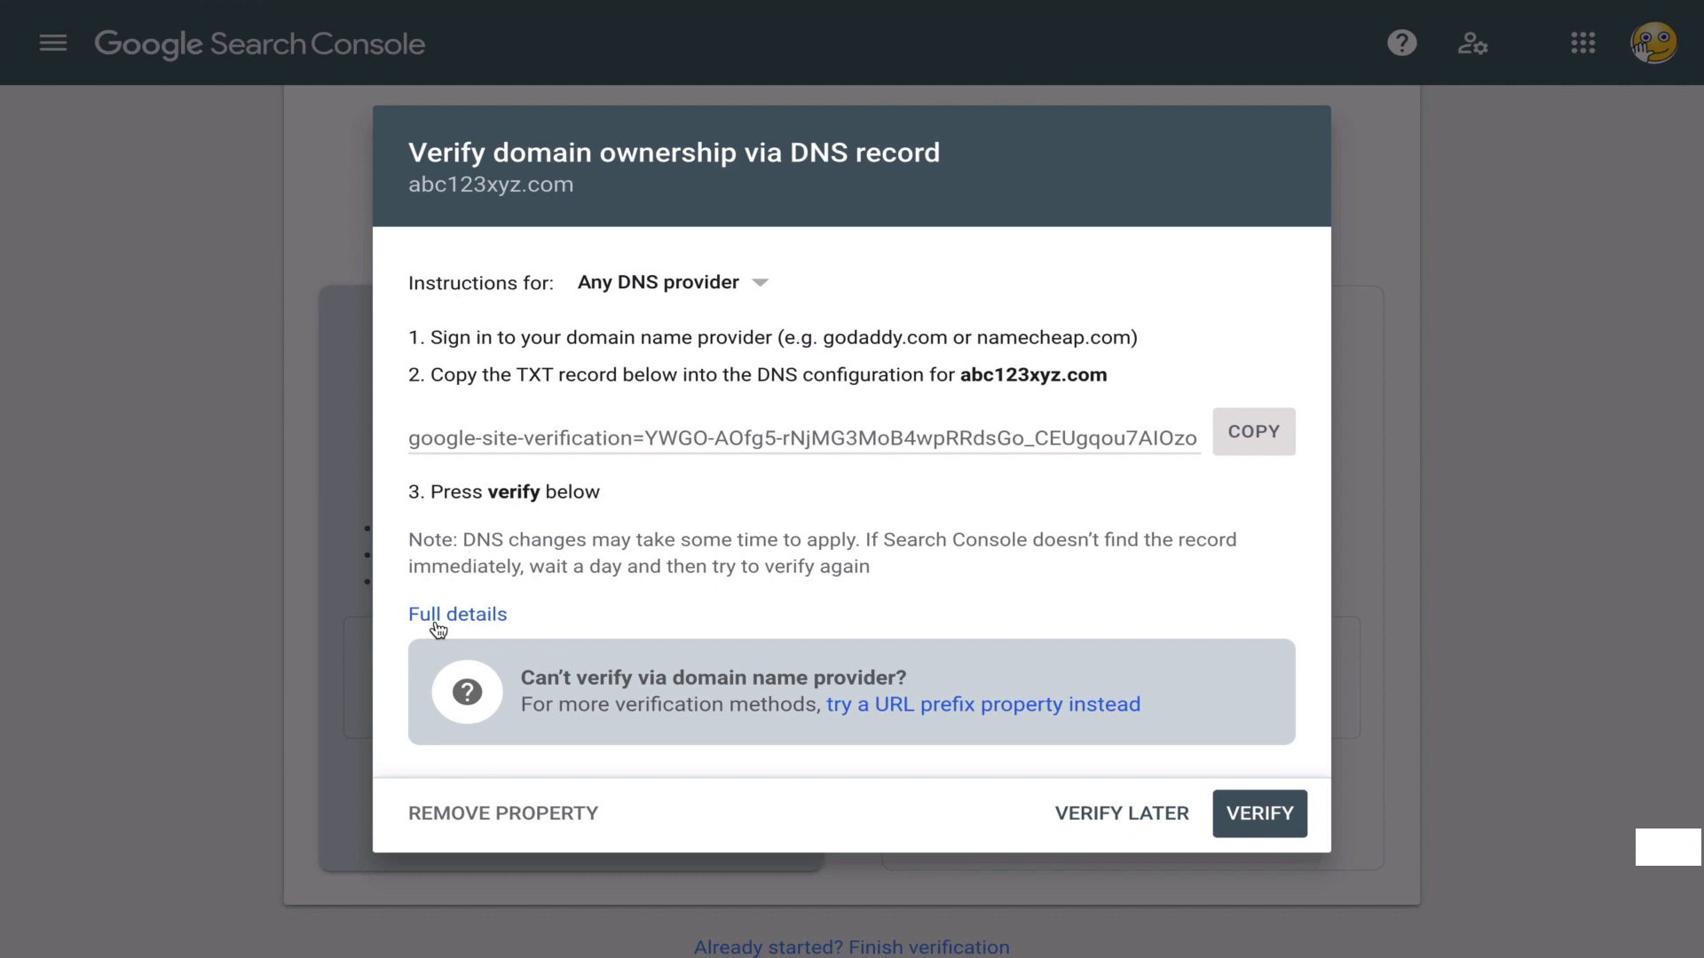
Bring up the Search Console Help article with full DNS verification details
click(458, 612)
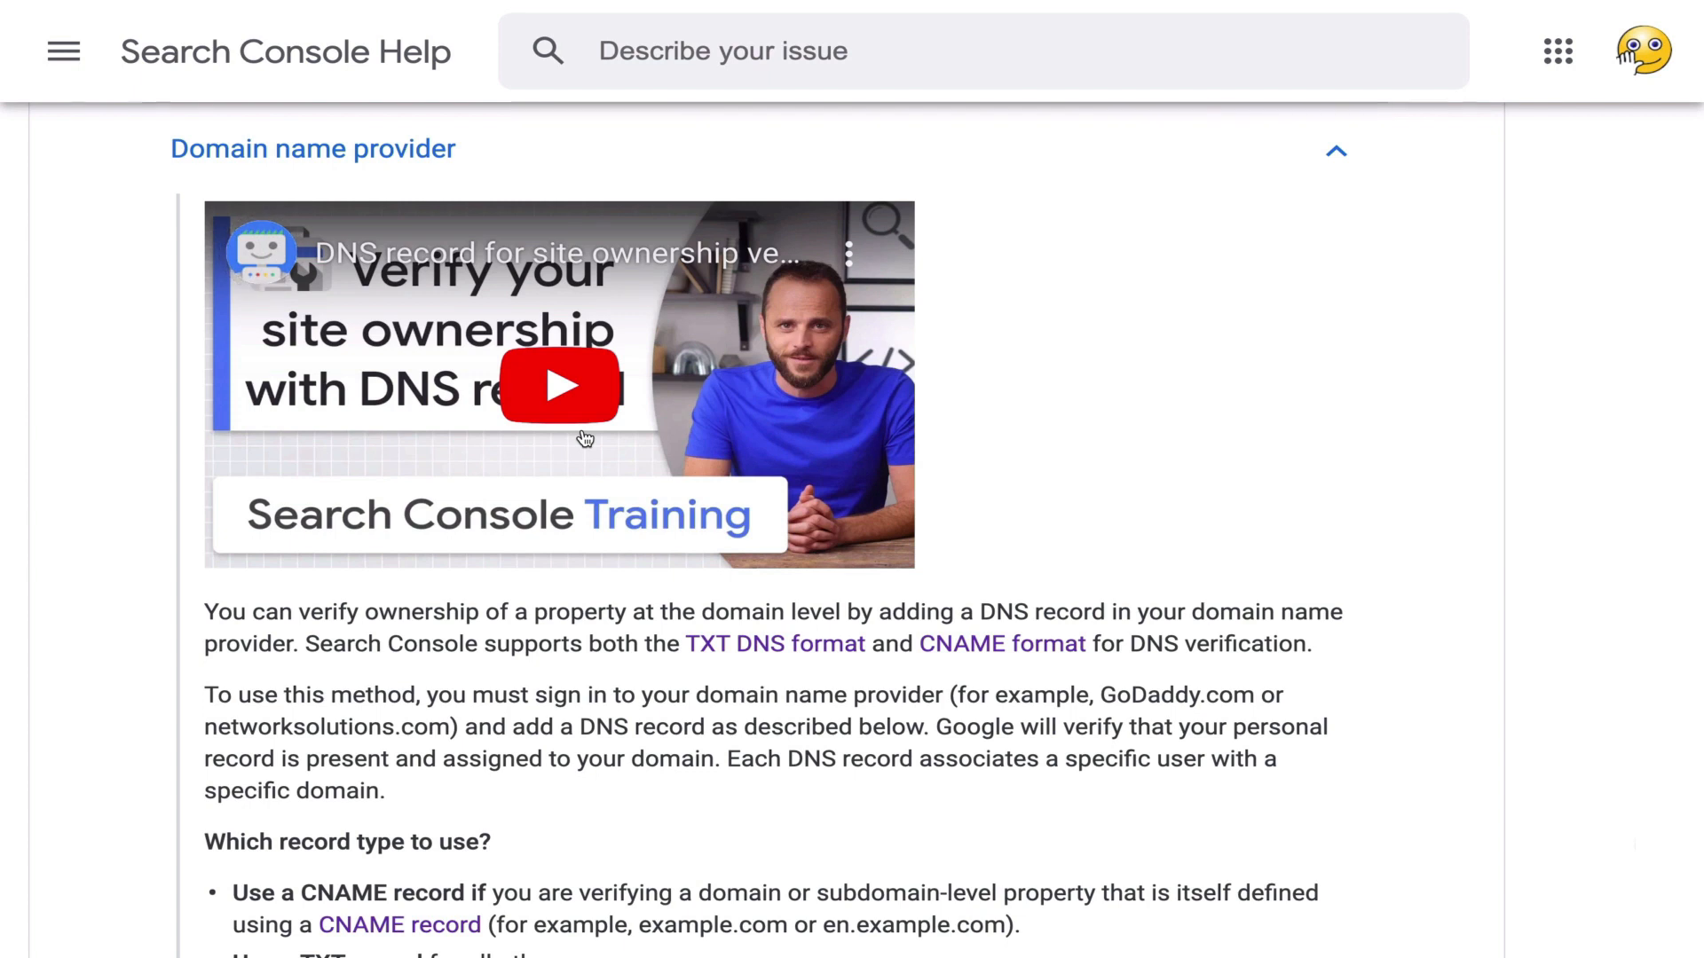
Play the DNS verification training video and scroll down to the CNAME record instructions
click(559, 383)
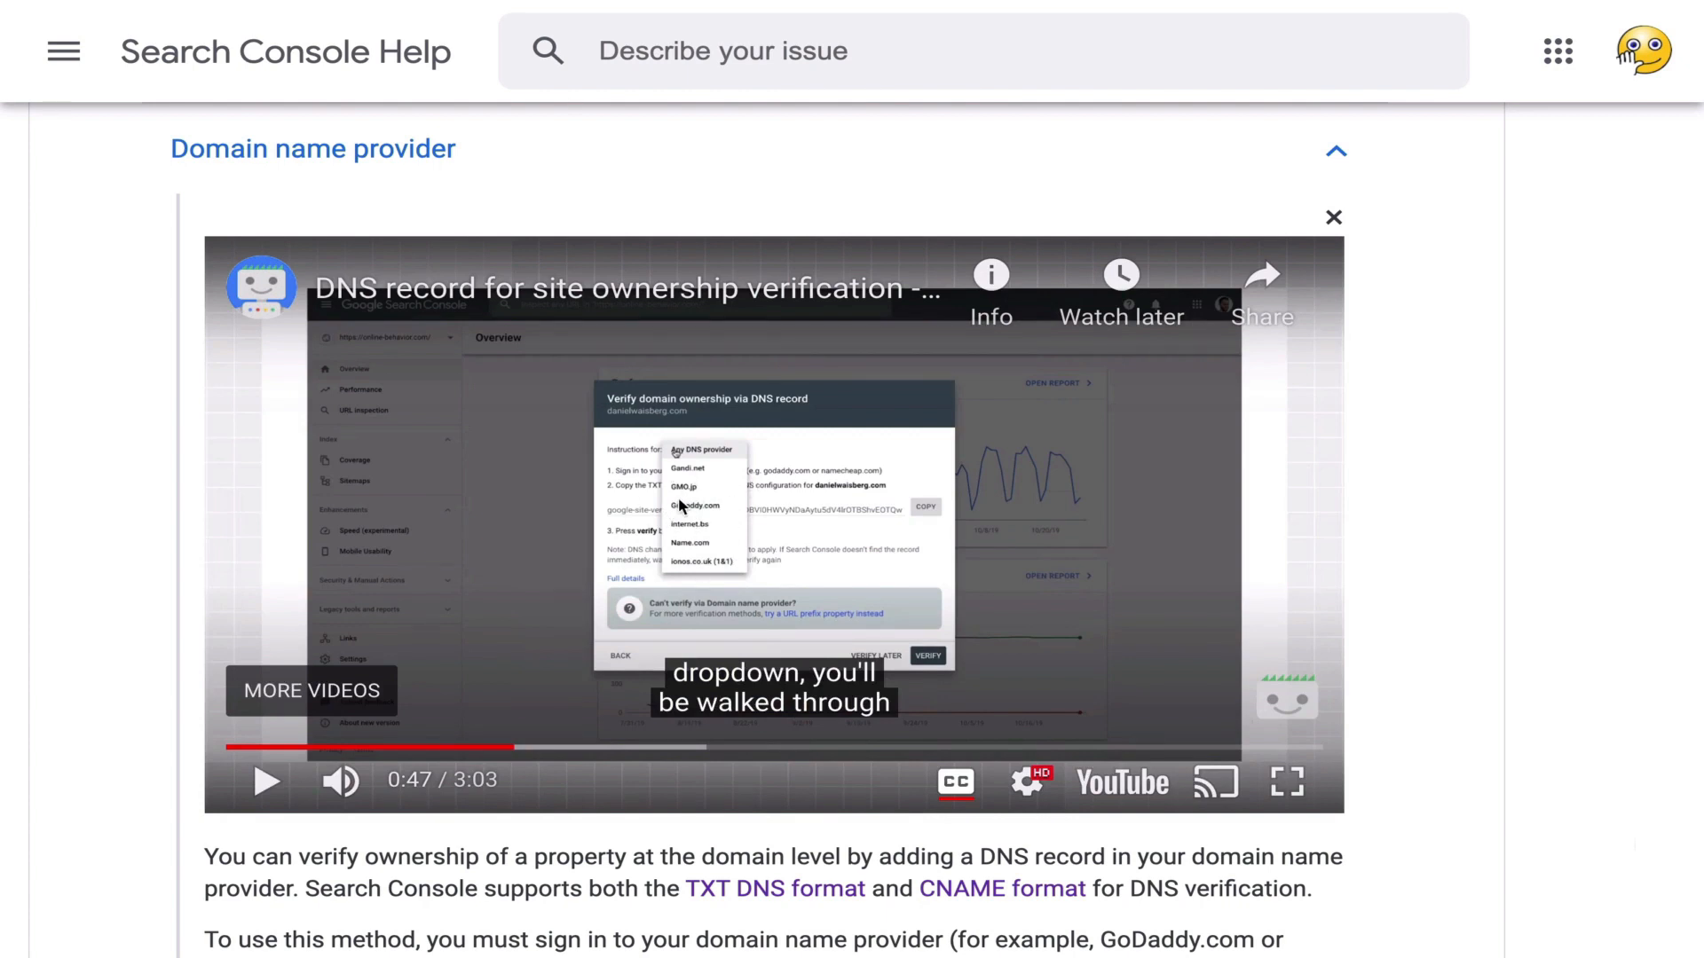
mouse_move(685, 511)
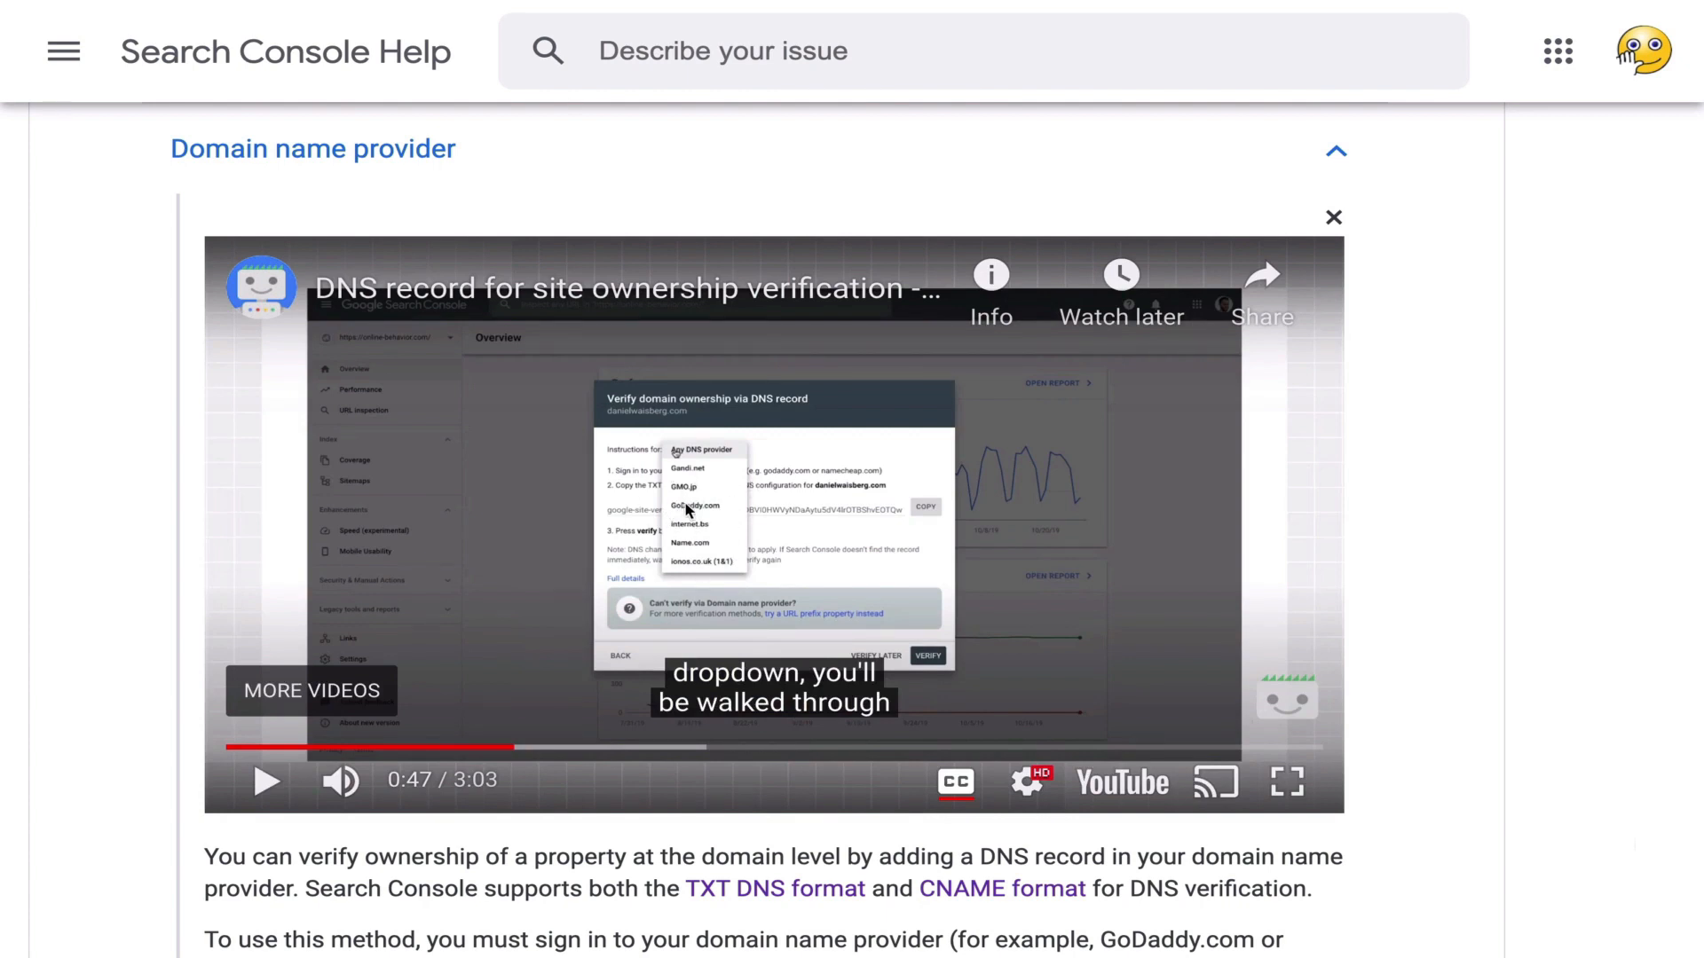
mouse_move(940, 752)
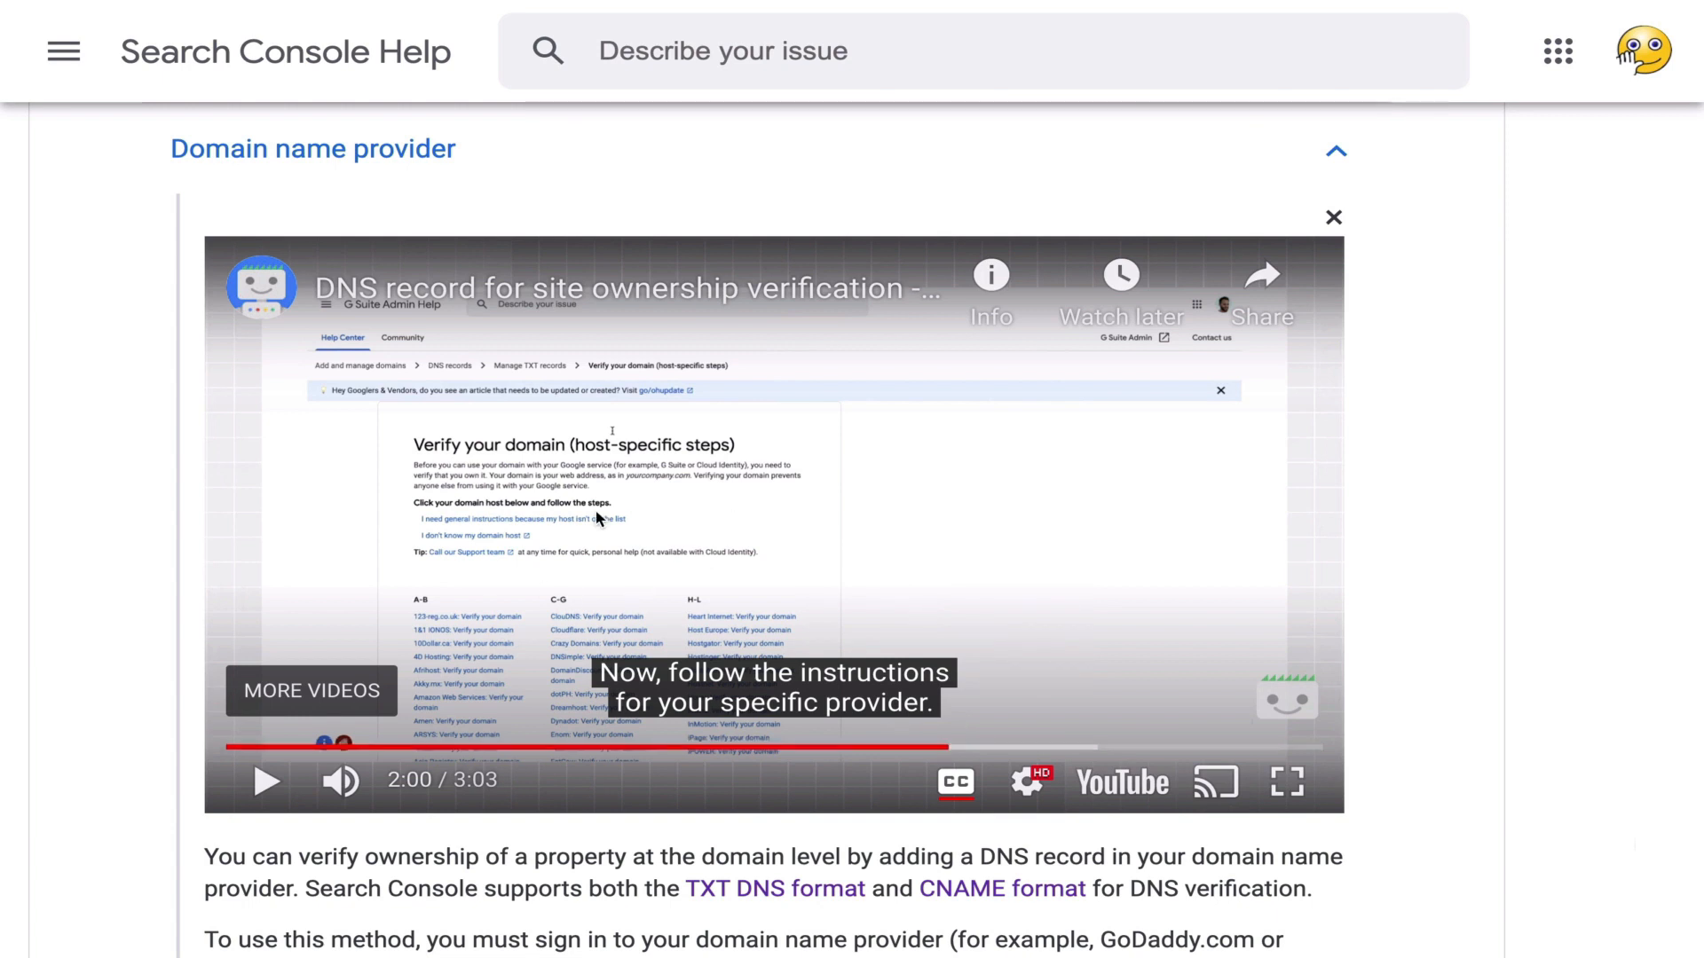
mouse_move(597, 598)
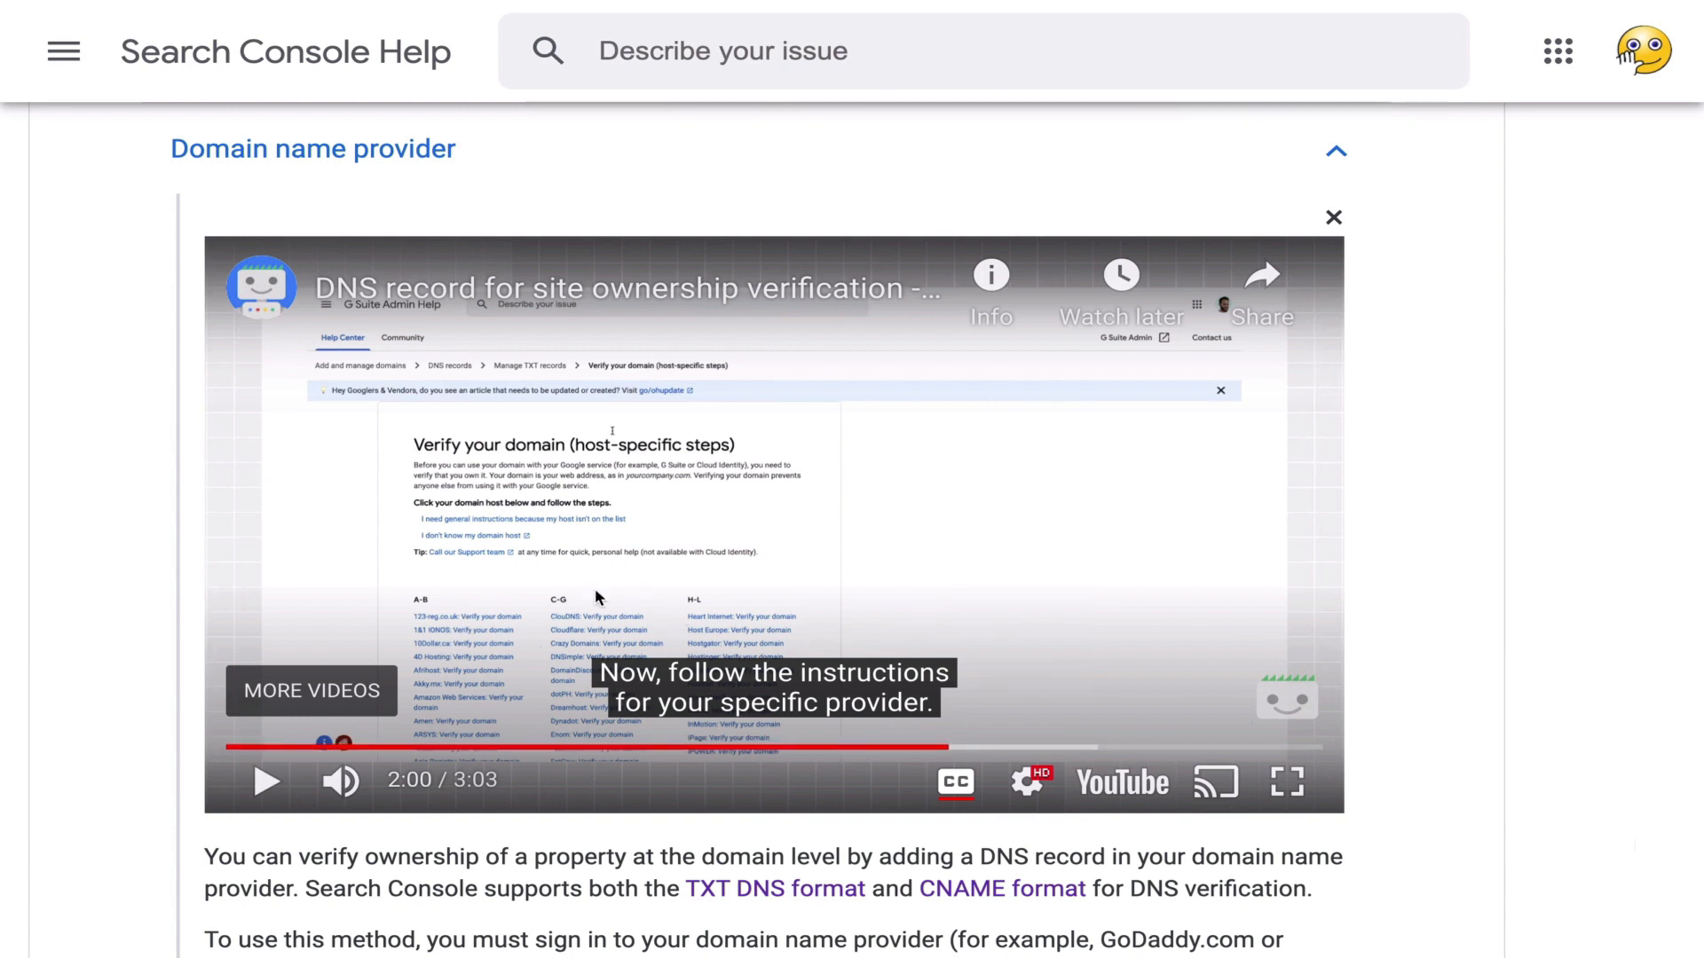
scroll(down, 3)
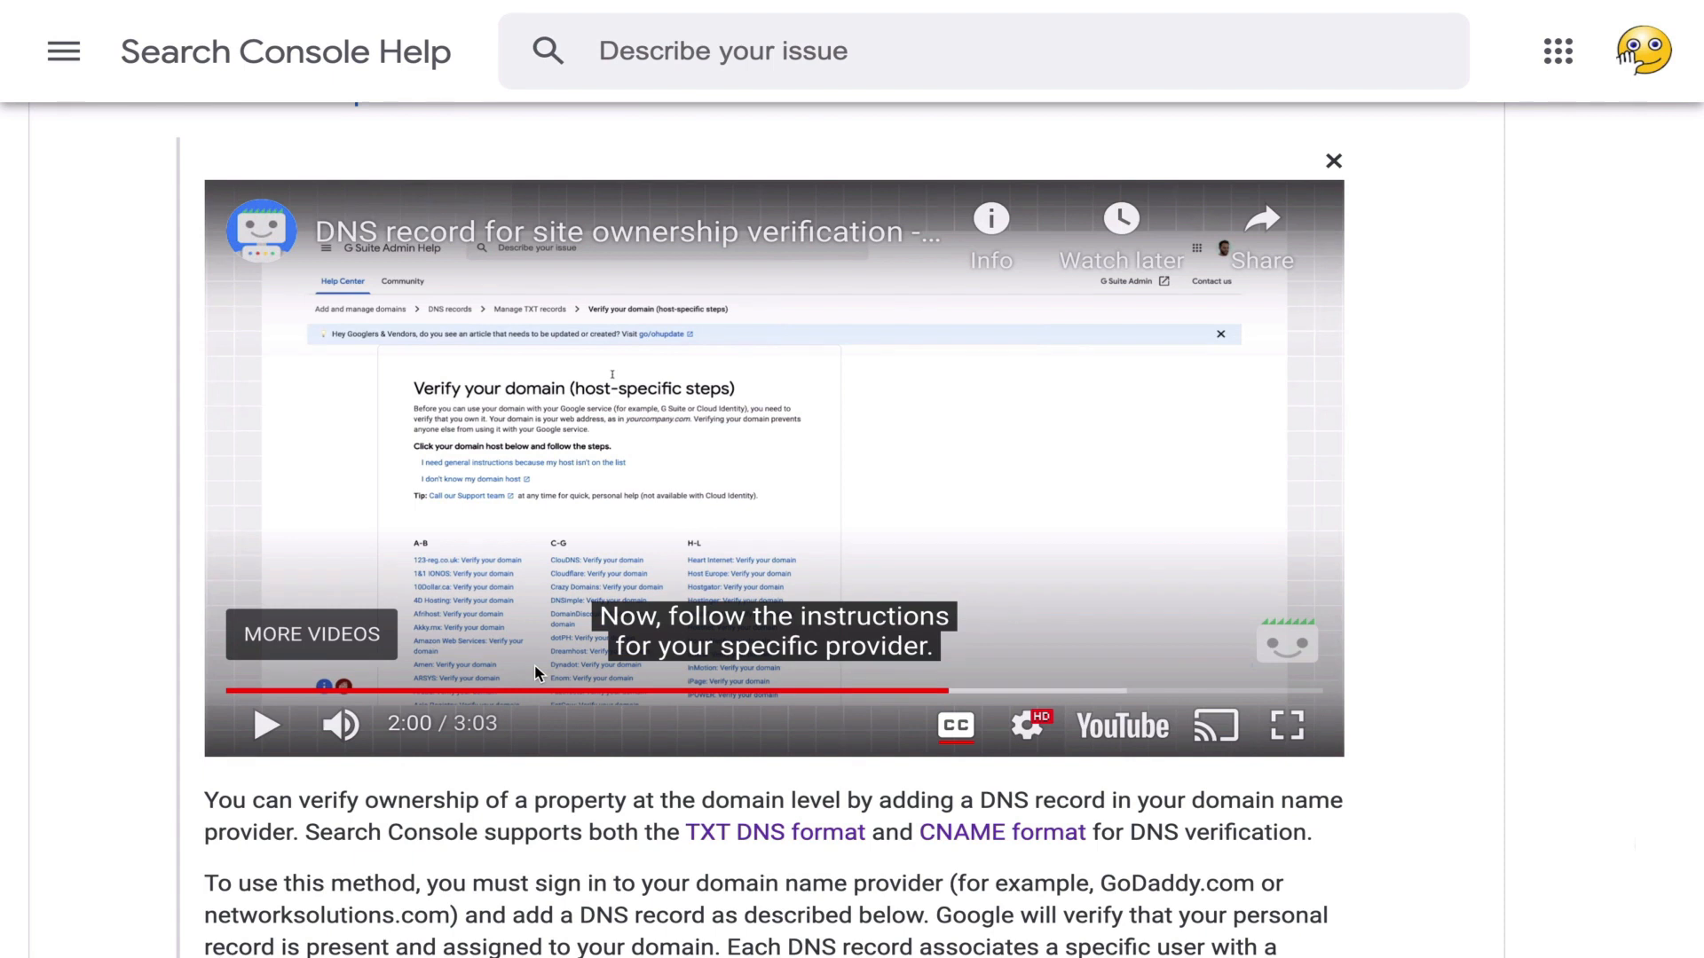
scroll(down, 3)
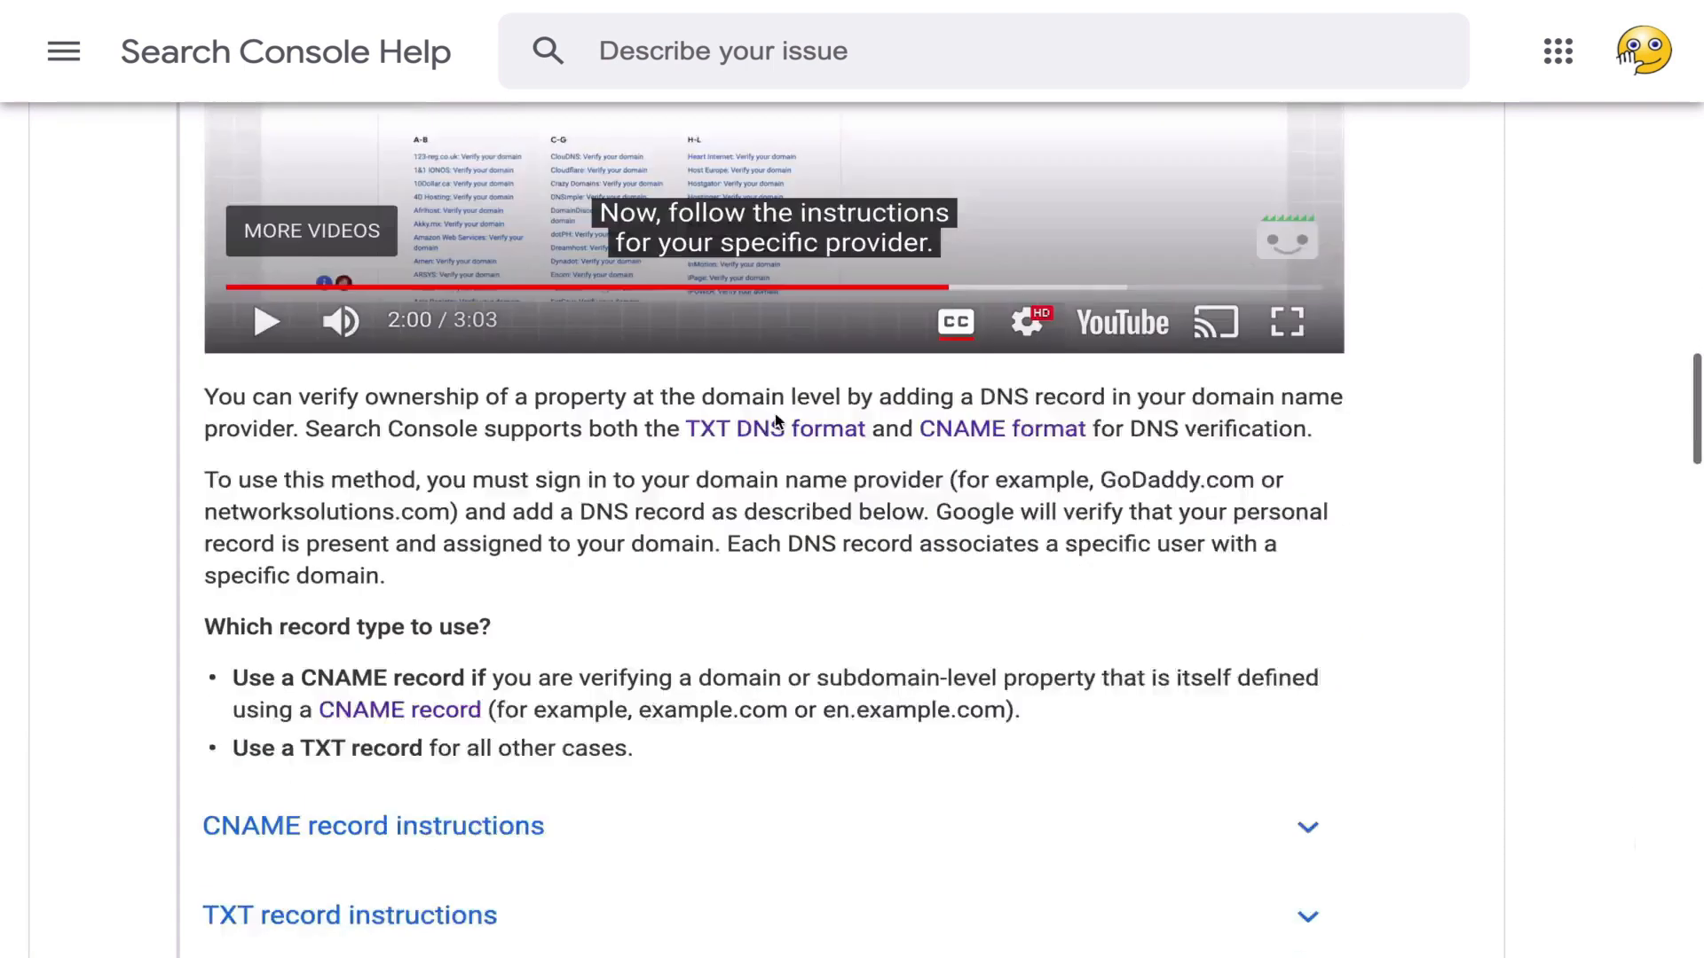
scroll(down, 3)
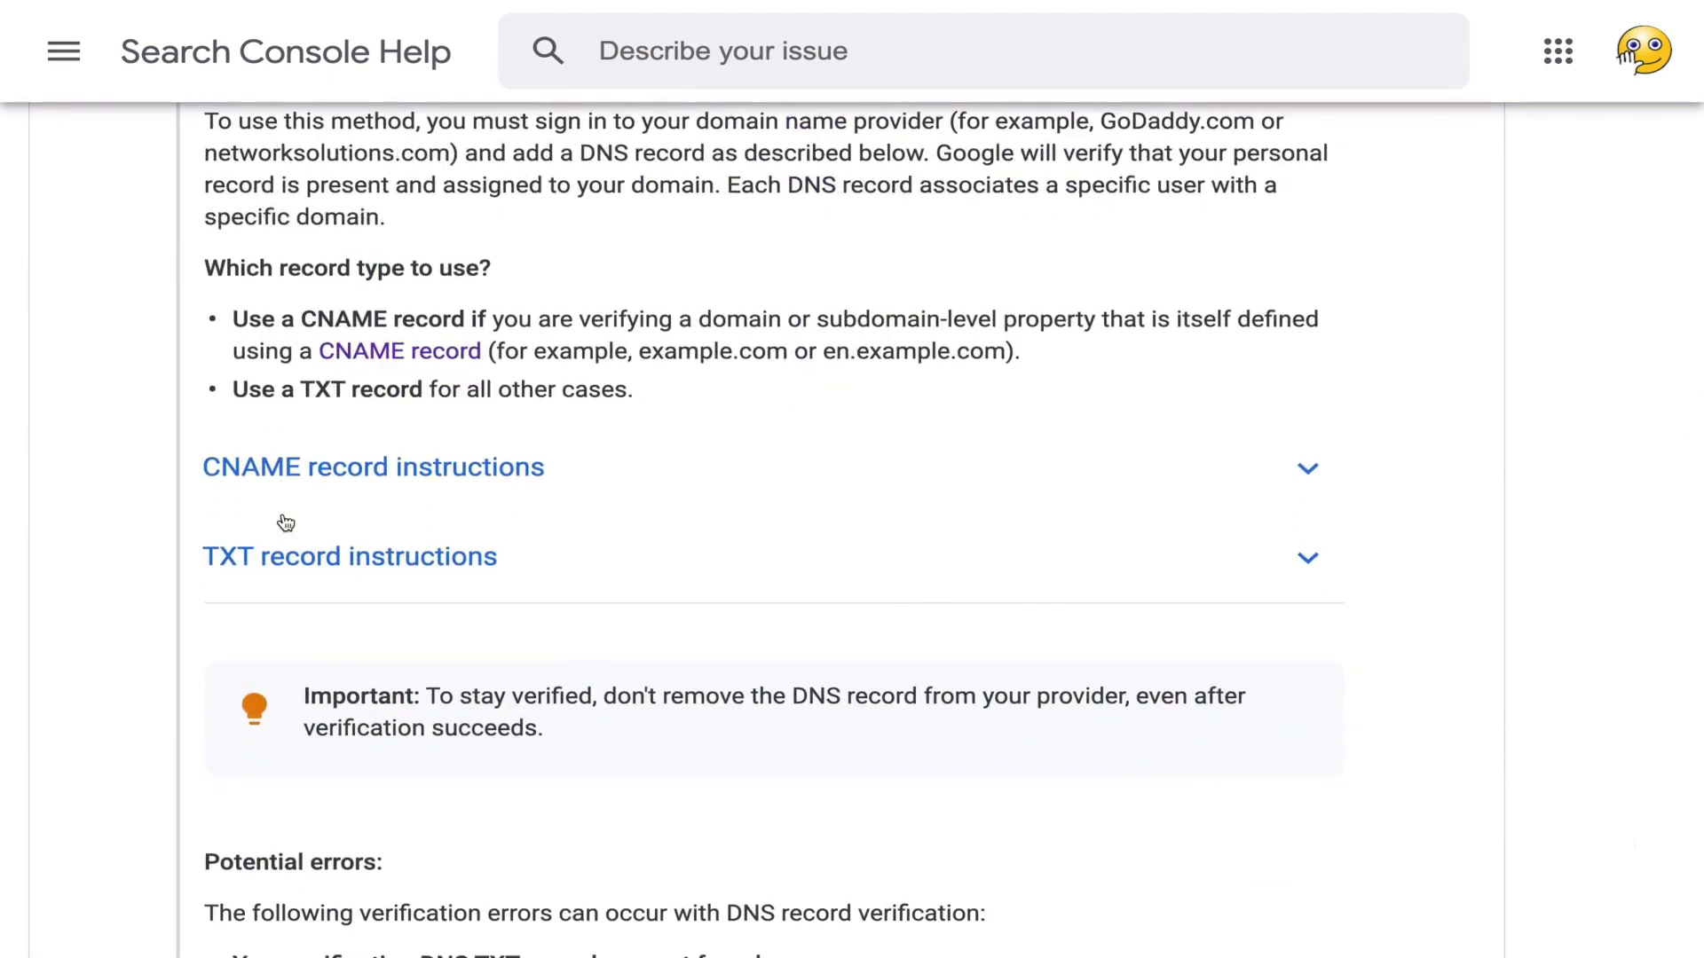
mouse_move(465, 501)
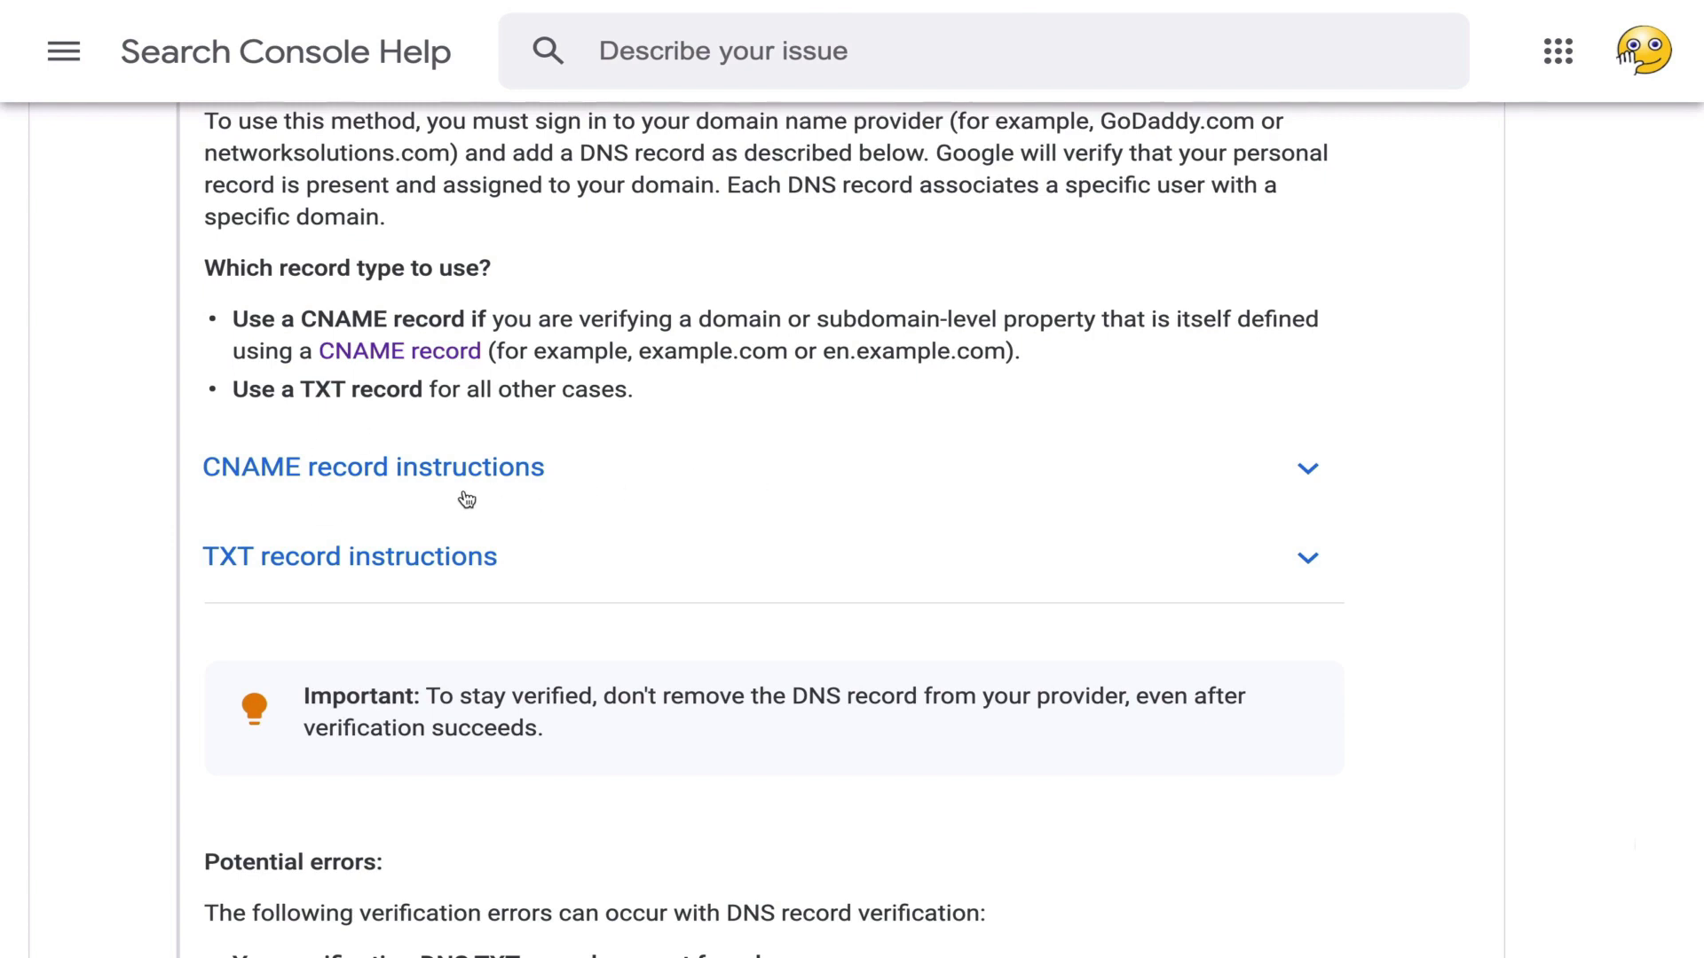
mouse_move(273, 475)
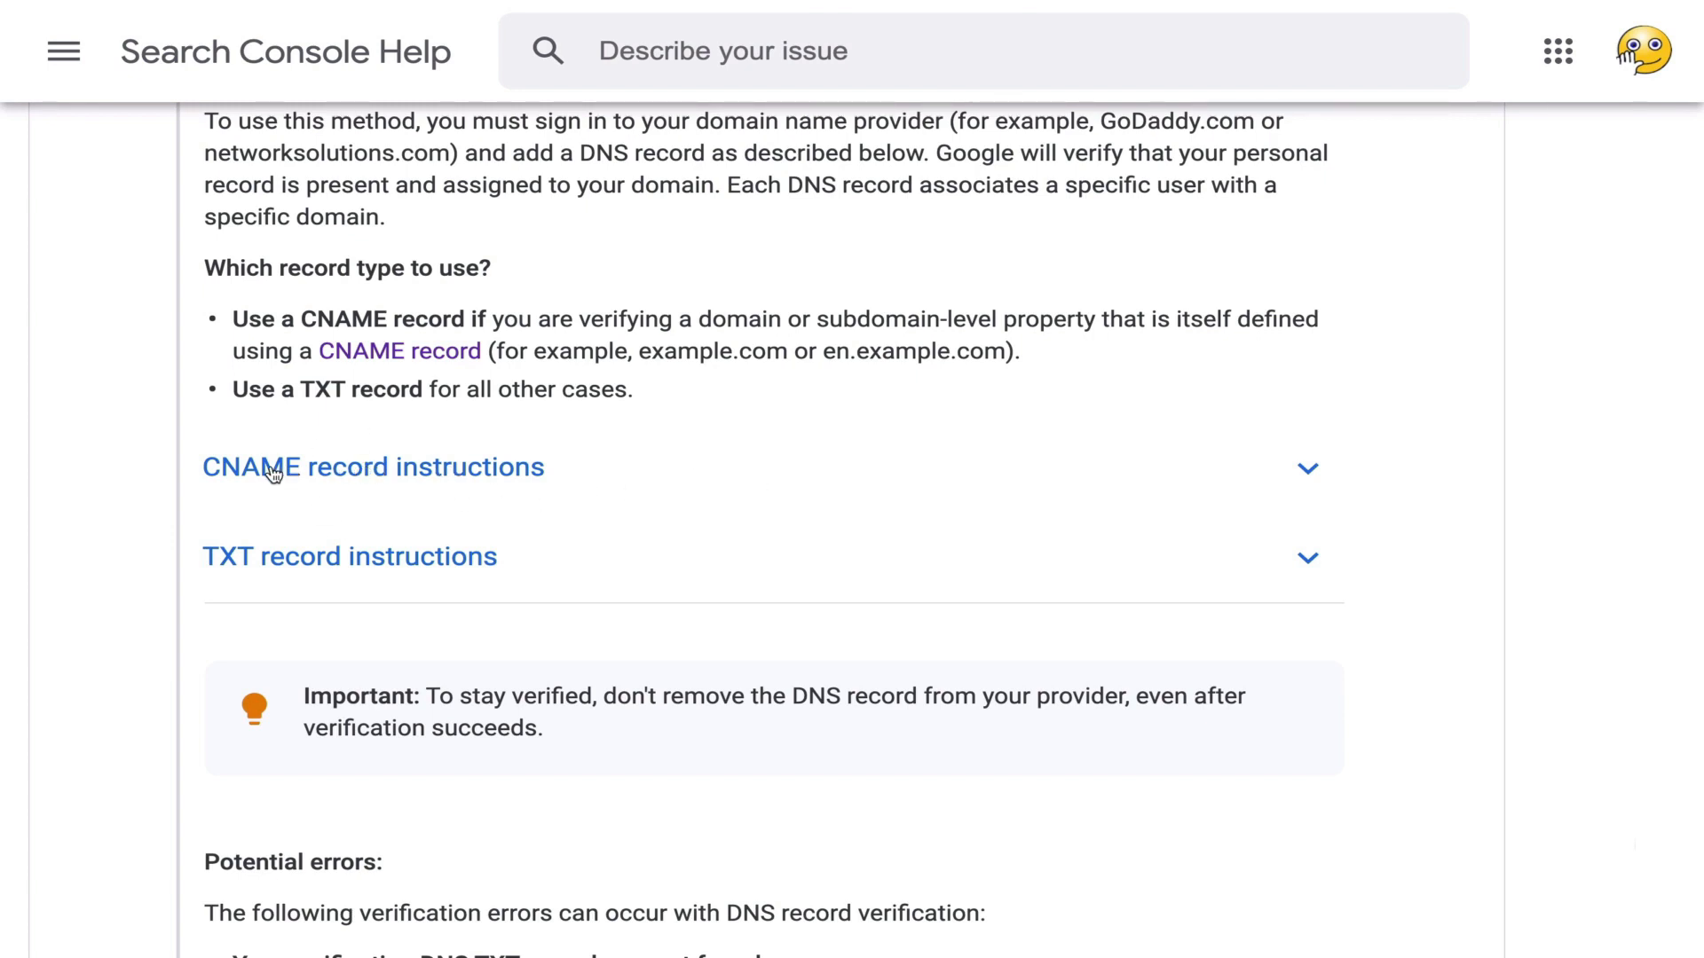
mouse_move(371, 573)
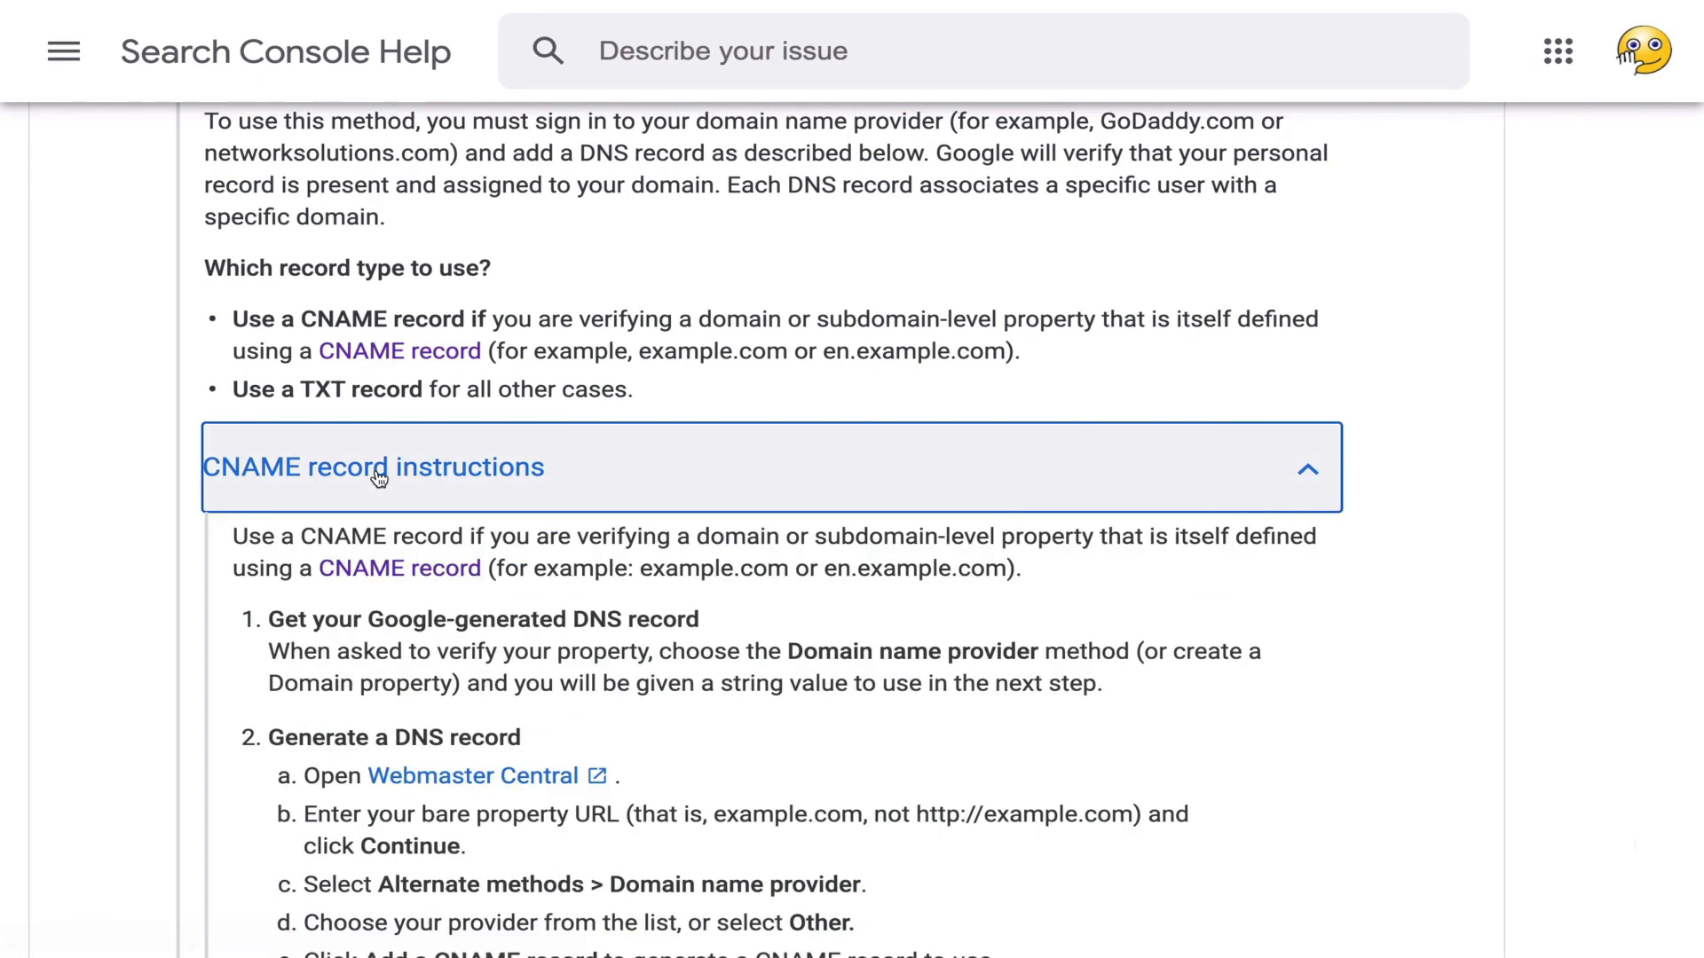
scroll(down, 3)
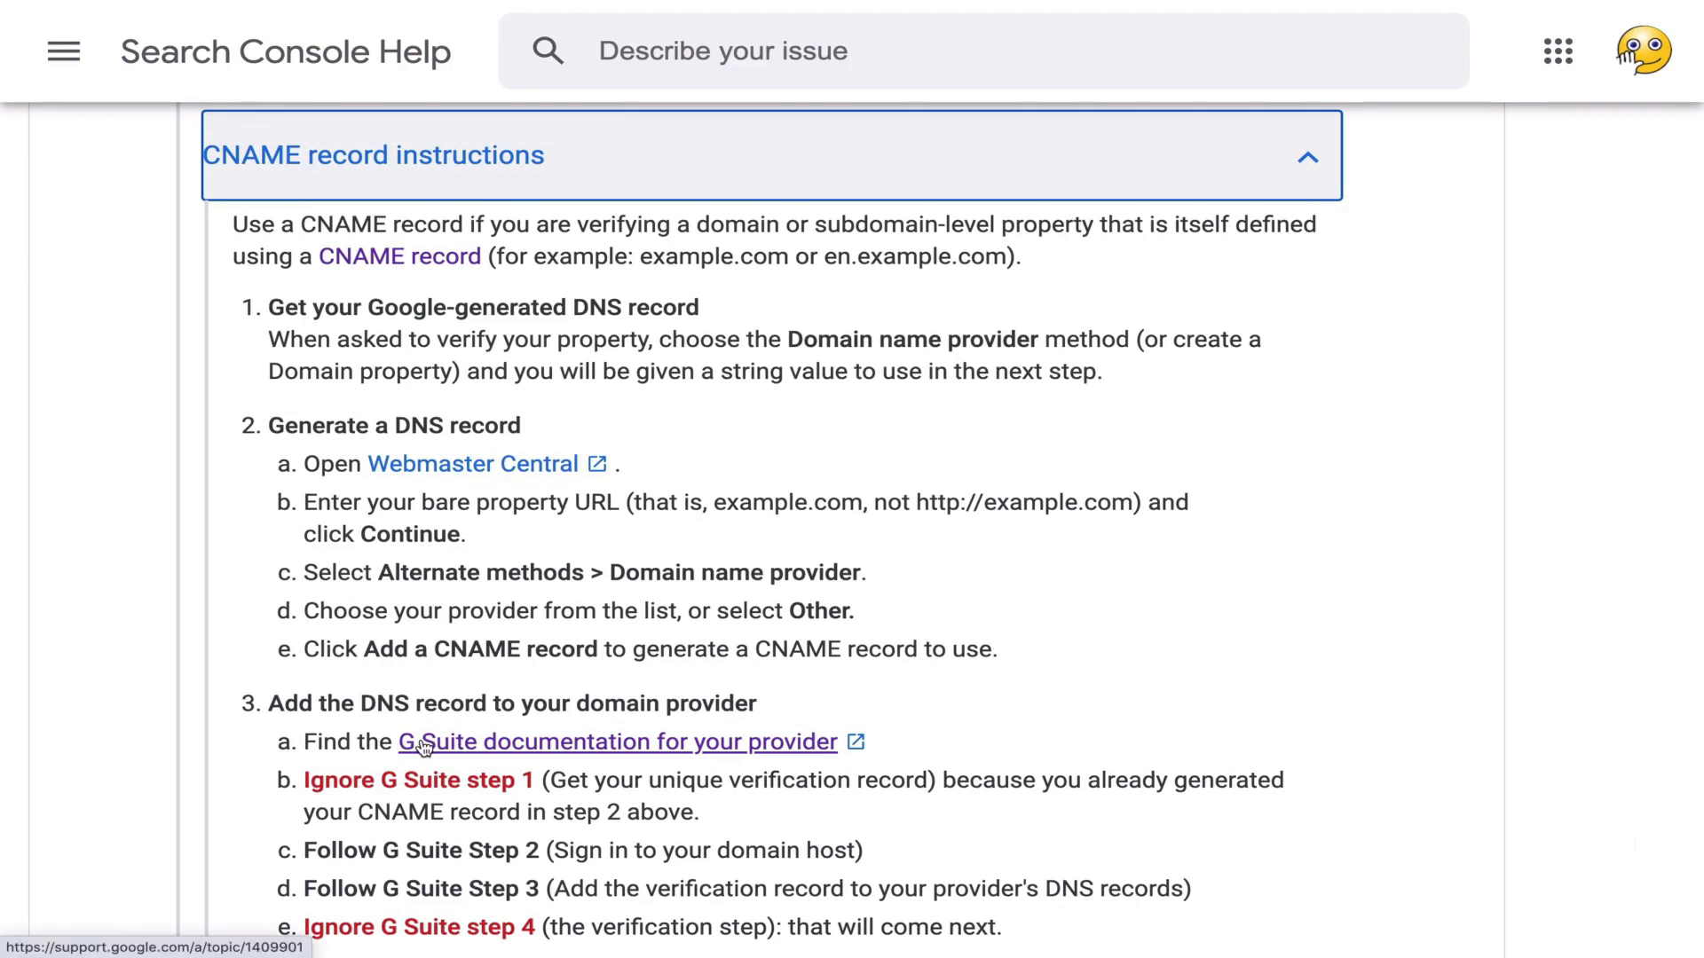
View the Workspace 'Verify your domain (host-specific steps)' article and its A–L provider list
click(598, 742)
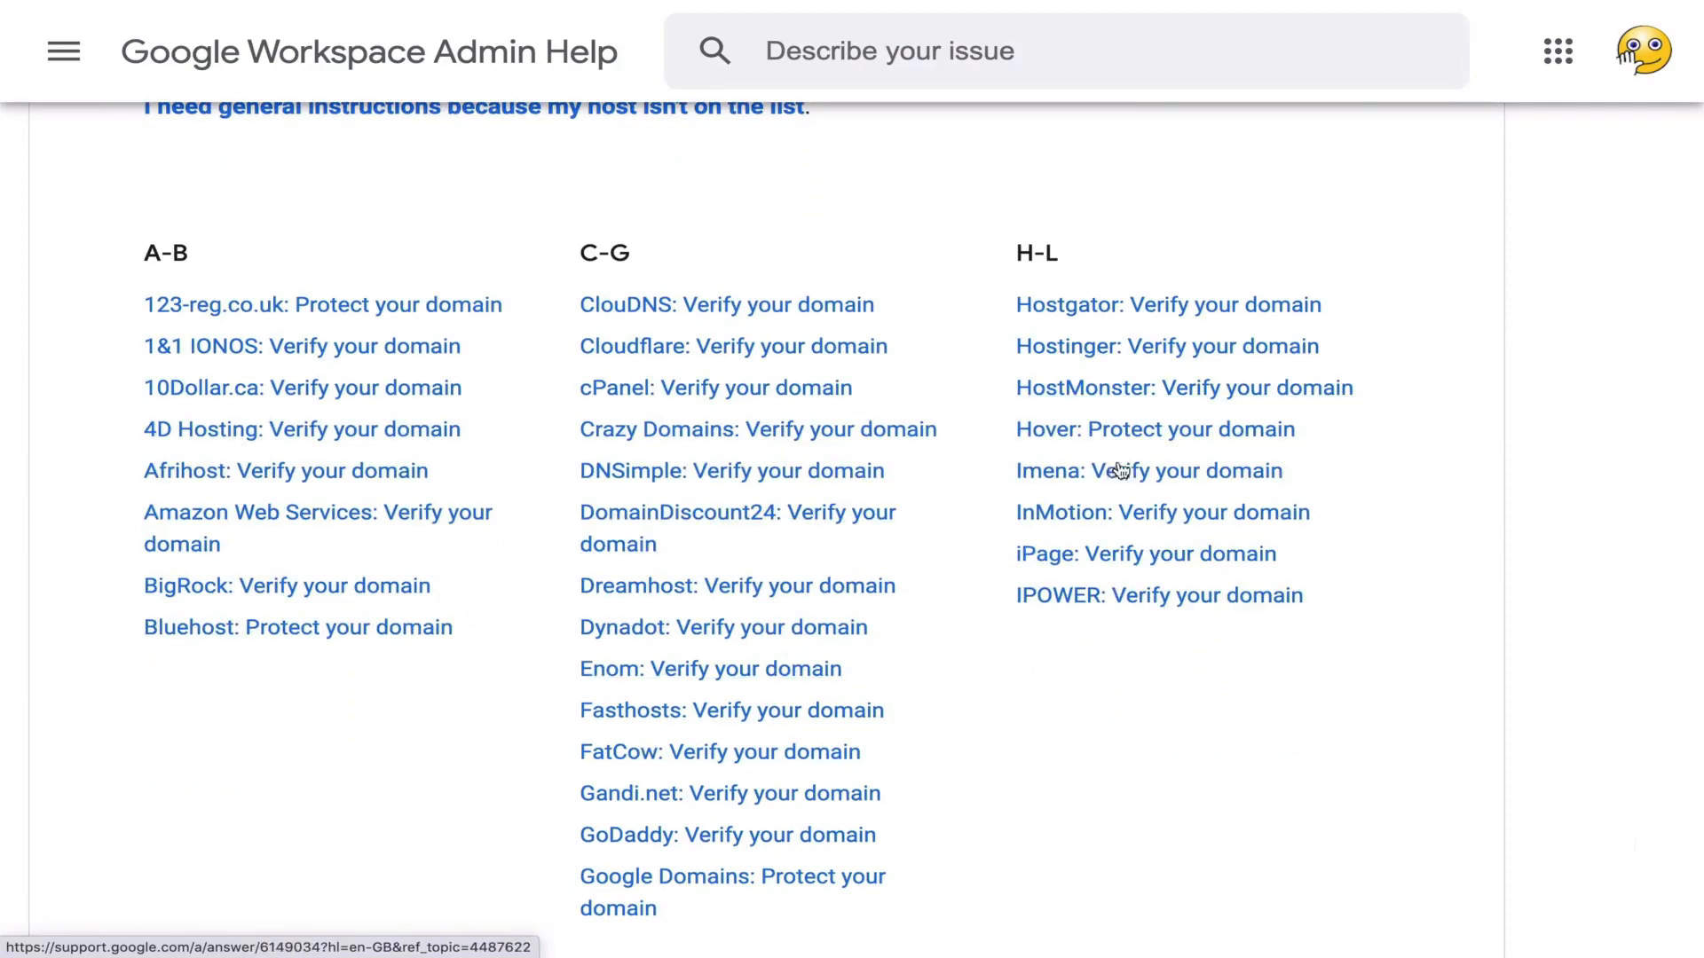
scroll(down, 3)
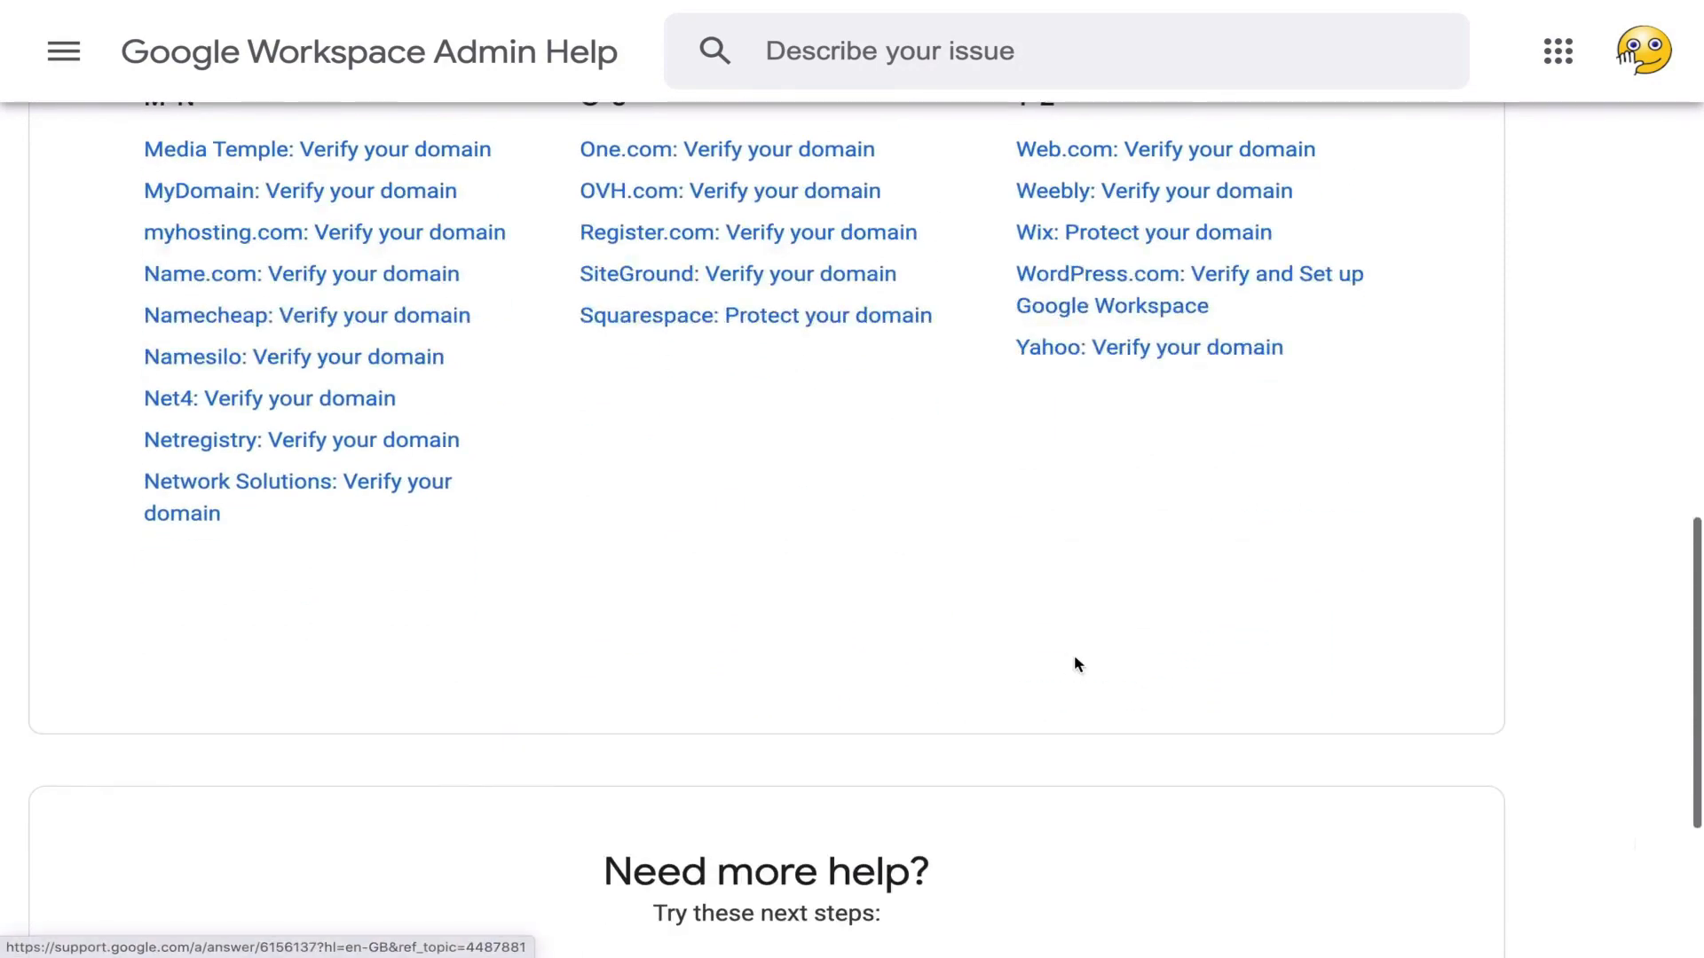
scroll(up, 3)
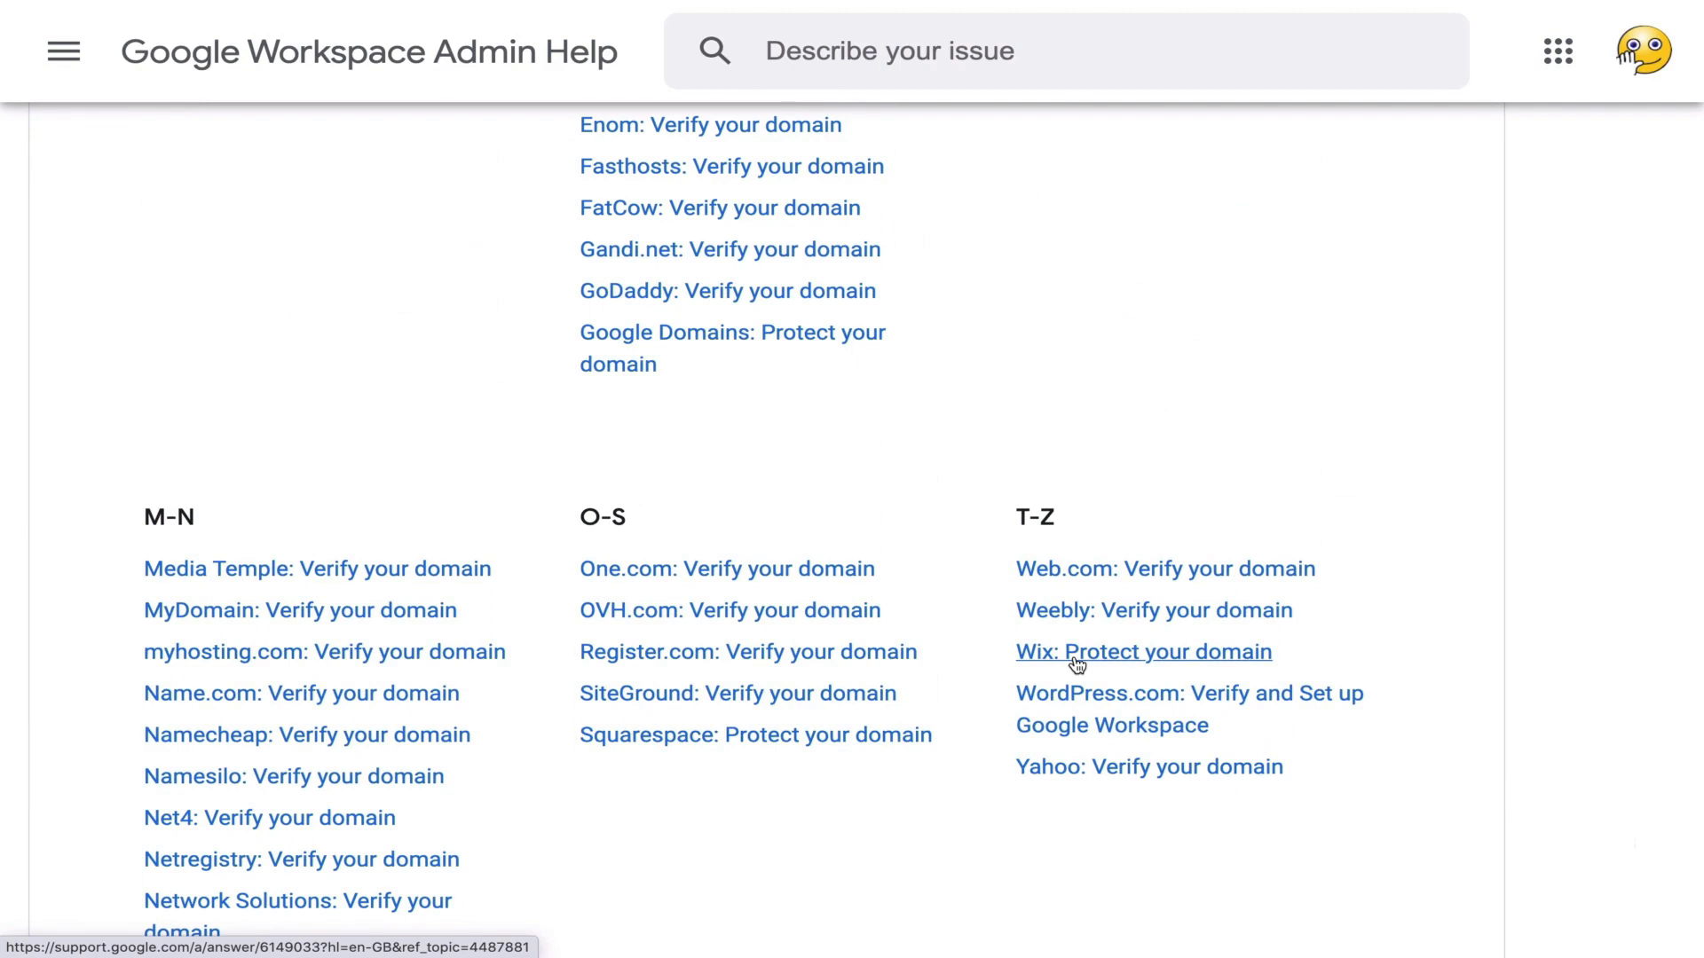
scroll(up, 3)
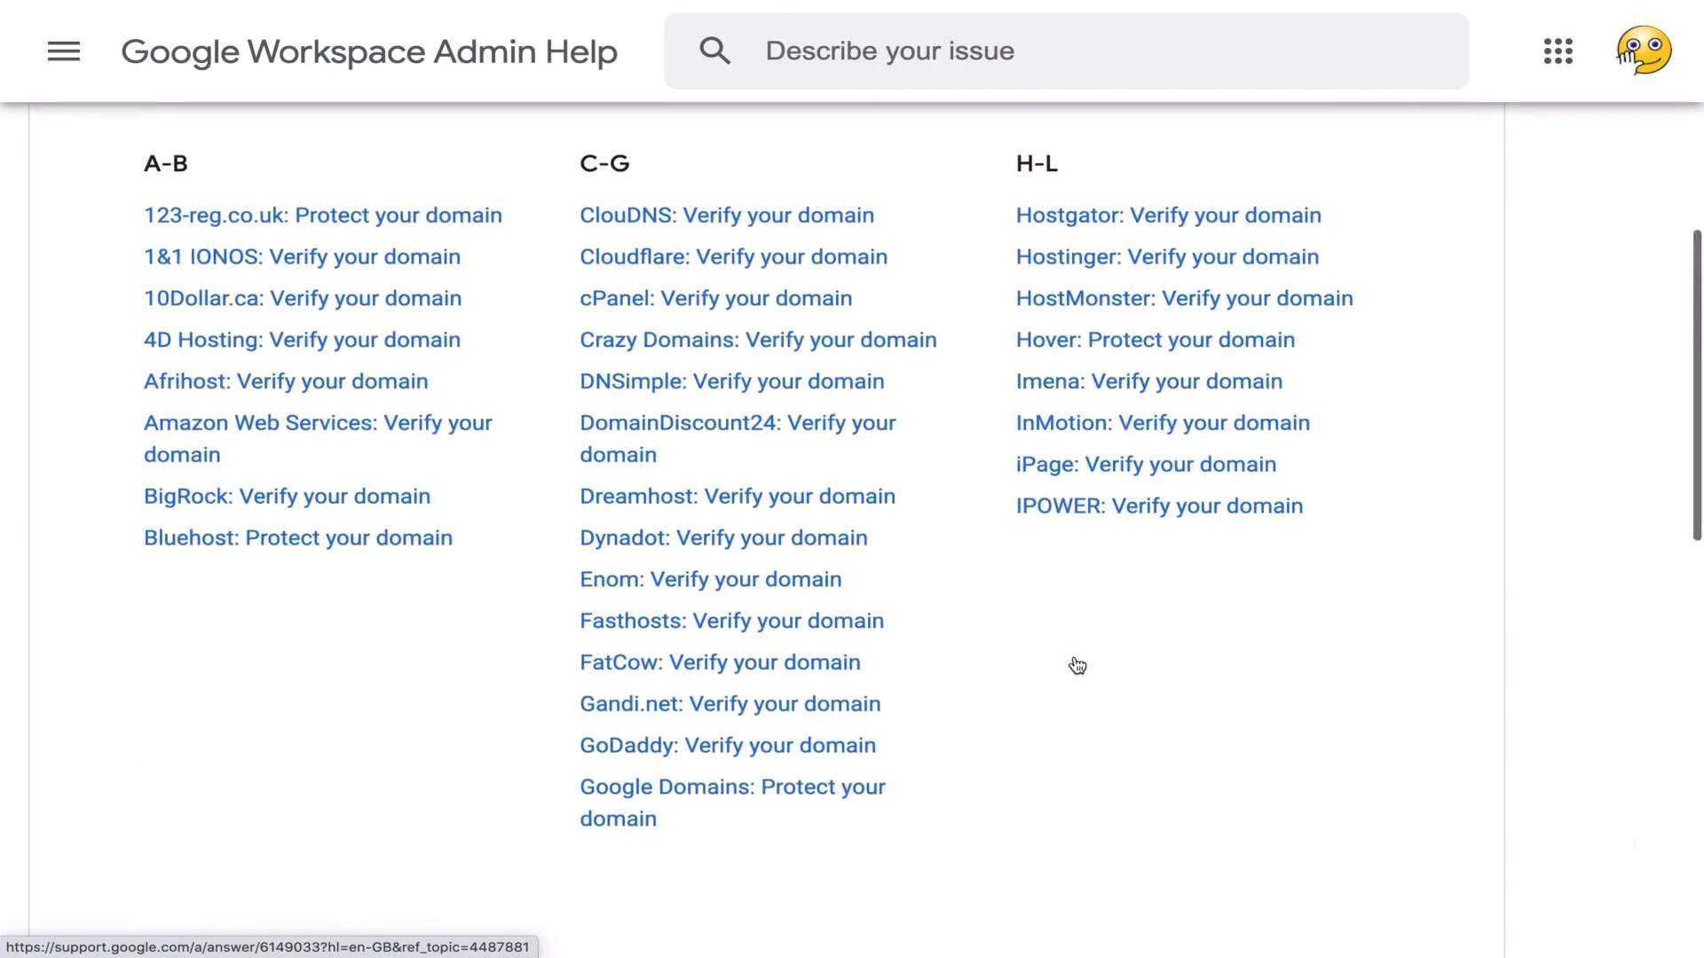
scroll(up, 3)
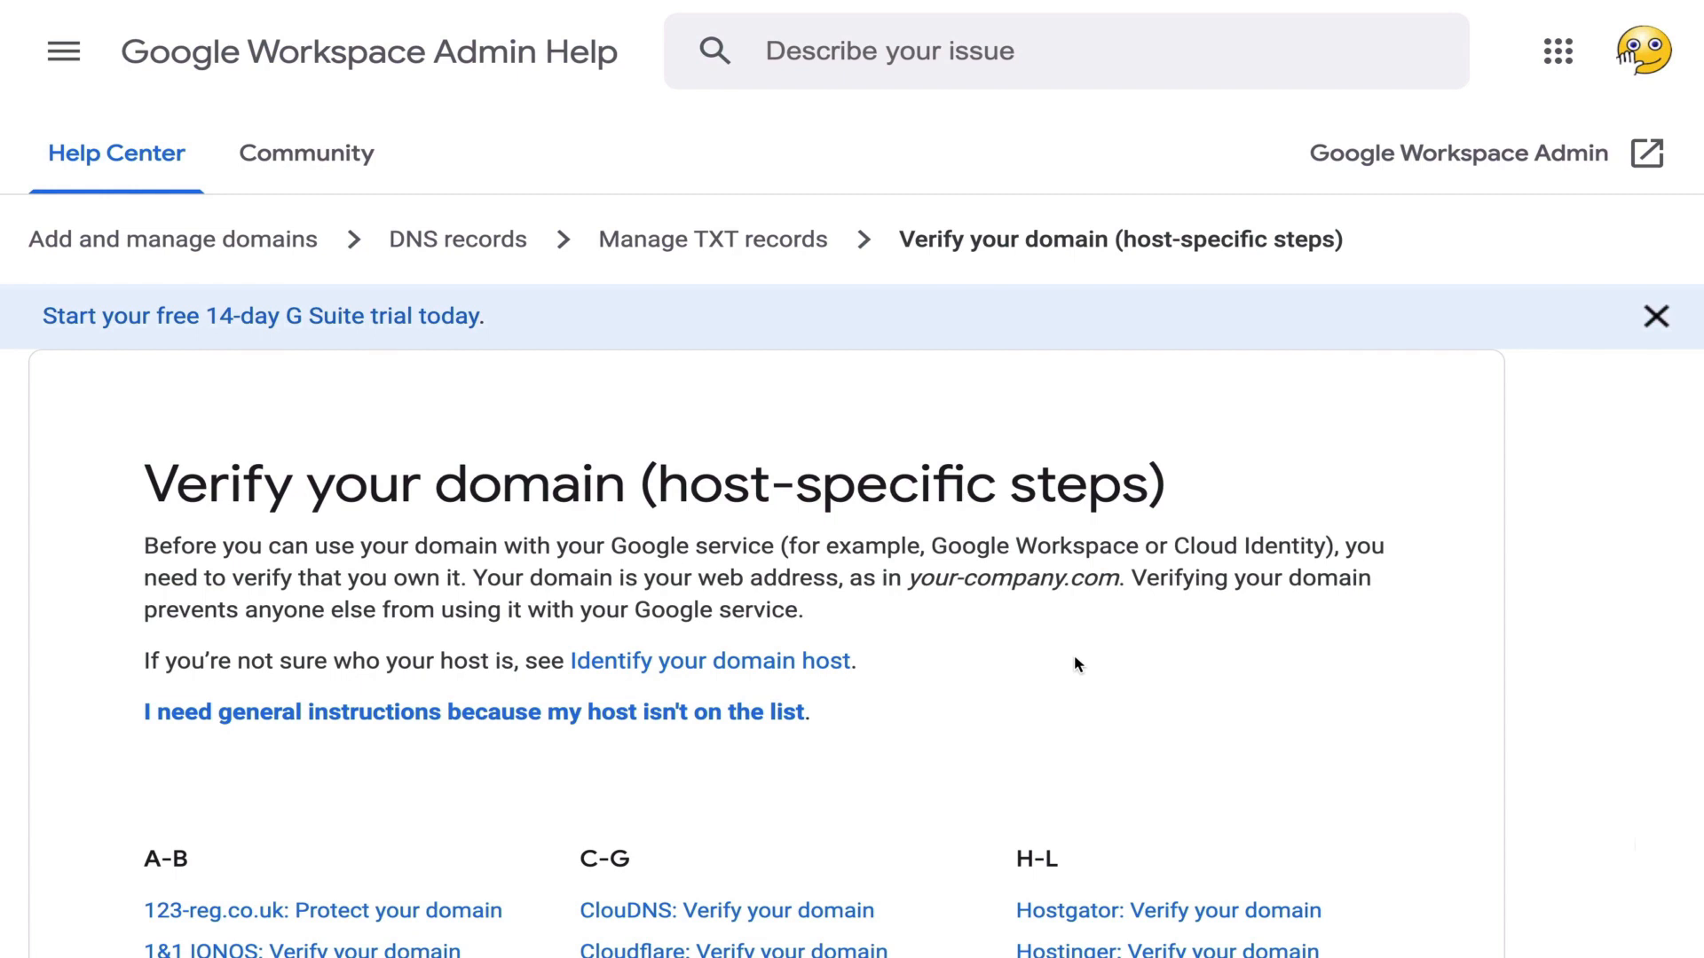
scroll(down, 3)
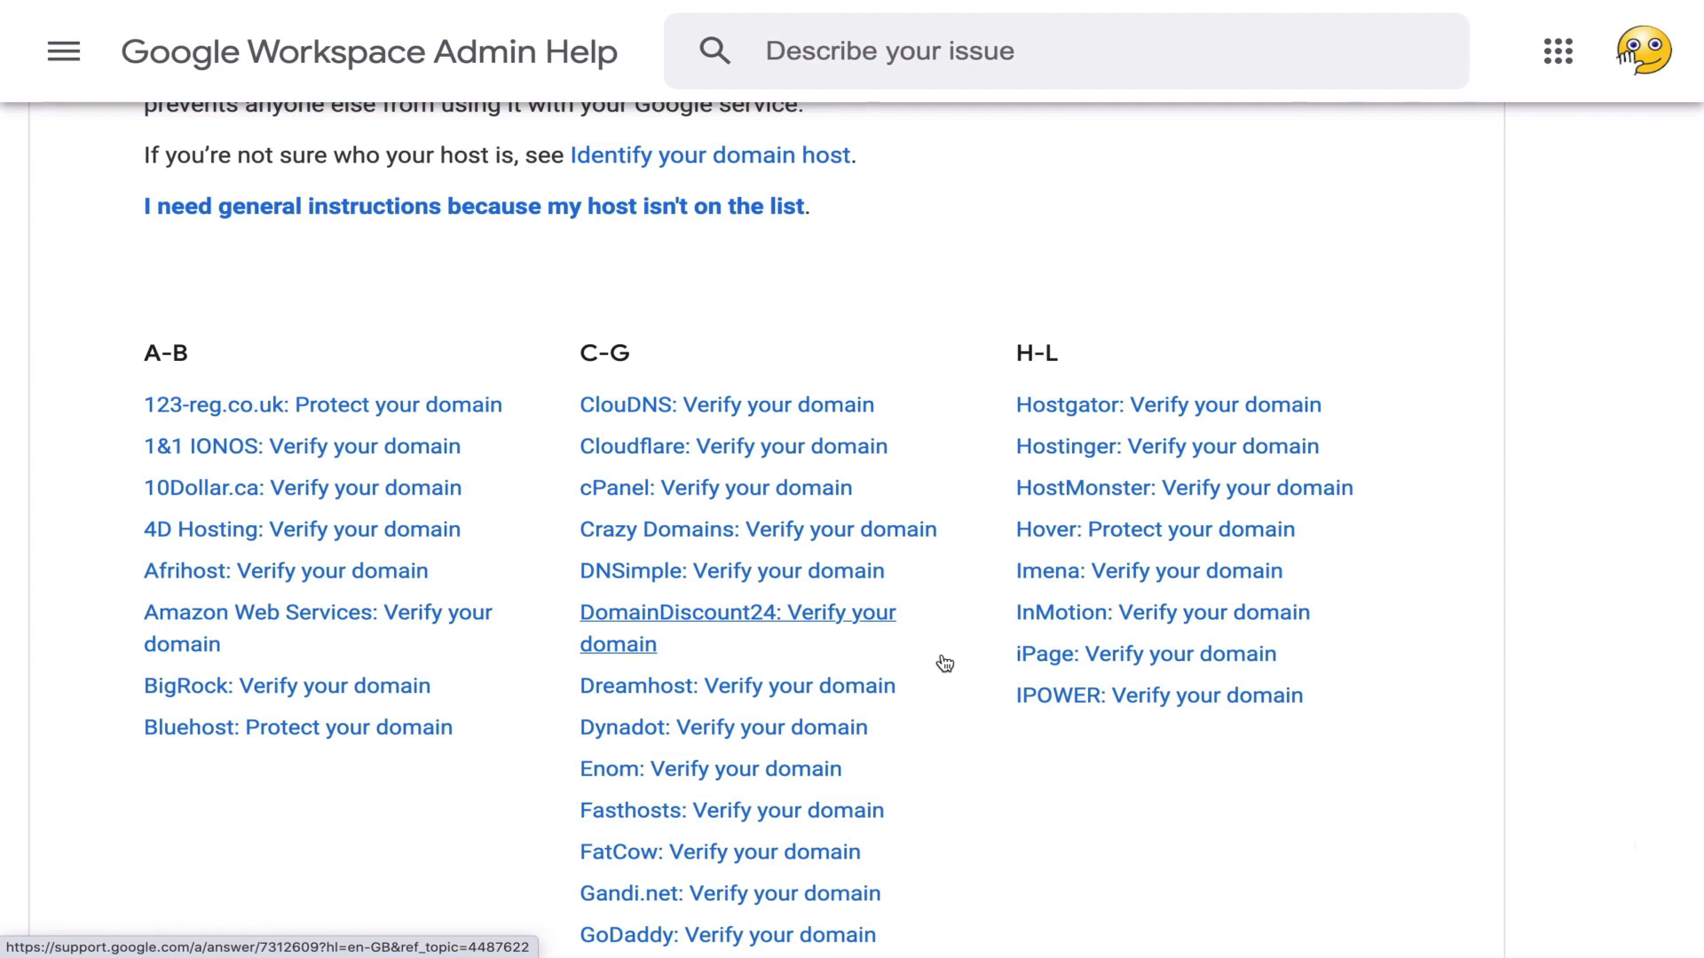
mouse_move(706, 660)
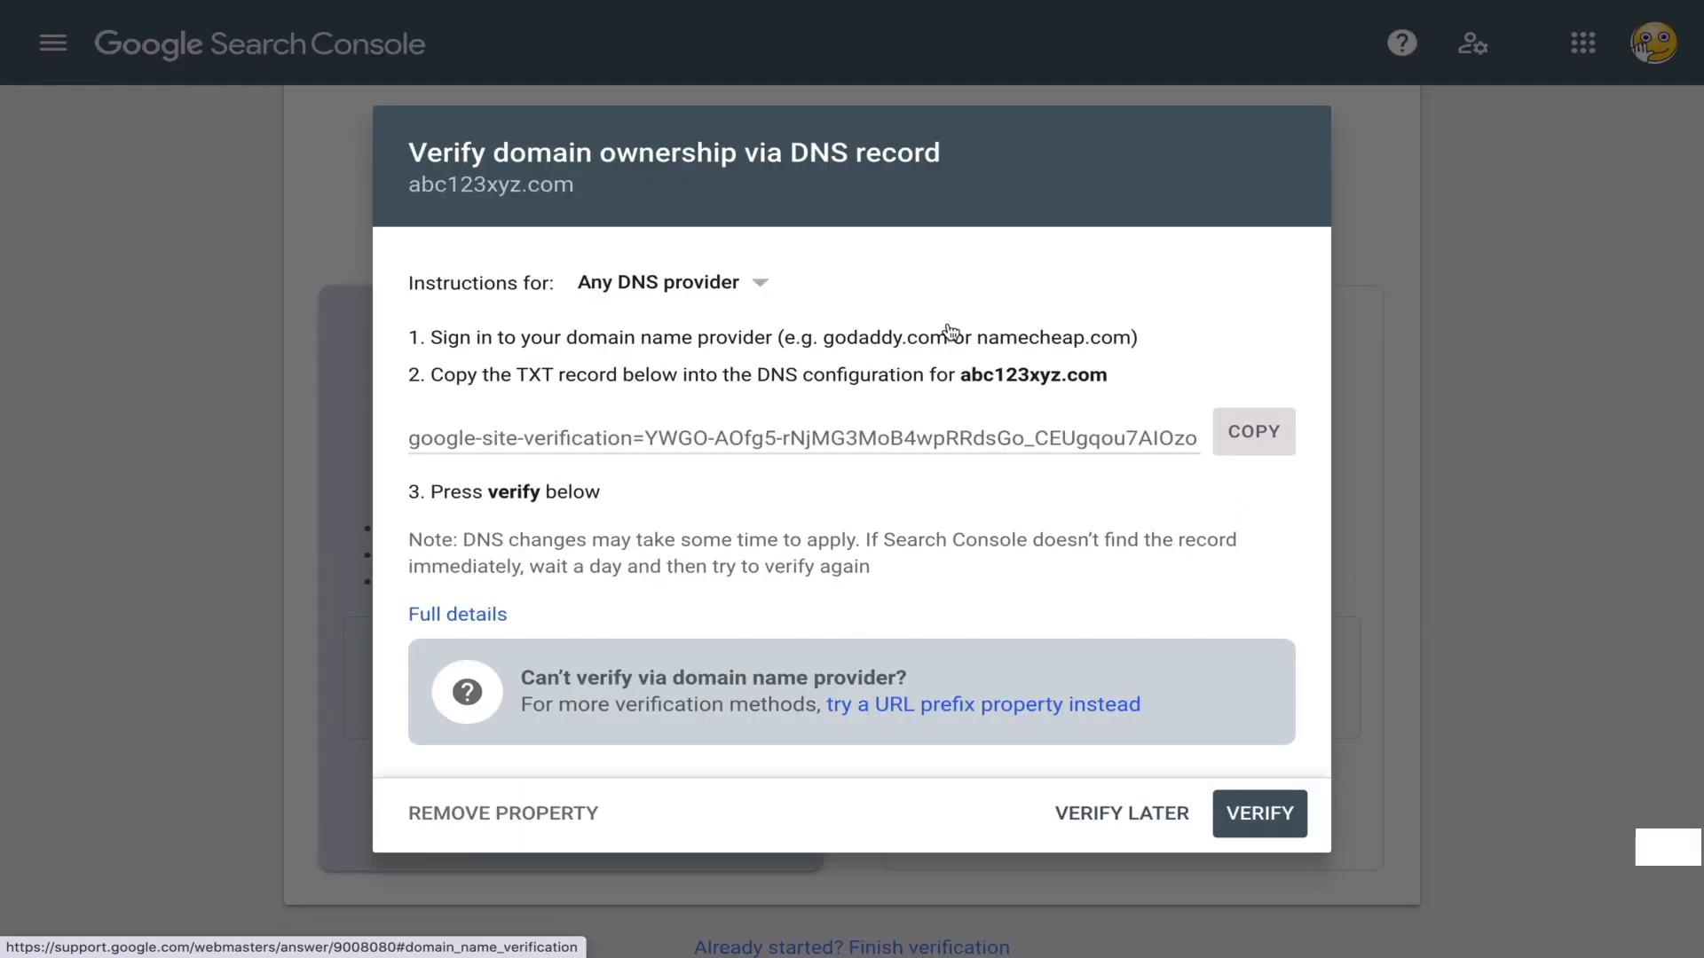
mouse_move(839, 495)
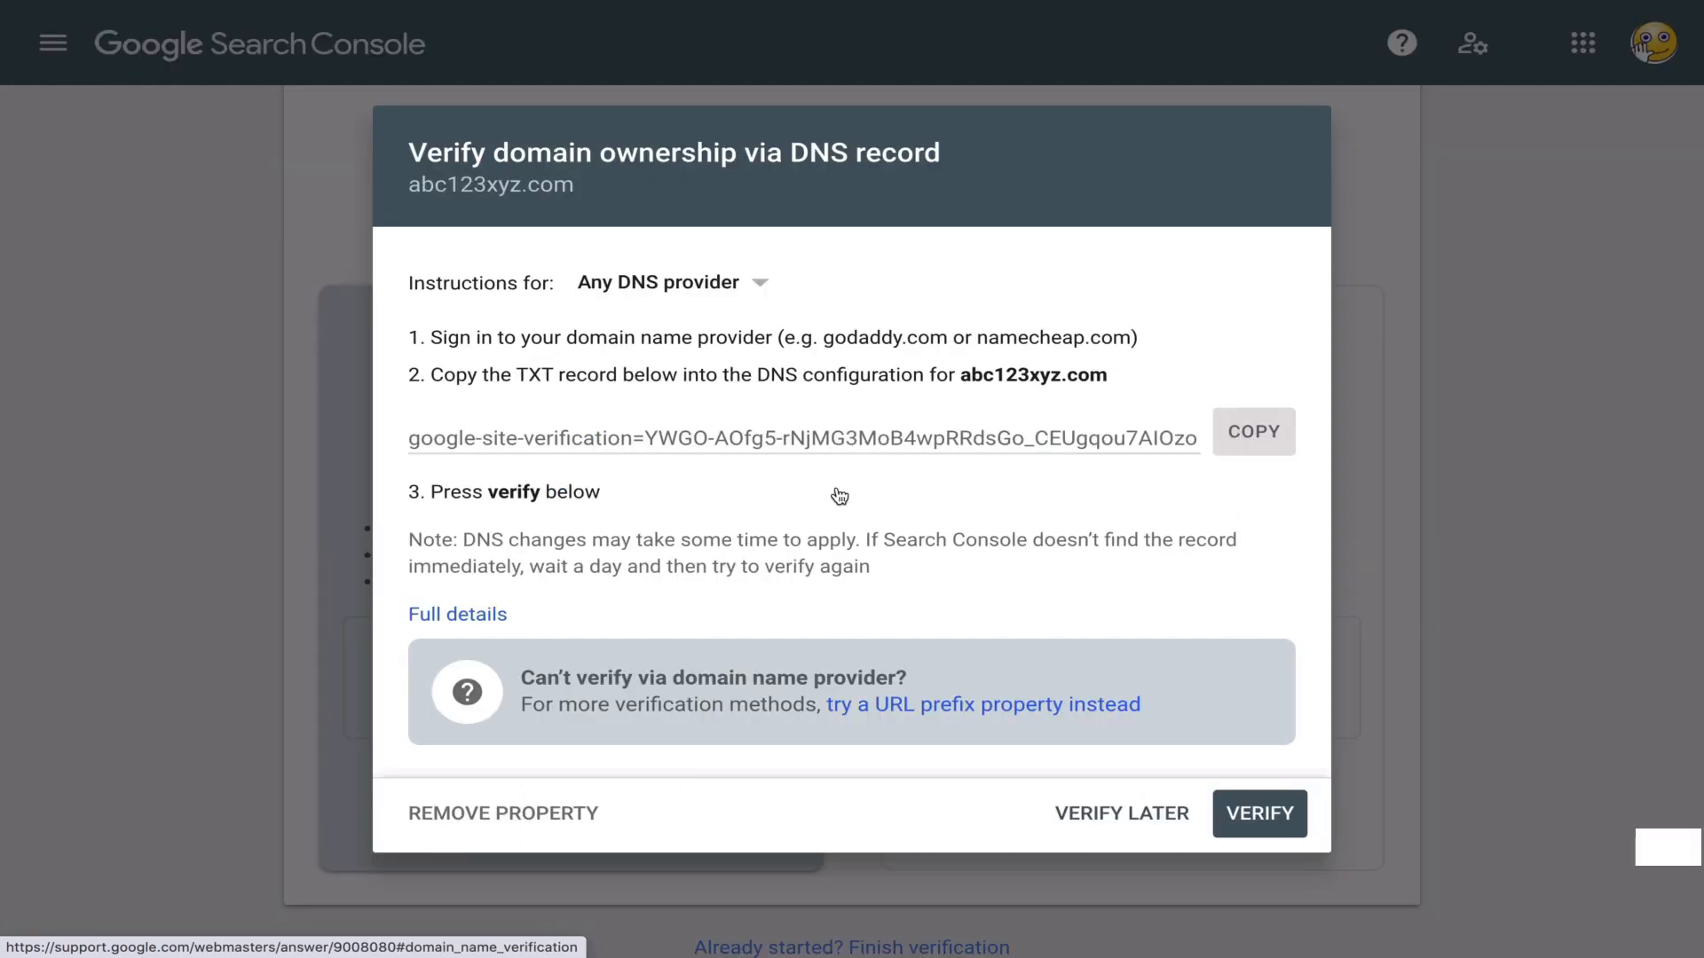
mouse_move(1143, 587)
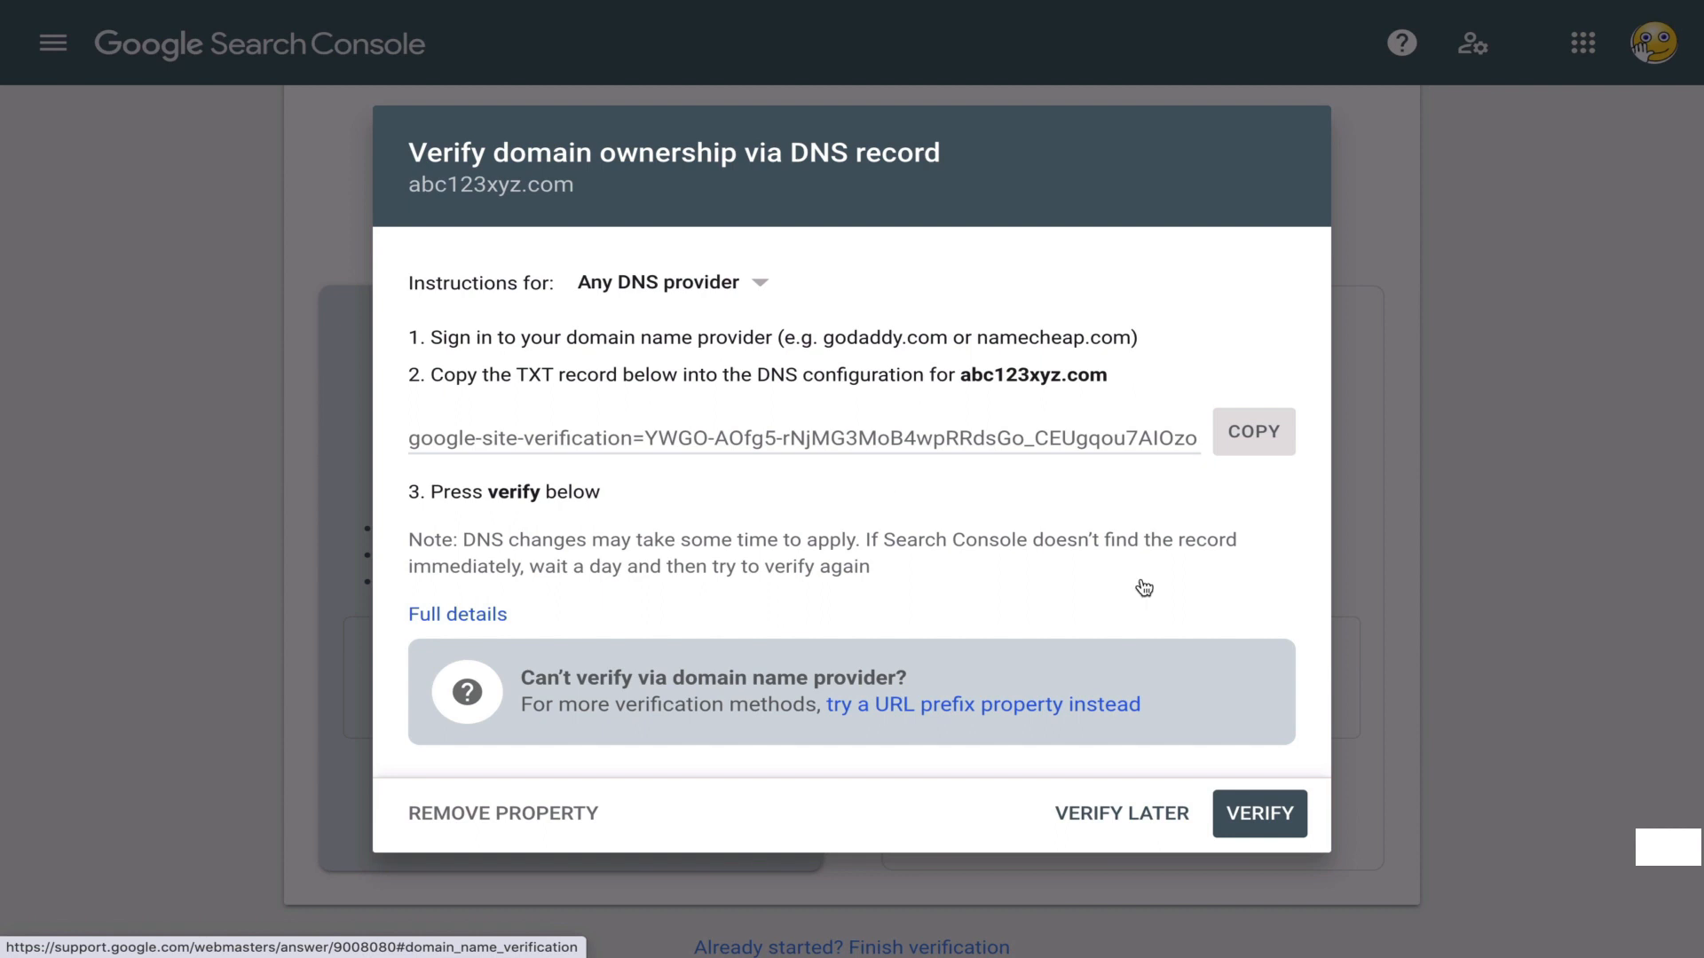
mouse_move(1244, 829)
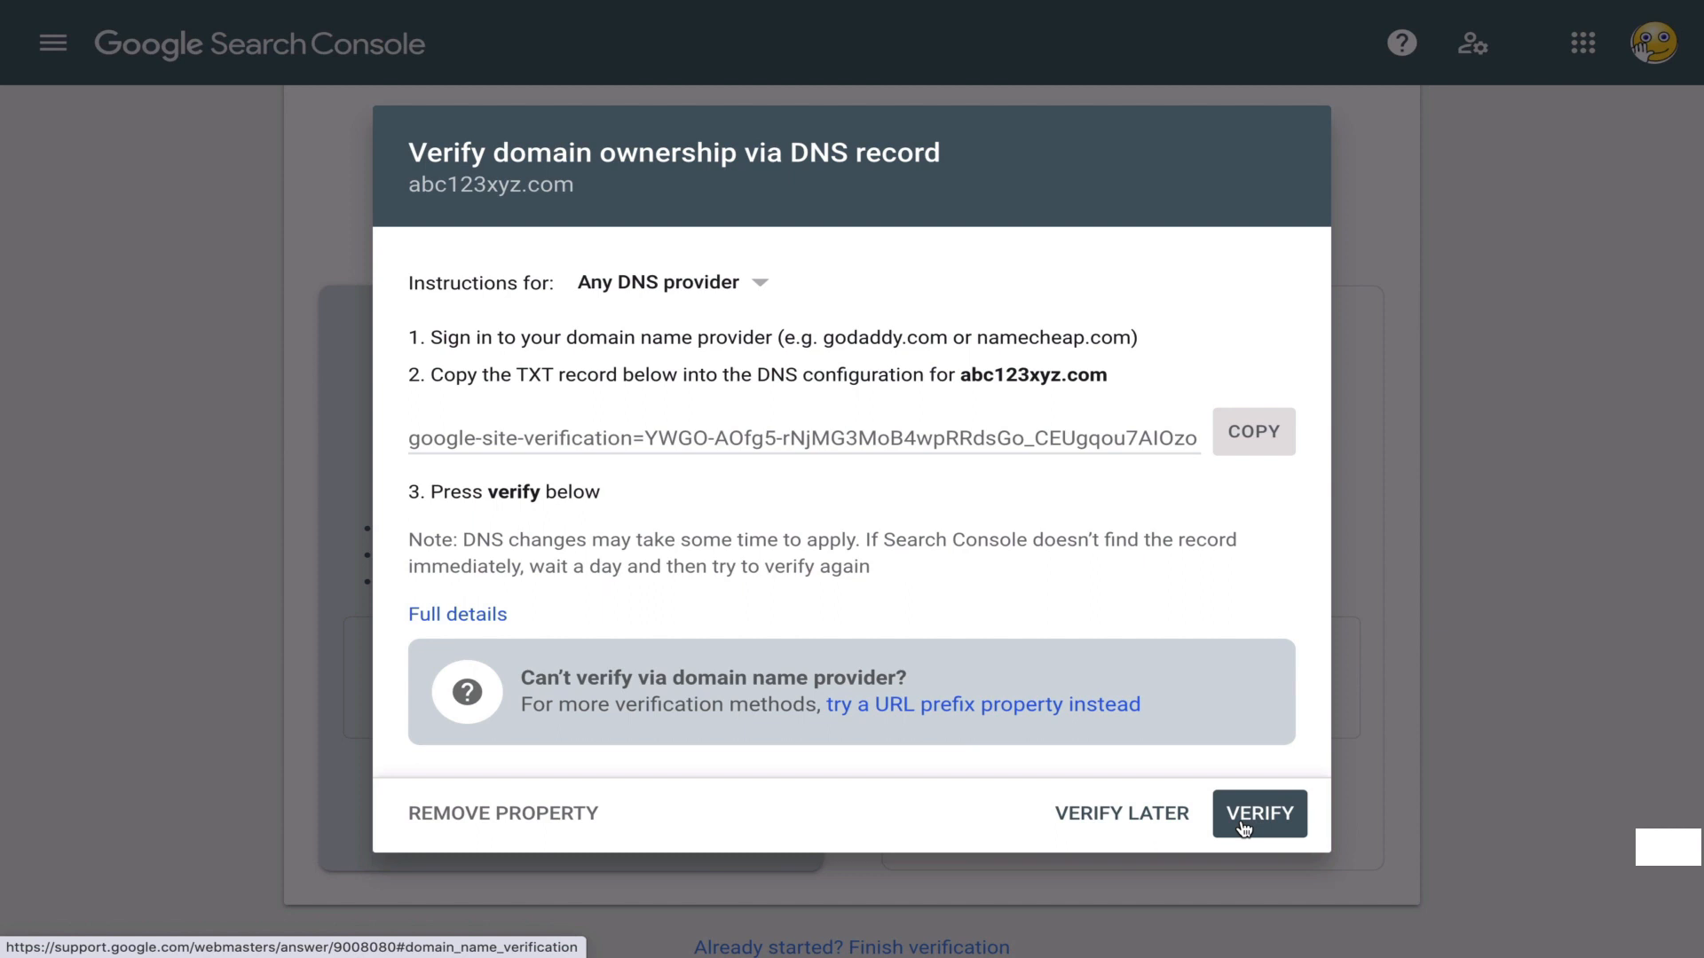
mouse_move(1281, 820)
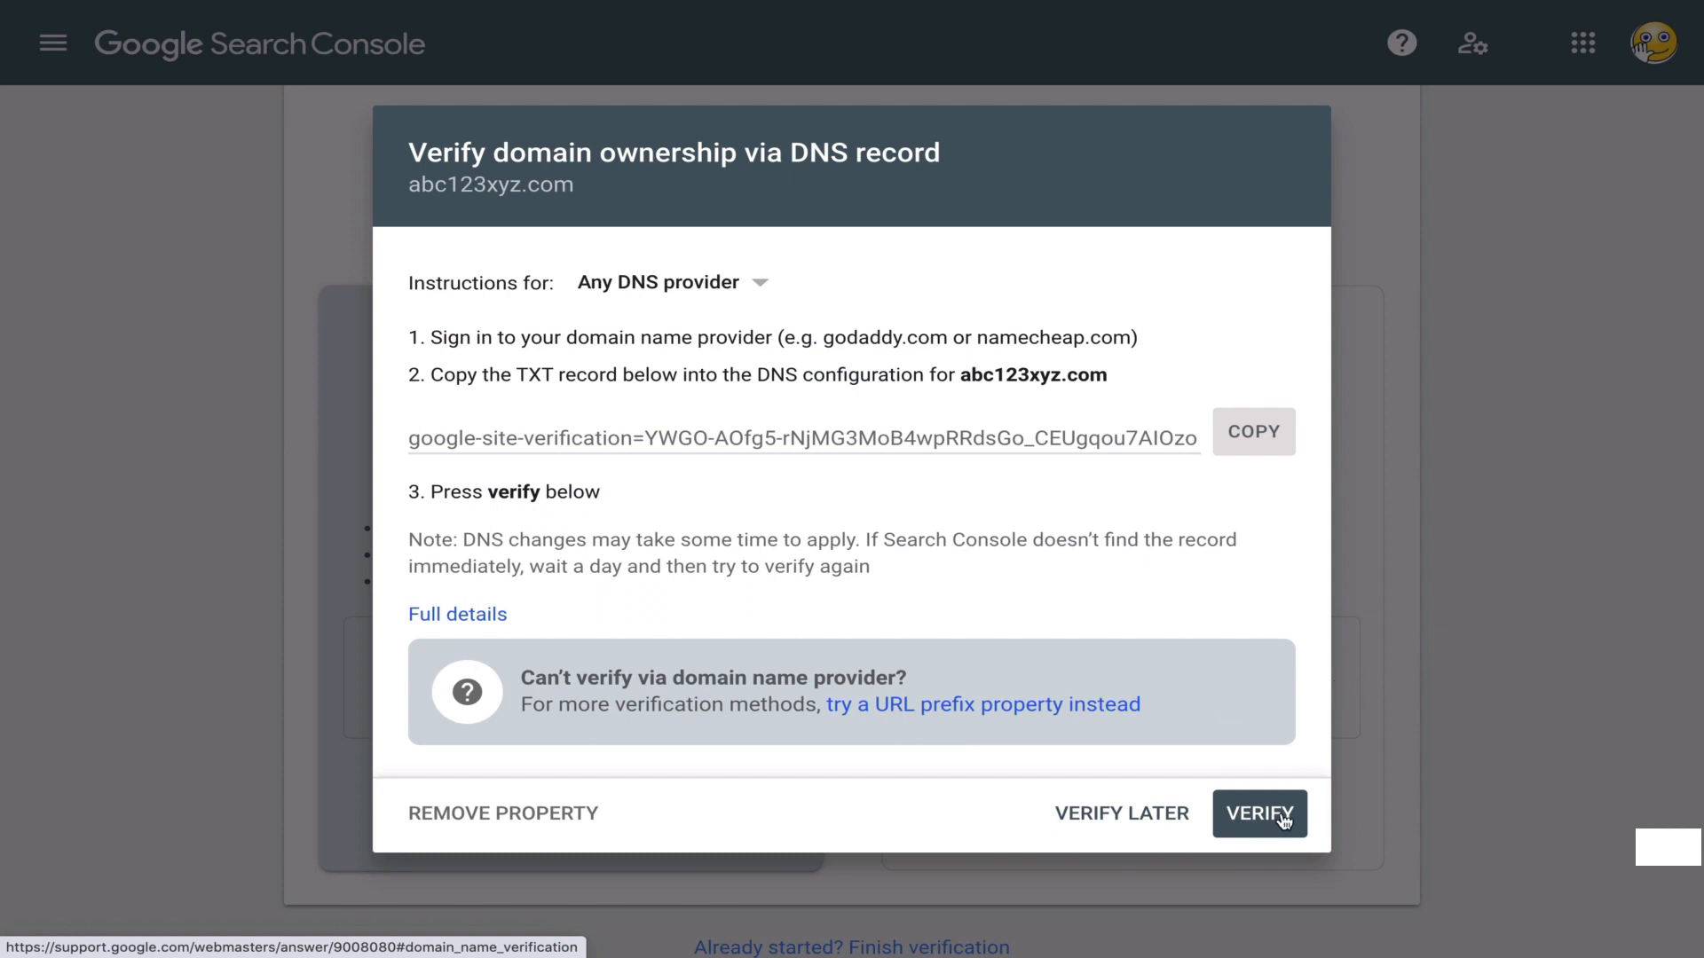
mouse_move(1276, 774)
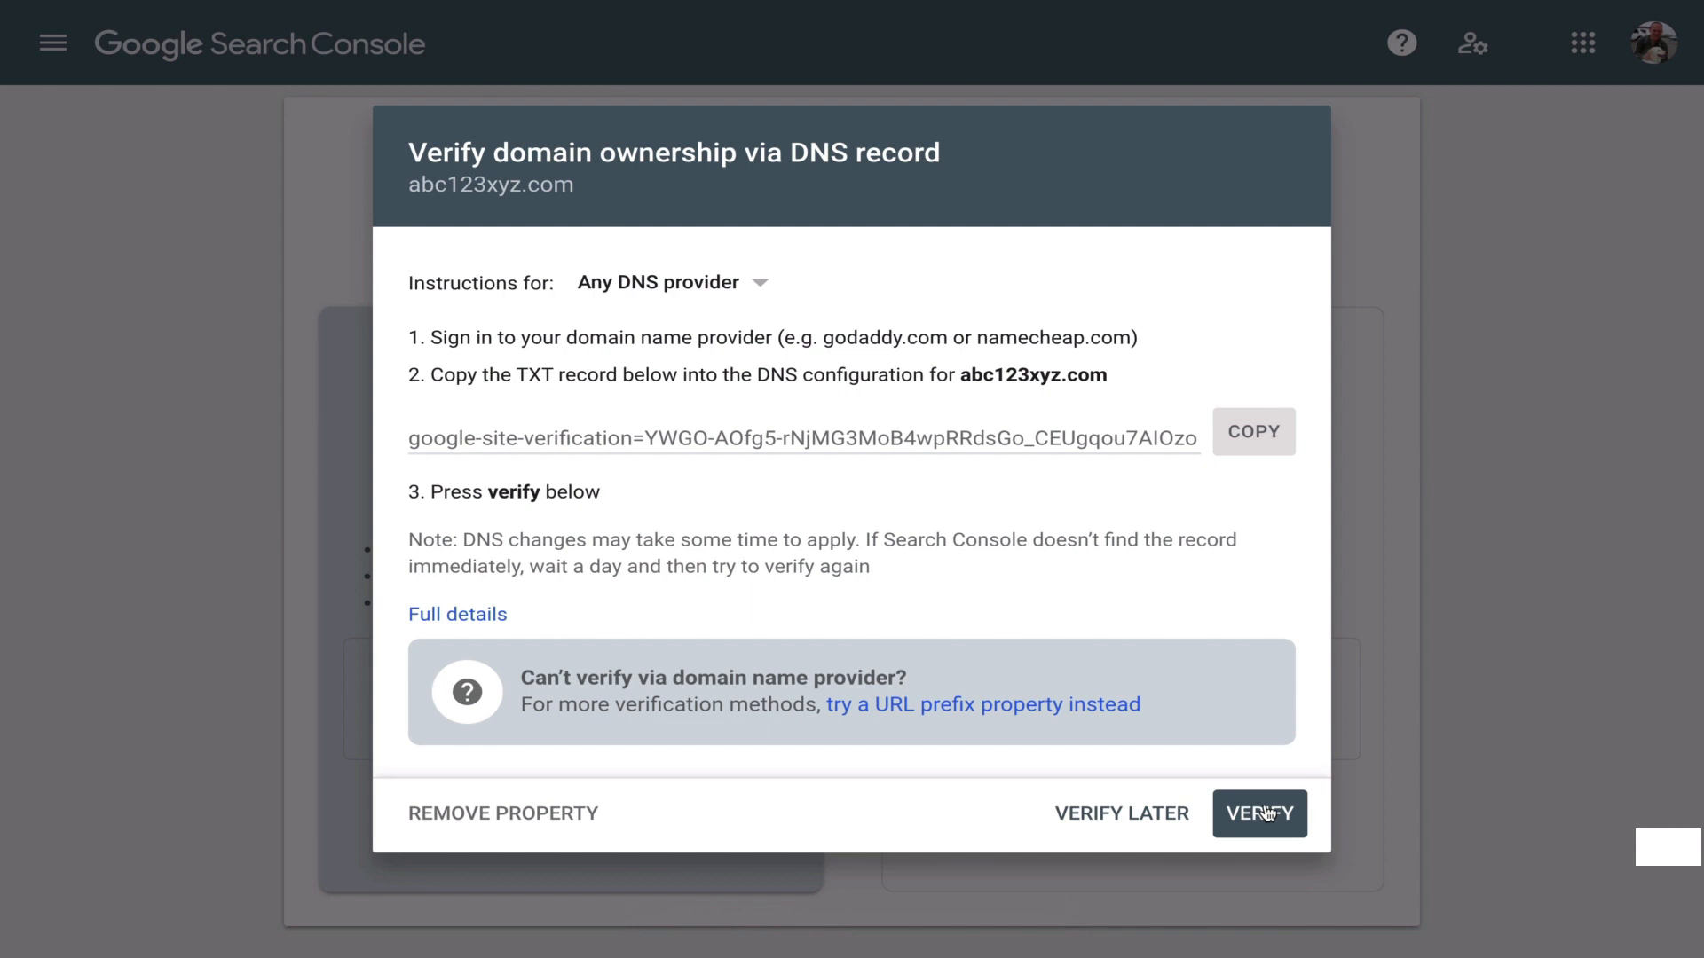
mouse_move(1155, 829)
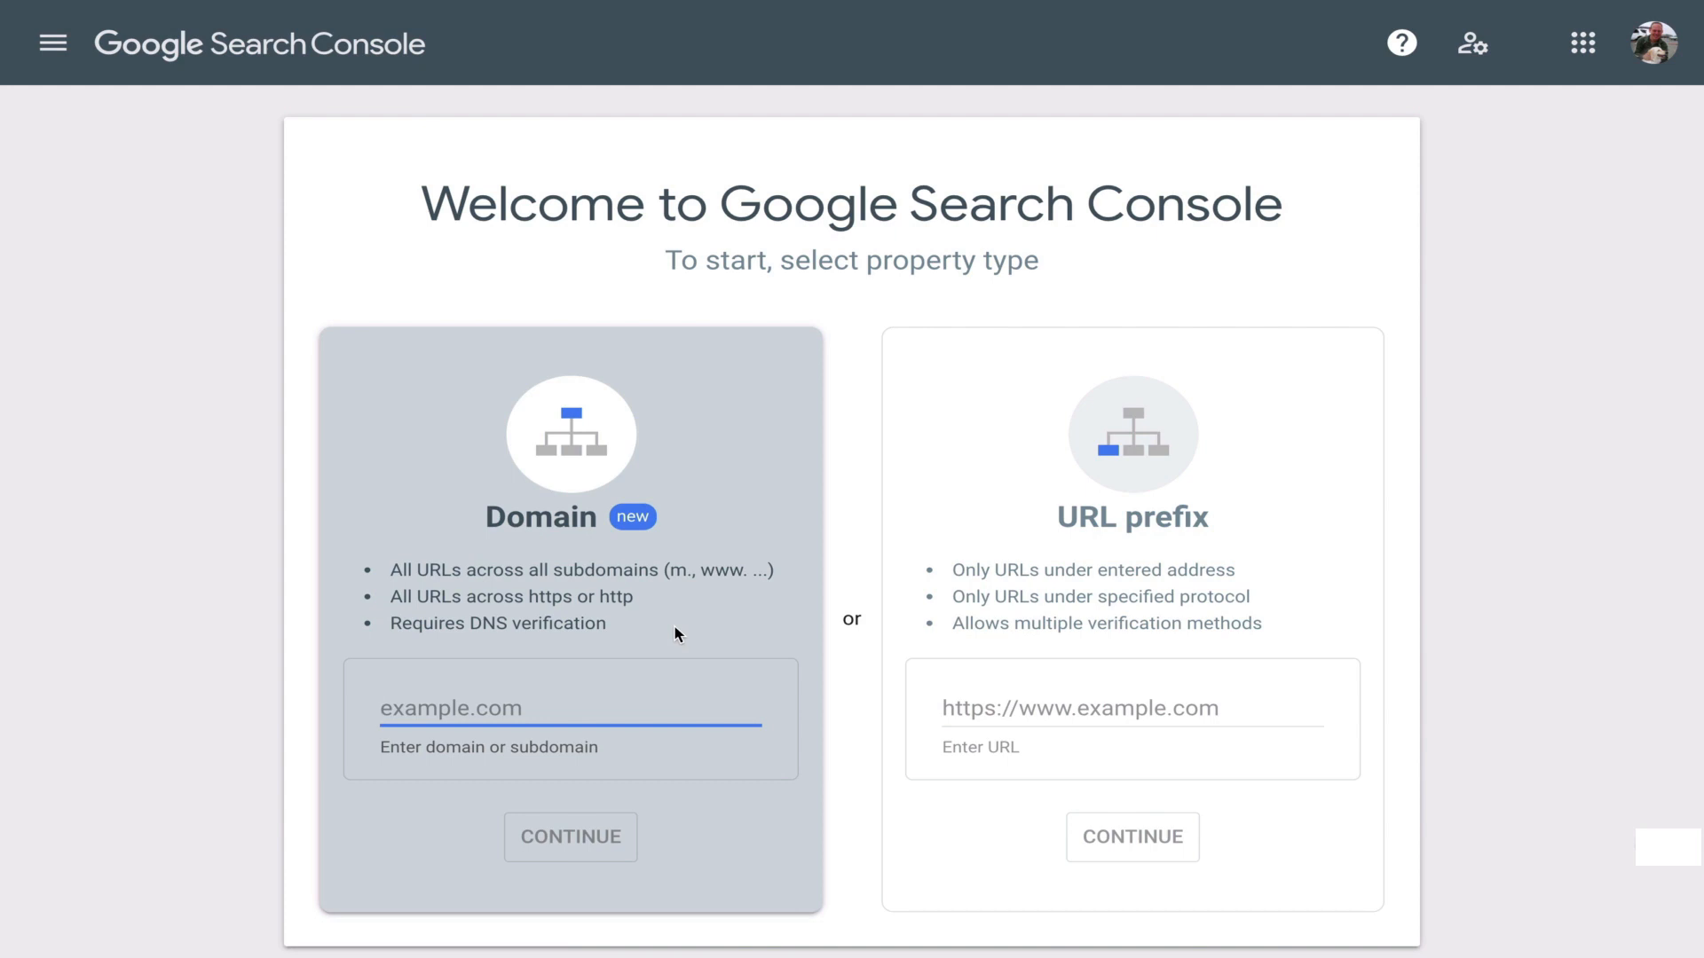
Add waveifyoulike.com as a domain property, auto-verified, and go to its Overview dashboard
text(waveifyoulike.com)
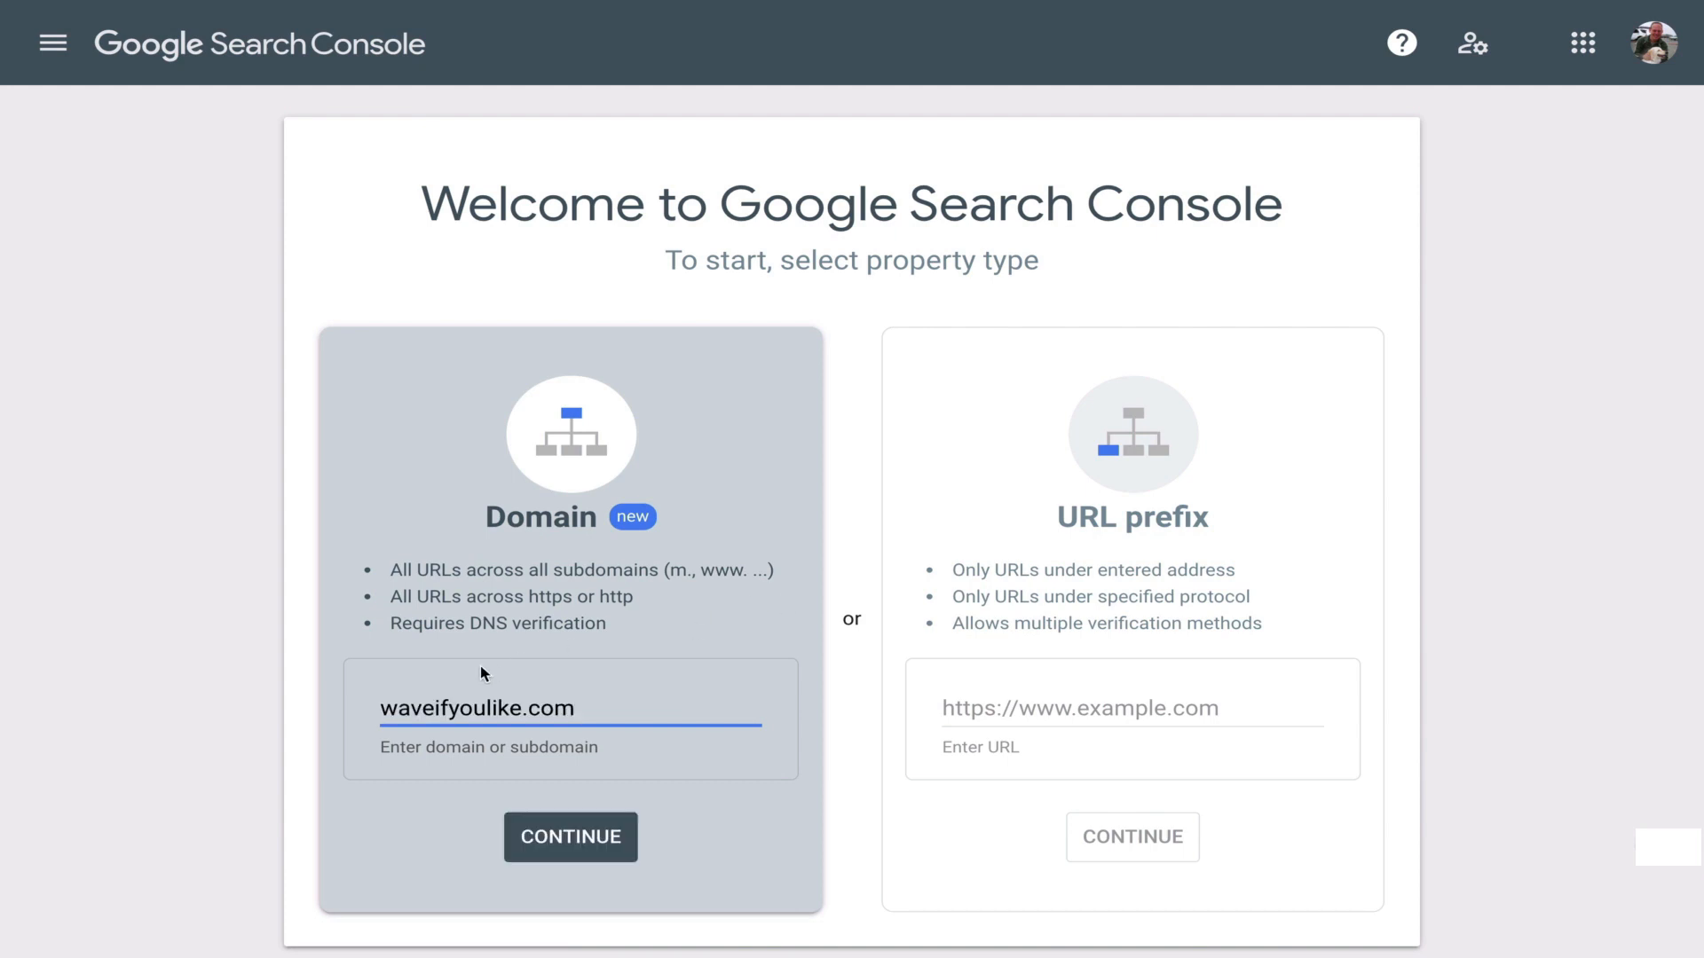
mouse_move(511, 708)
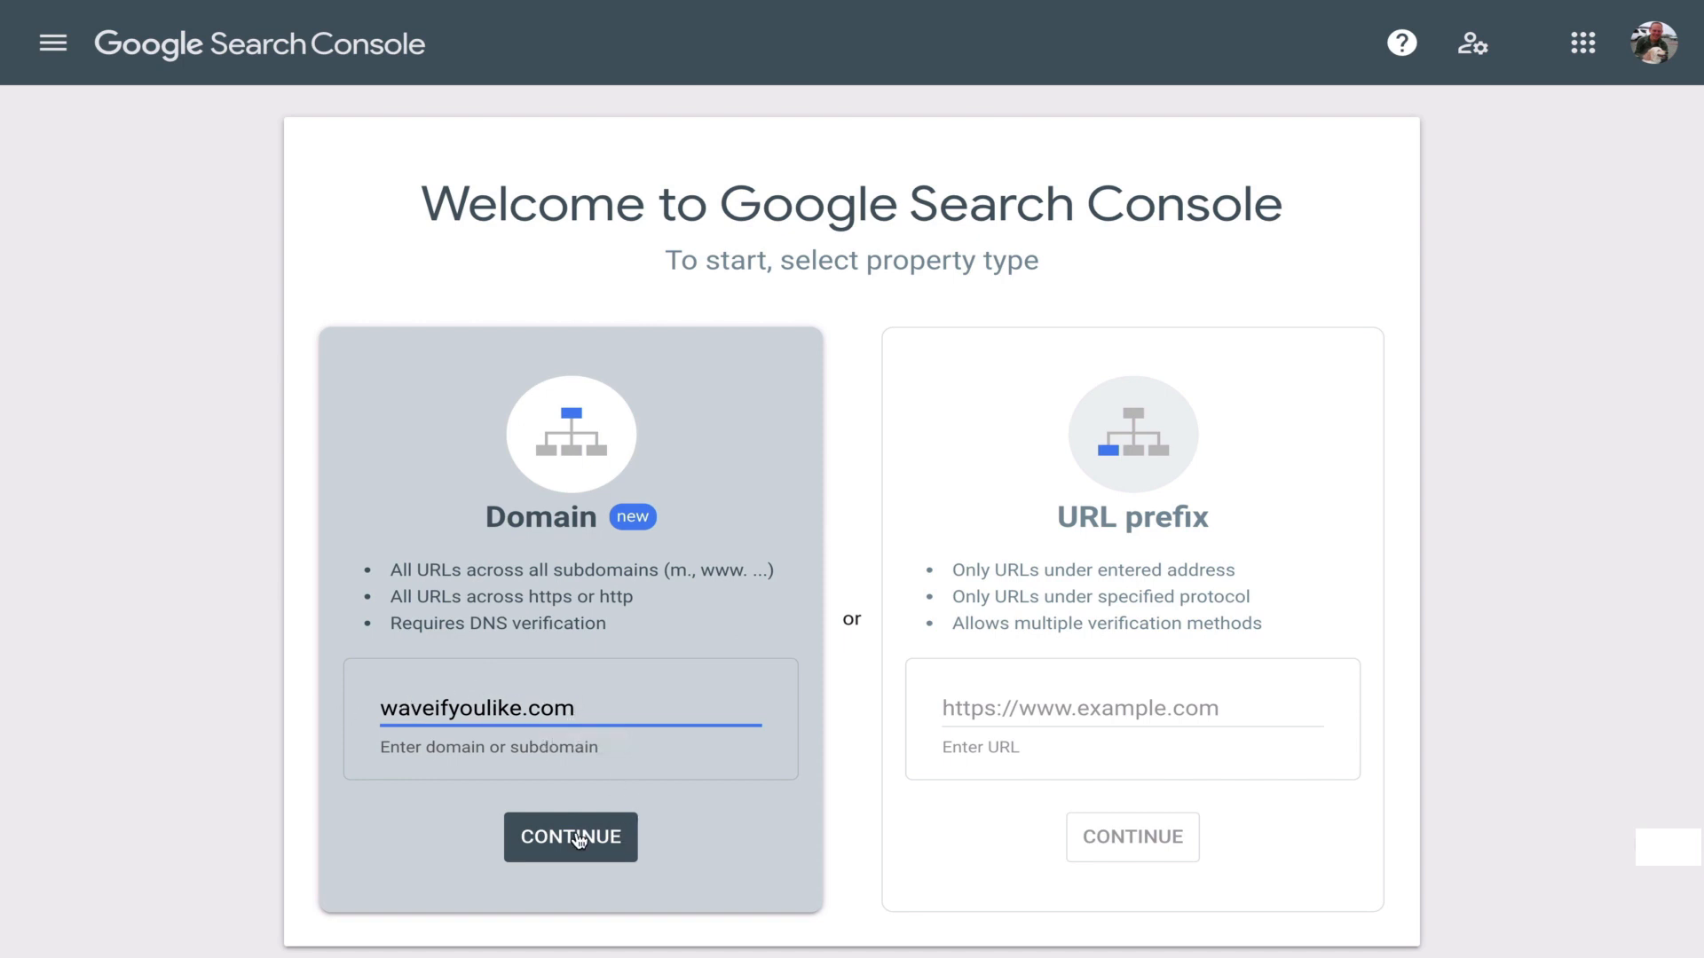
click(569, 836)
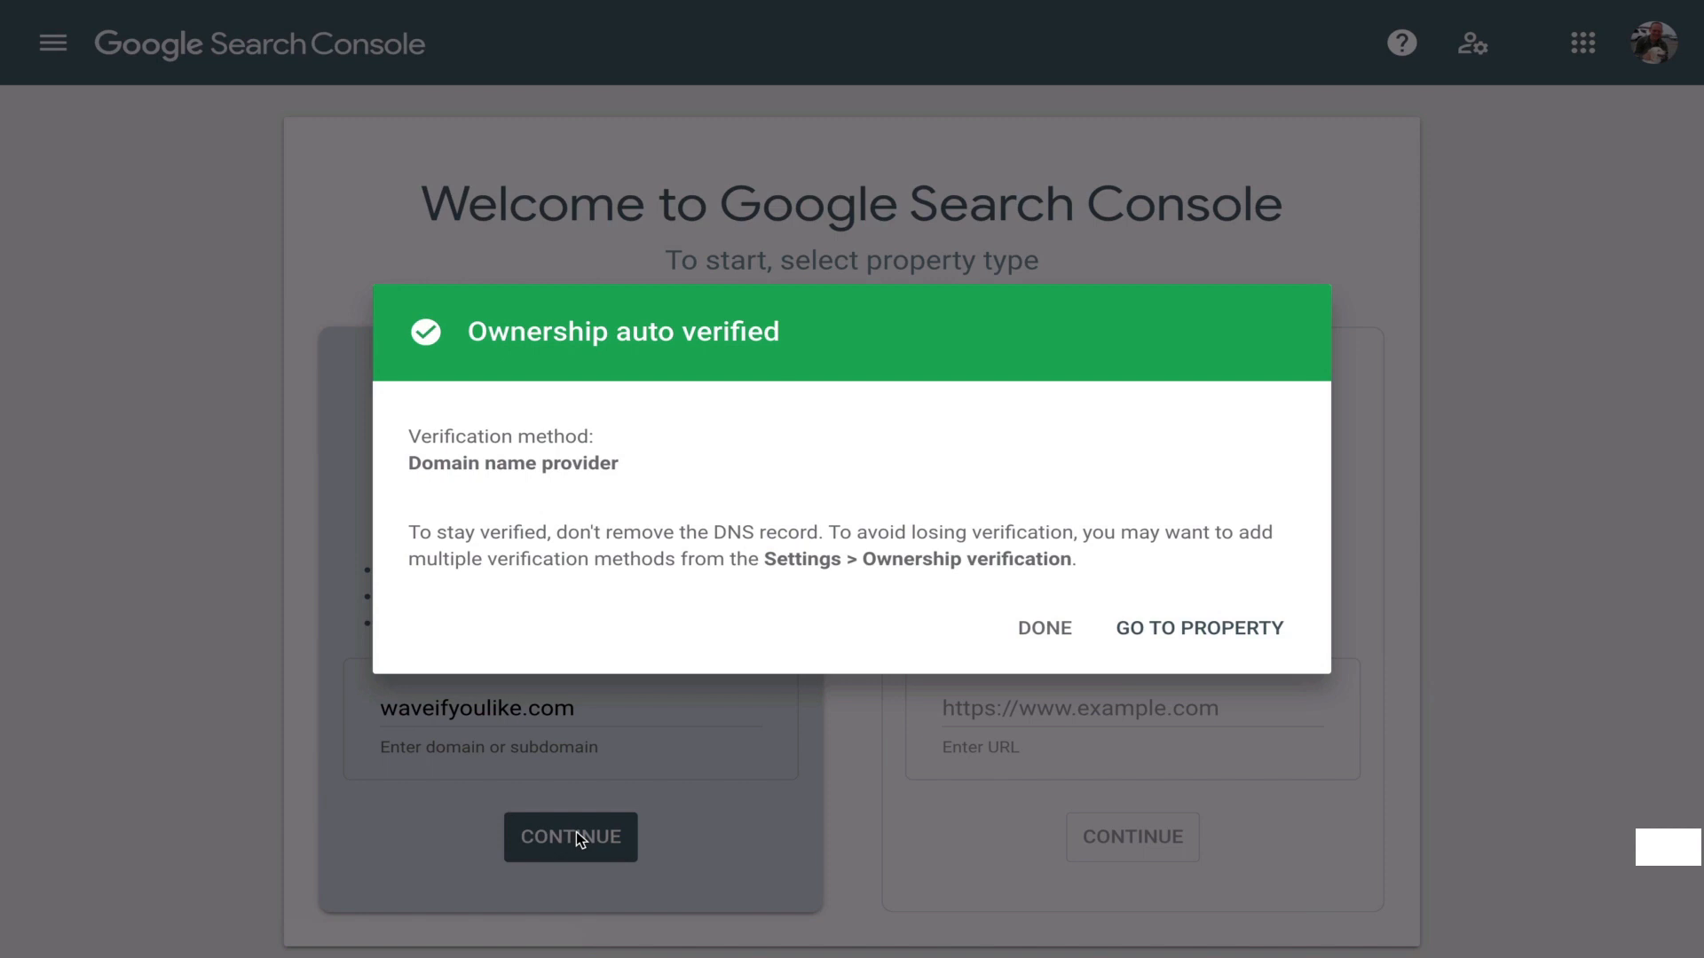
mouse_move(1239, 623)
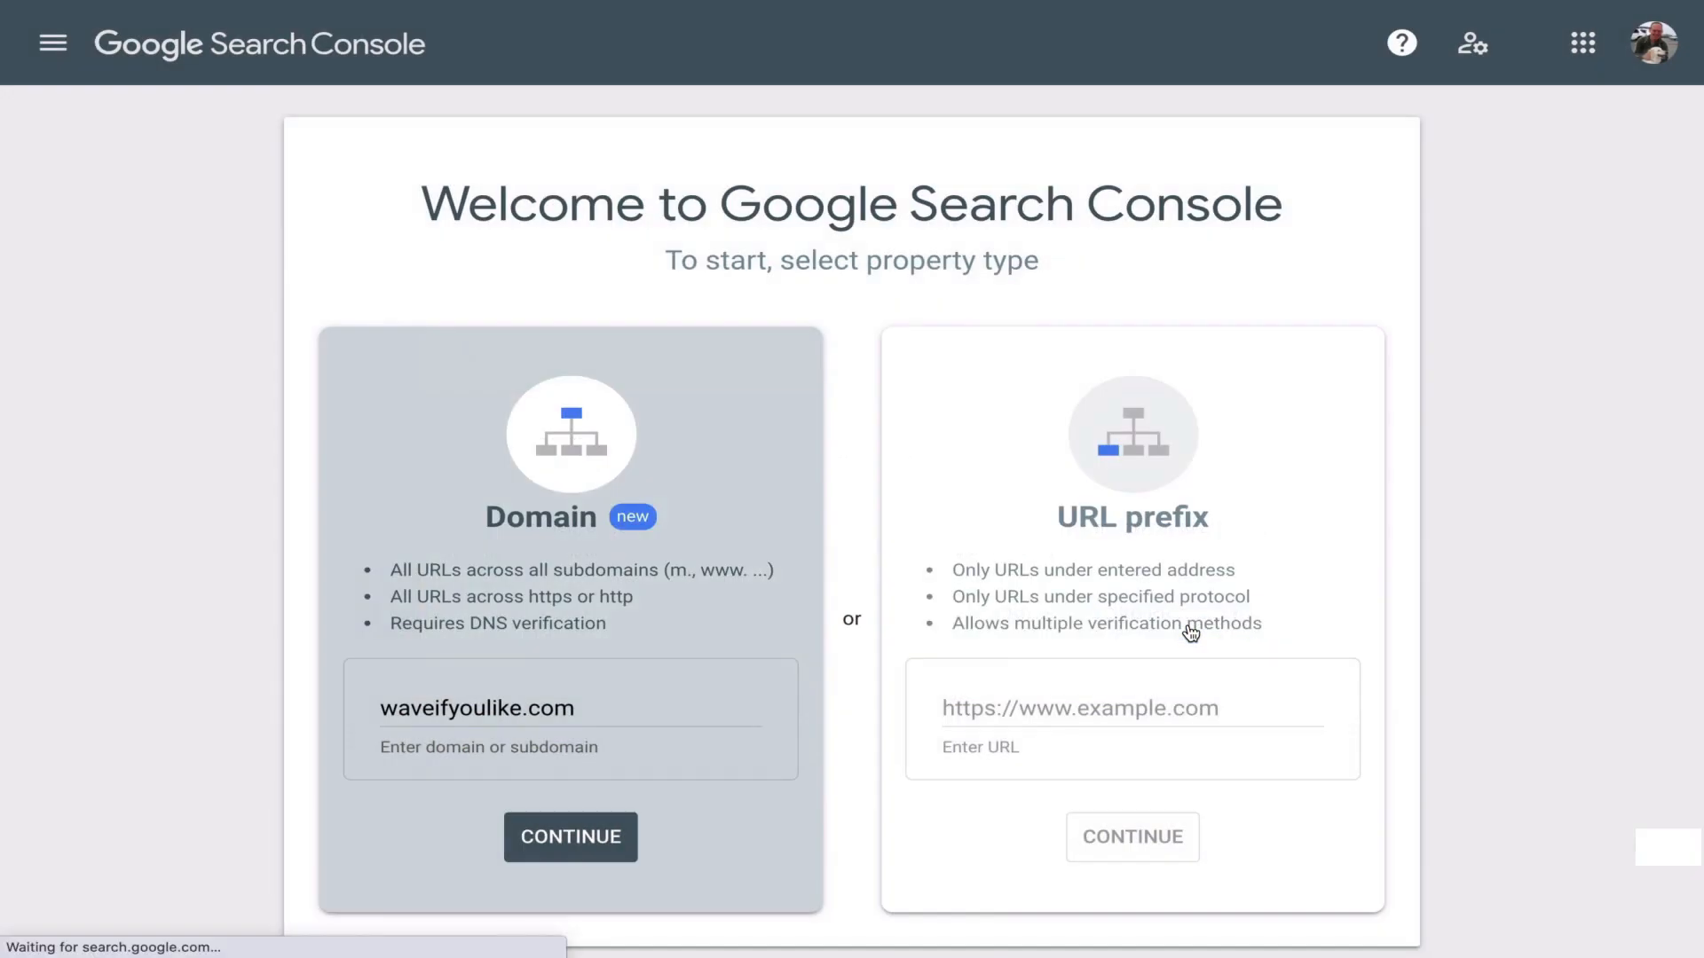
click(570, 835)
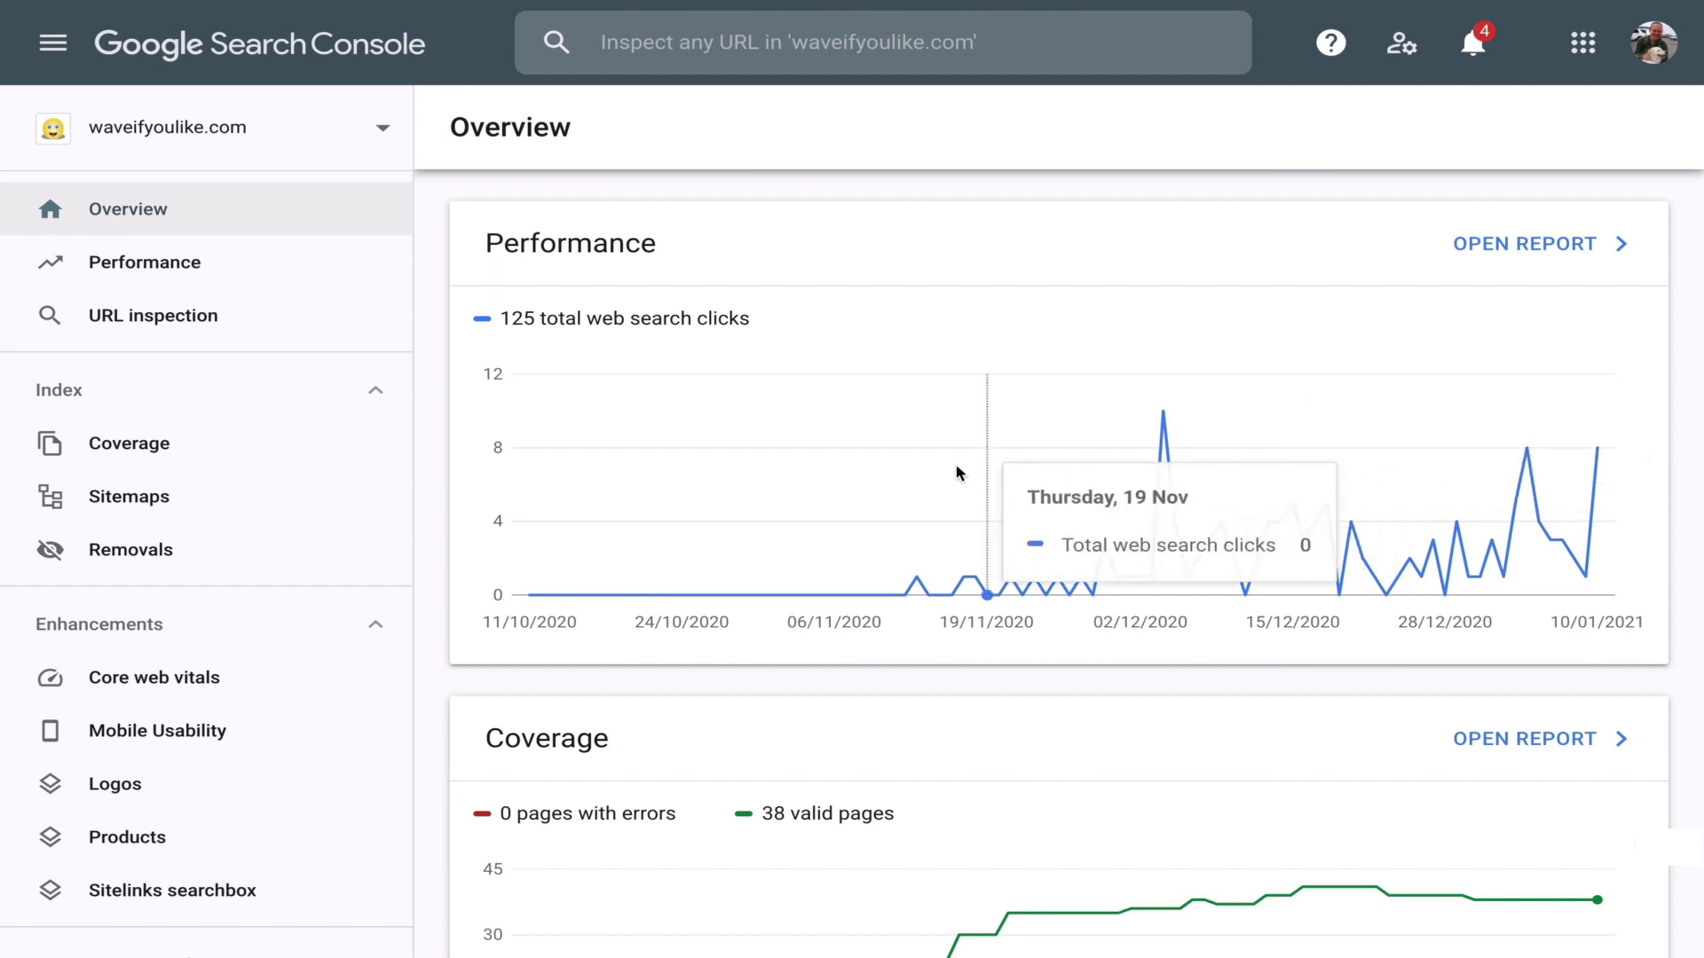
mouse_move(1160, 578)
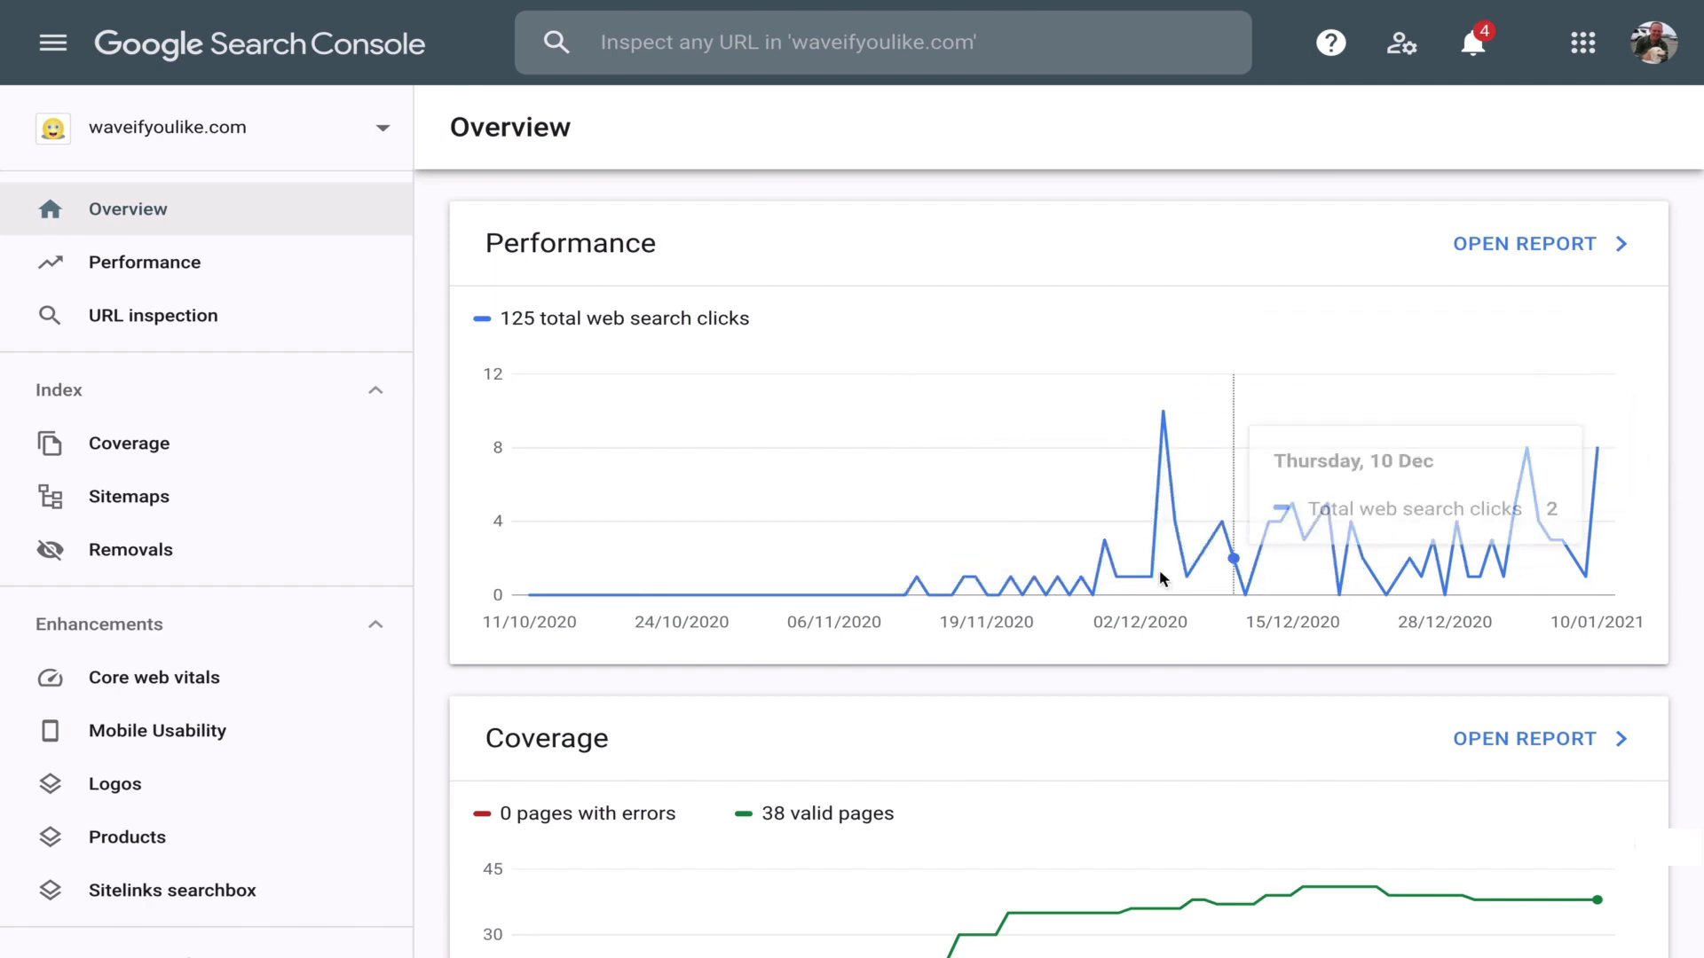
mouse_move(1221, 522)
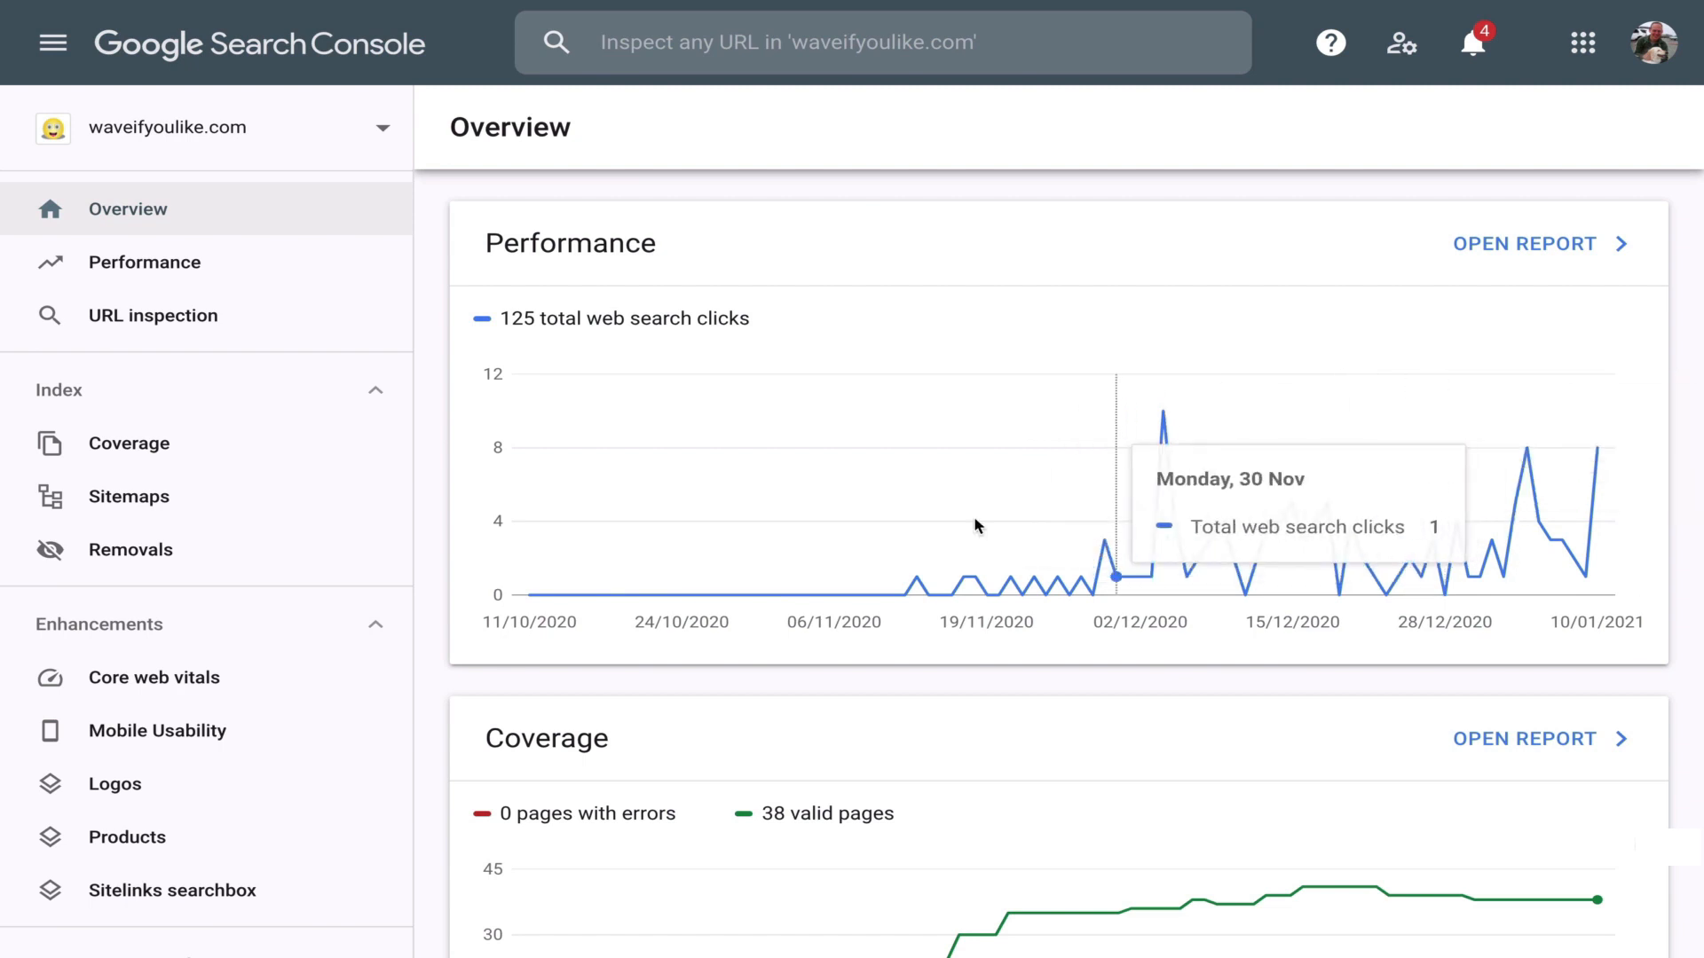
mouse_move(541, 743)
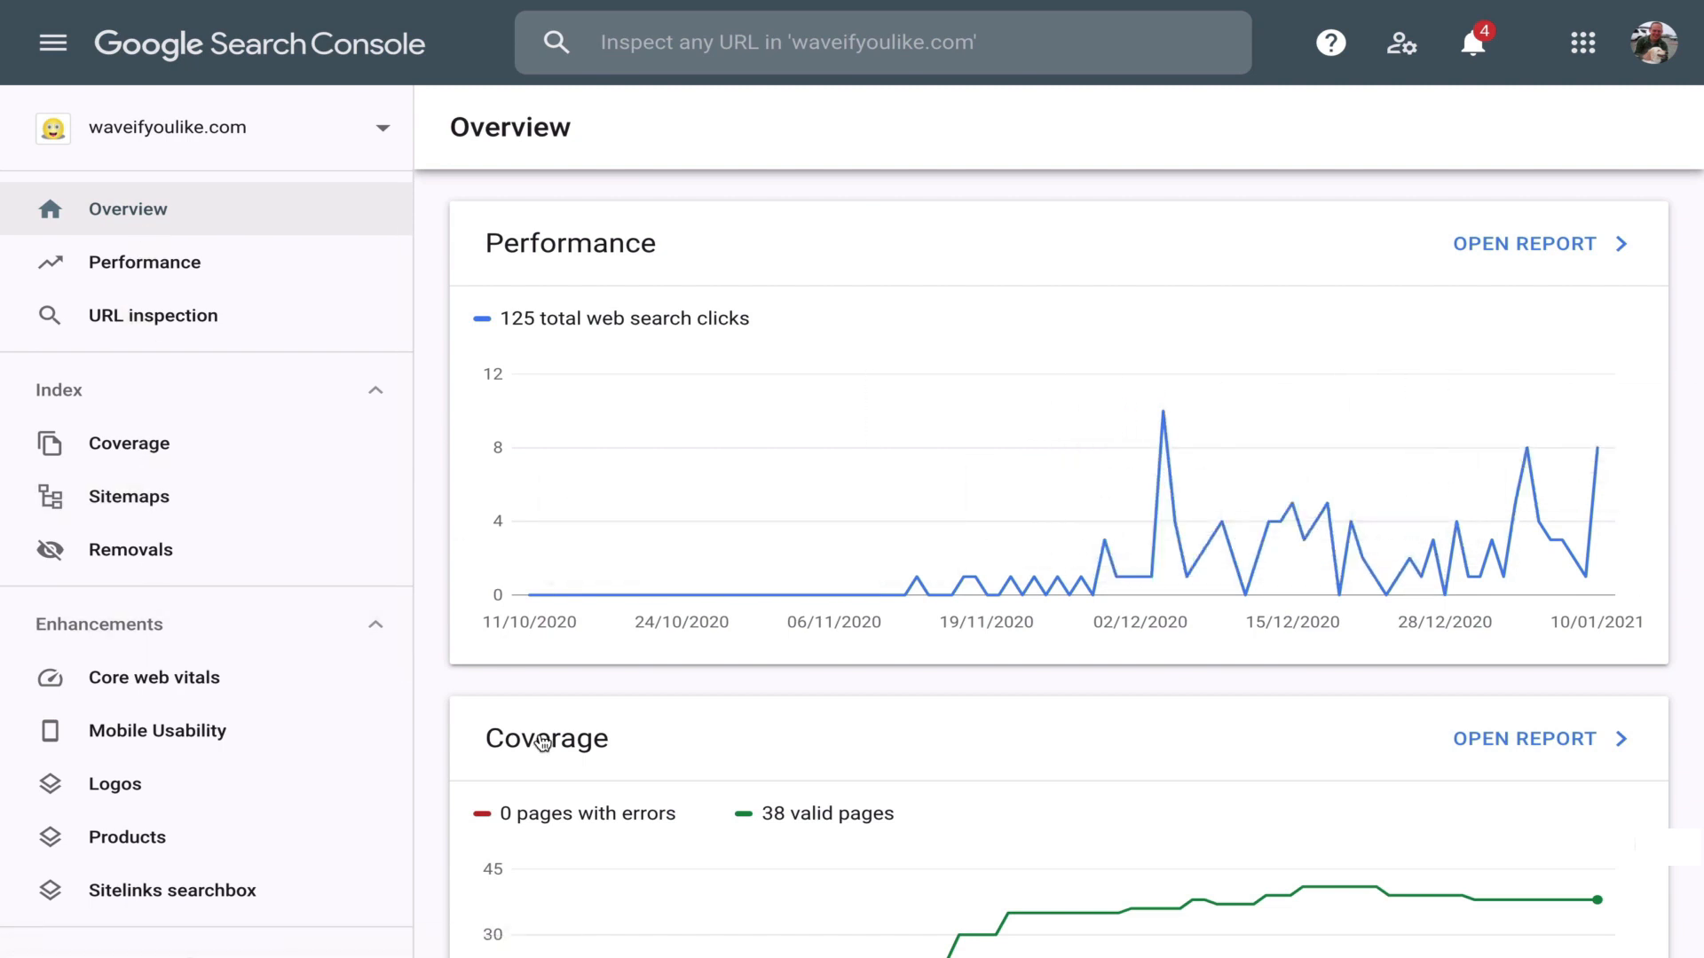
mouse_move(592, 710)
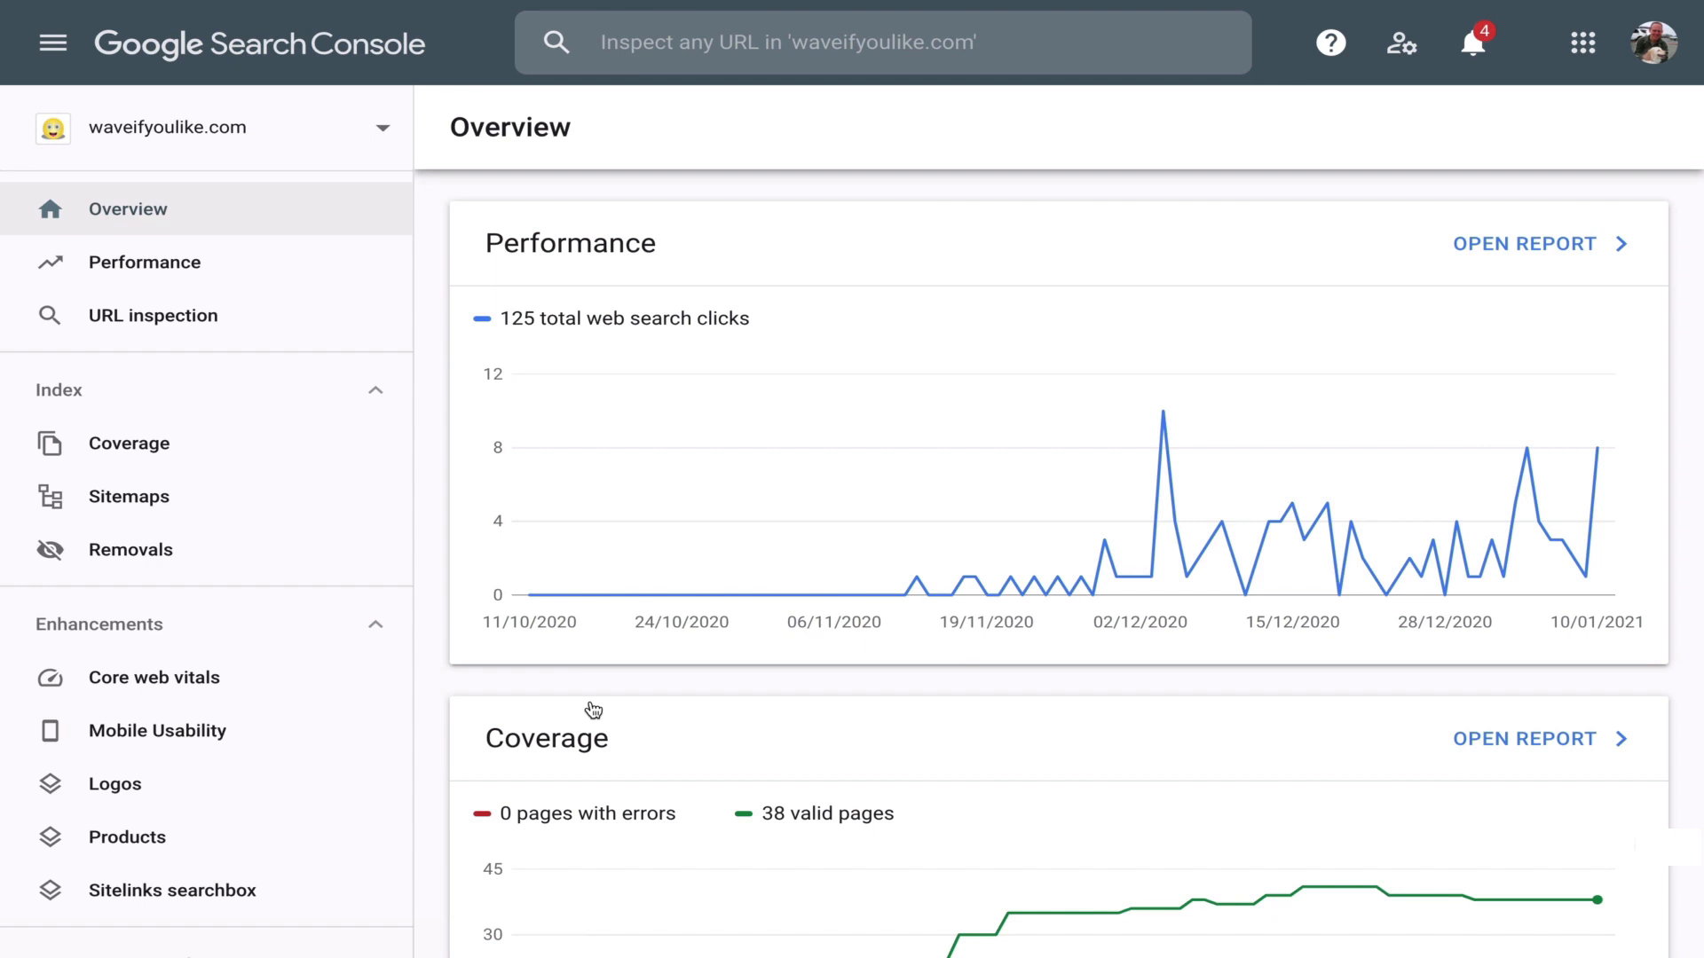
mouse_move(1649, 250)
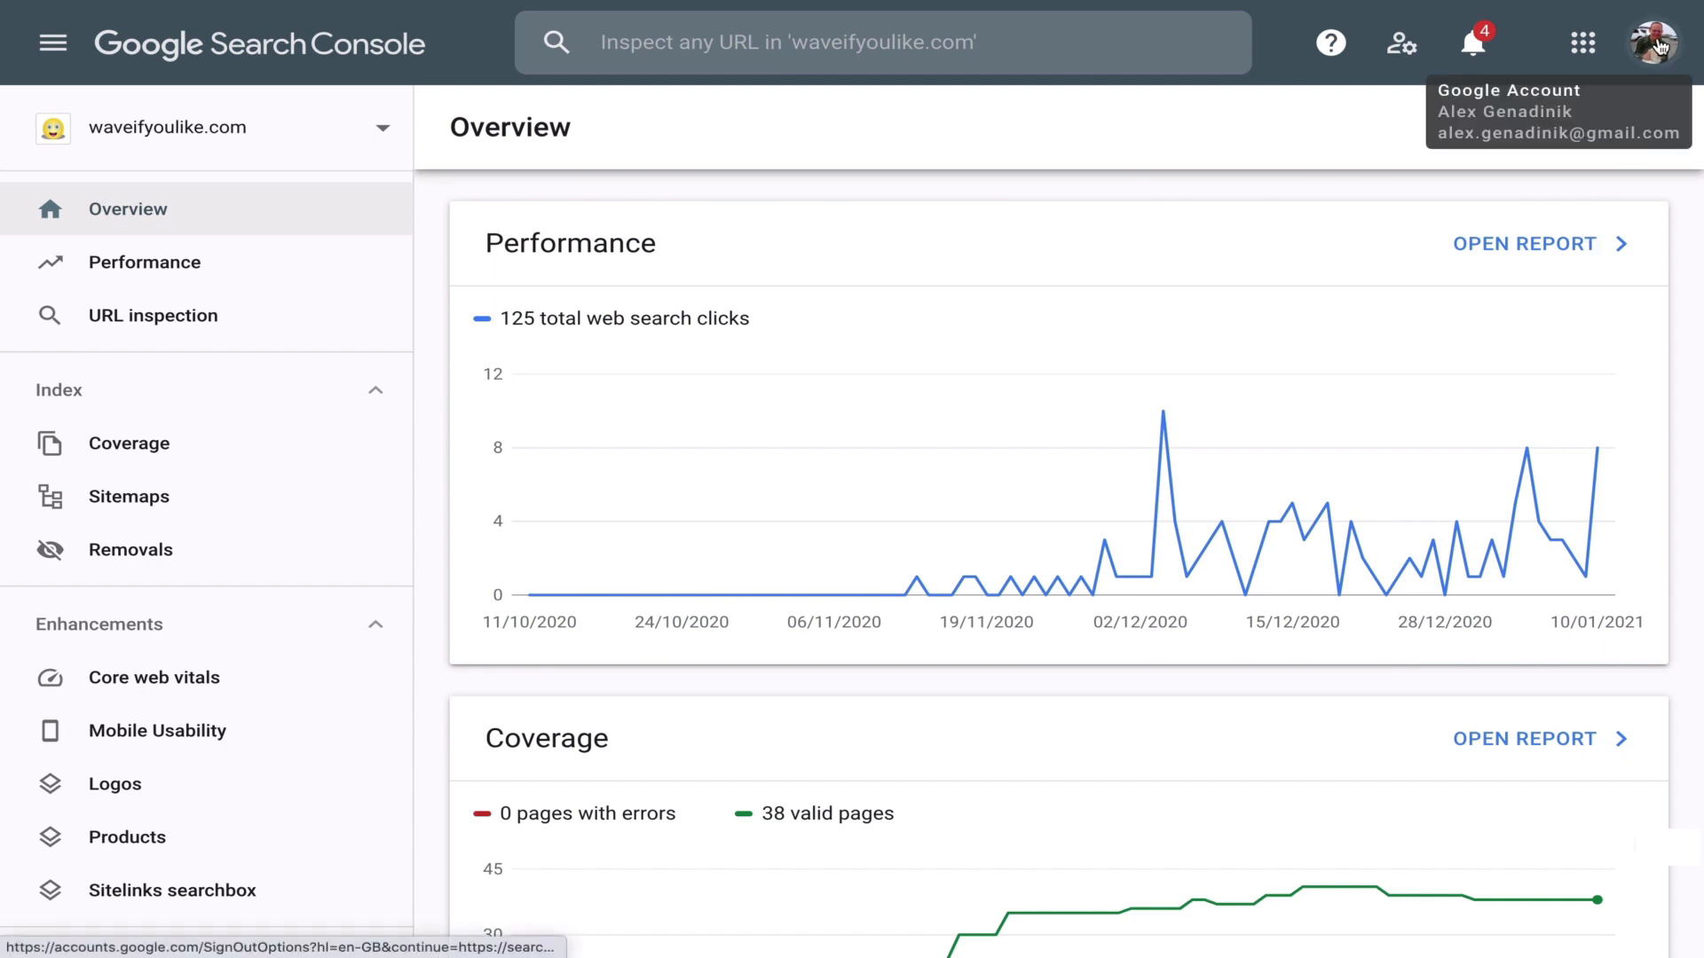
mouse_move(1076, 371)
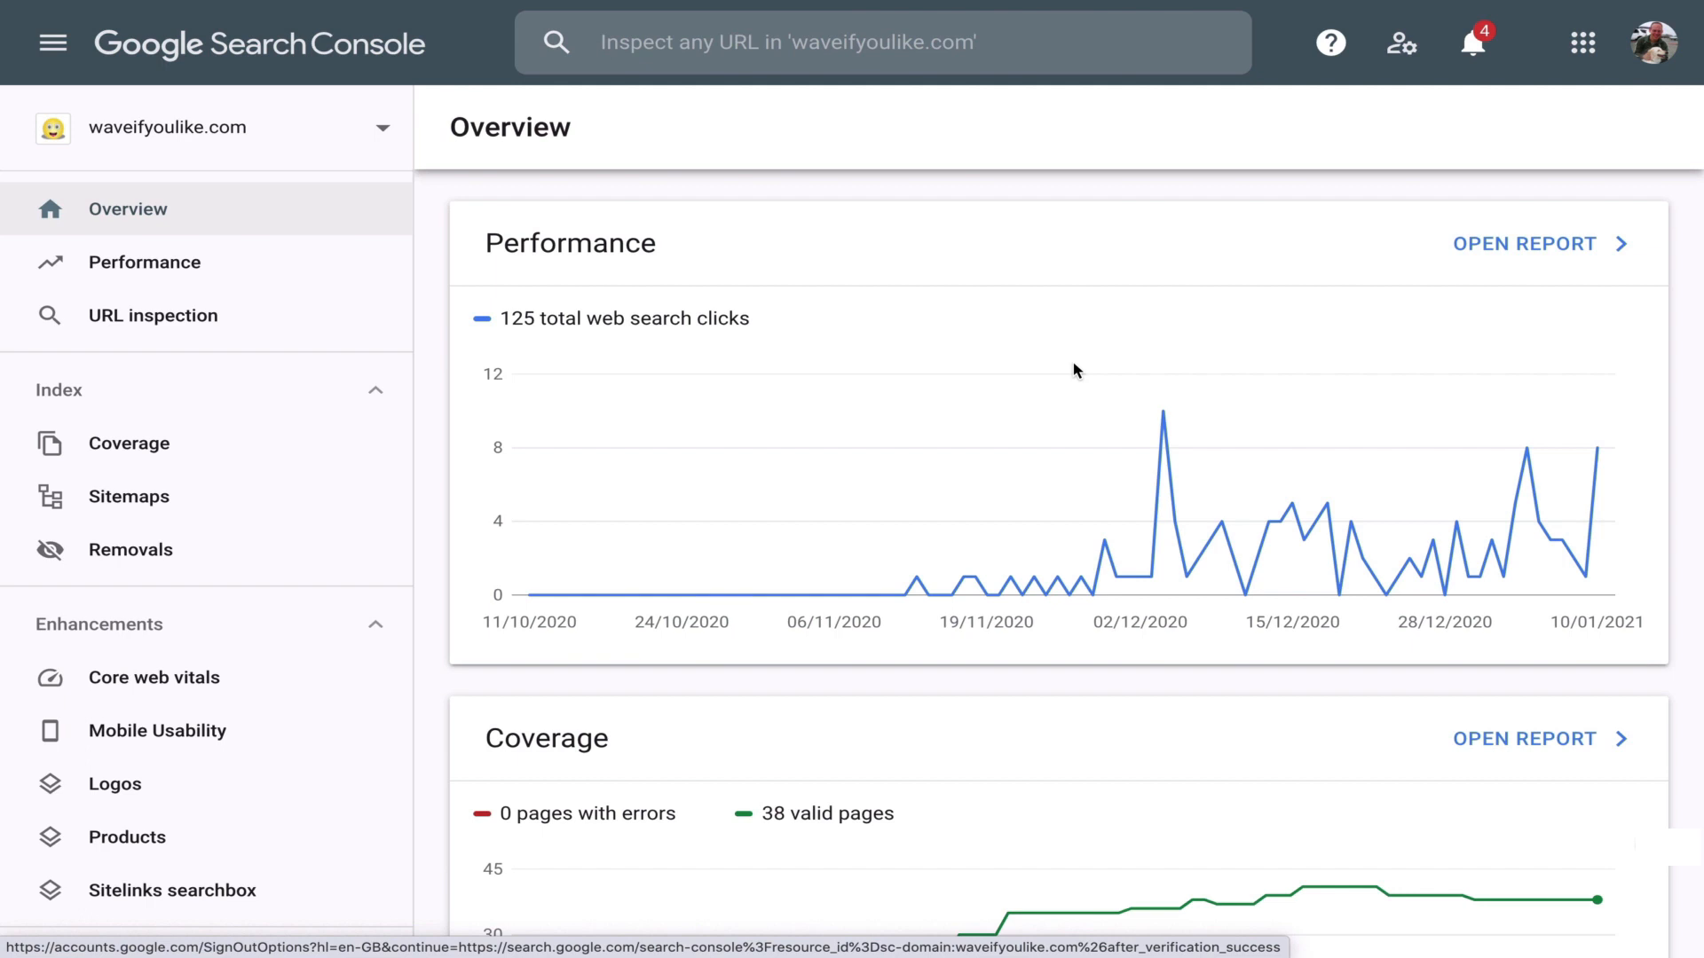
mouse_move(718, 355)
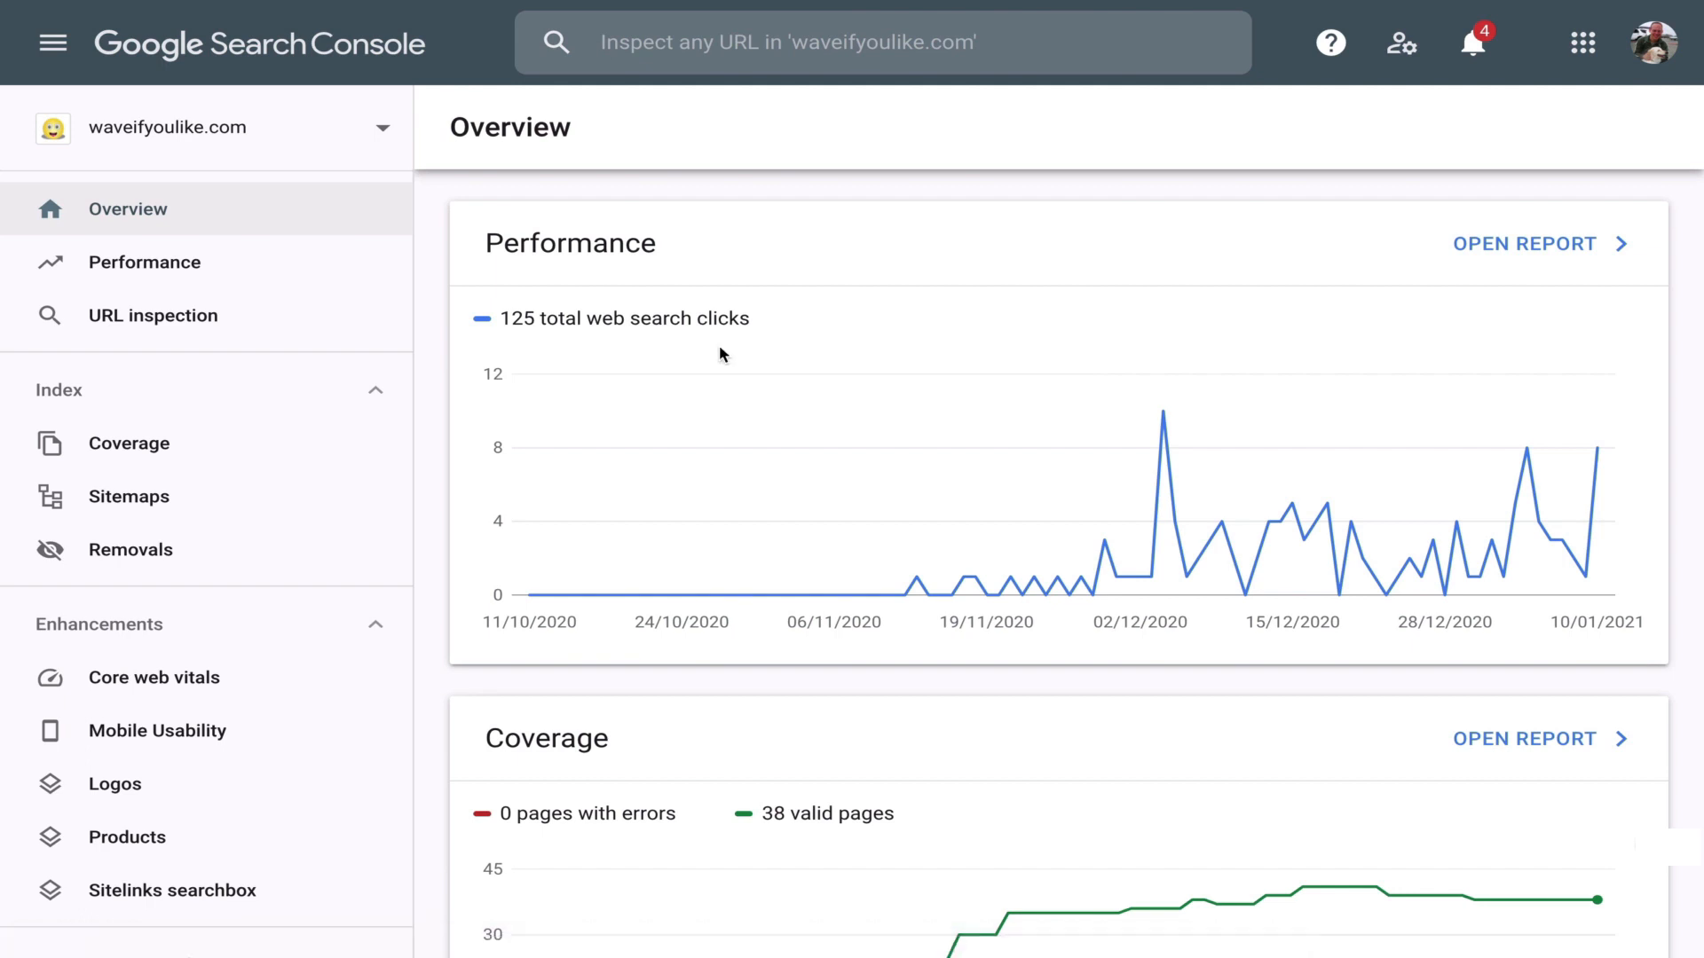